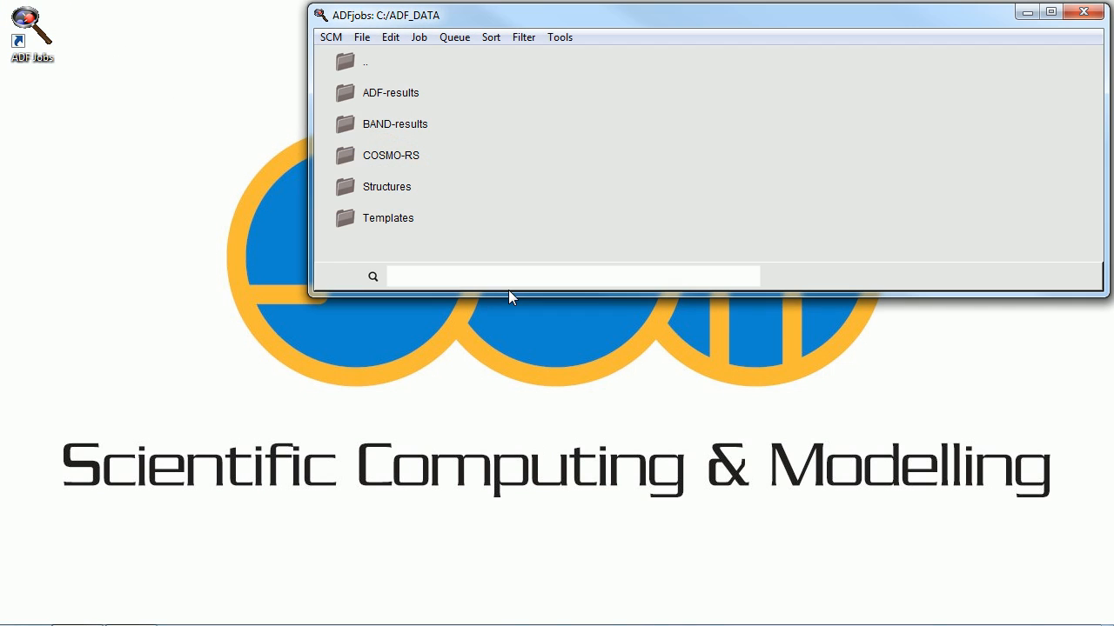
Create a new Tutorial directory in ADFjobs and open it.
{"action": "left_click", "coordinate": [362, 37]}
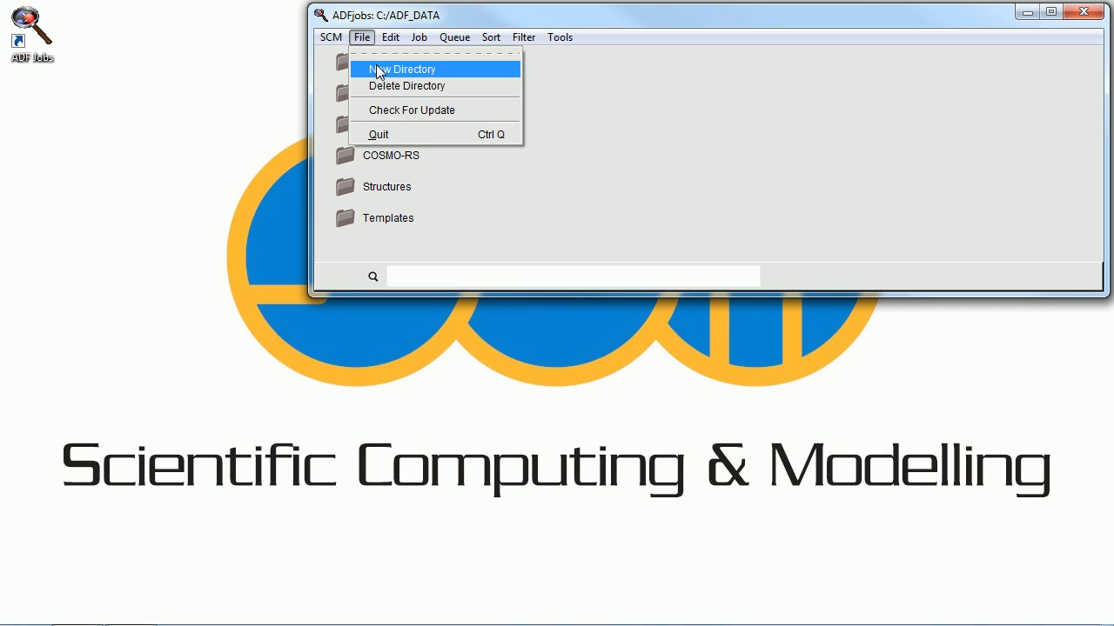
{"action": "left_click", "coordinate": [411, 69]}
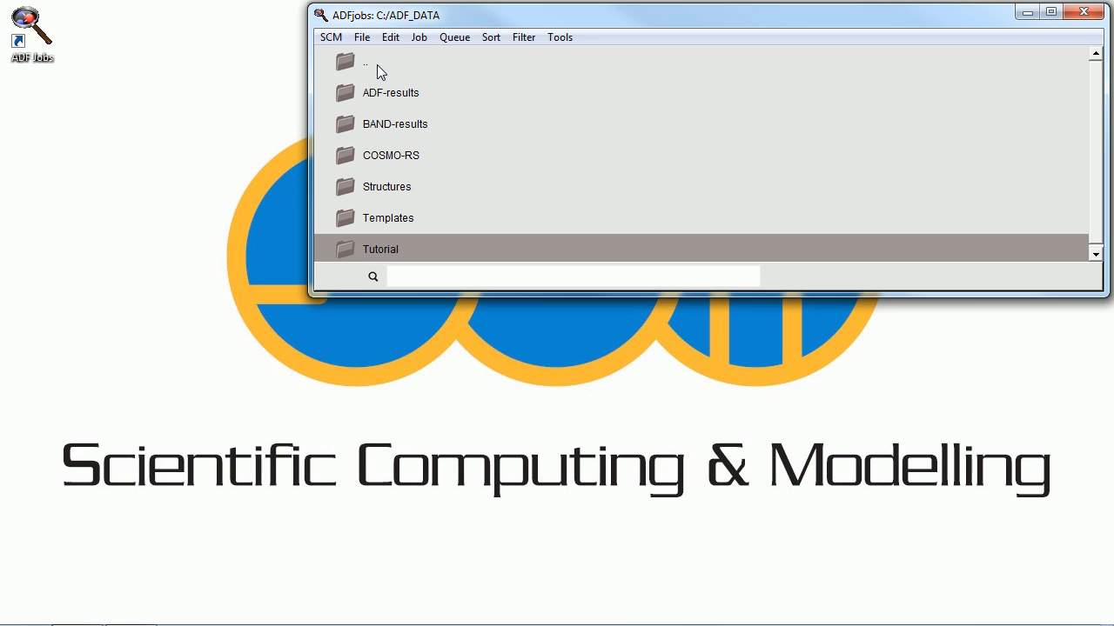
{"action": "left_click", "coordinate": [331, 37]}
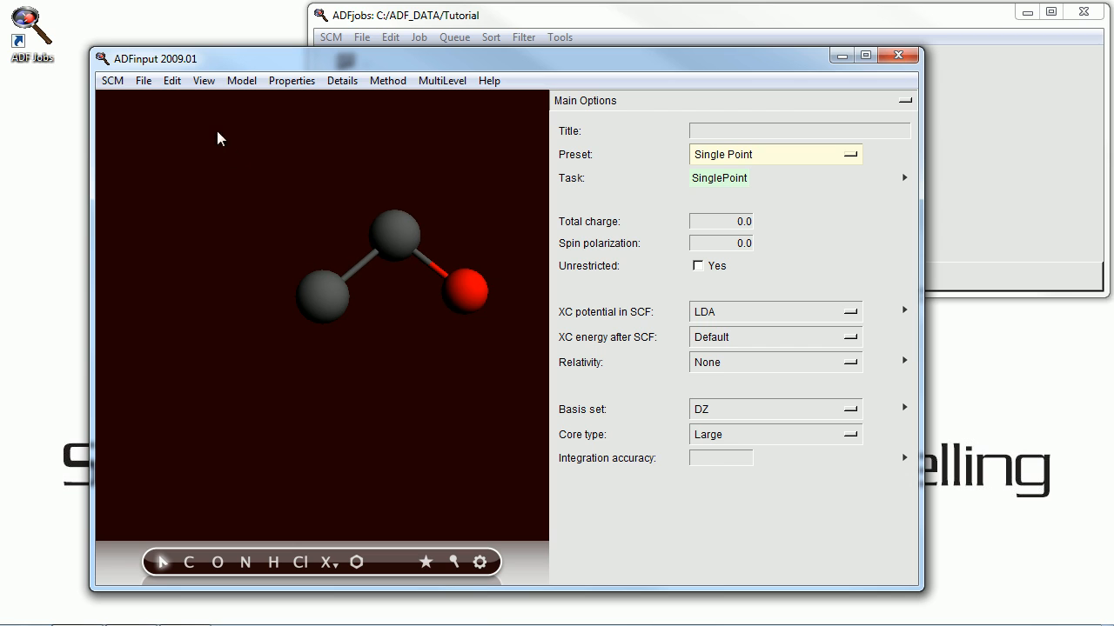
Add hydrogens to saturate the carbon–oxygen skeleton, giving methanol.
{"action": "left_click", "coordinate": [170, 80]}
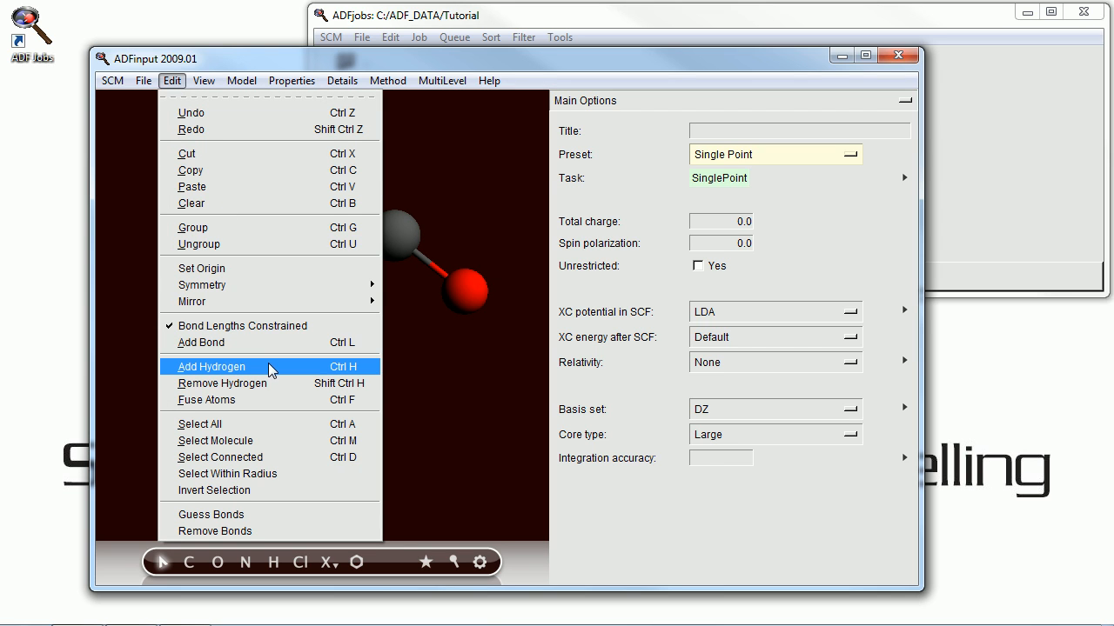
{"action": "left_click", "coordinate": [209, 367]}
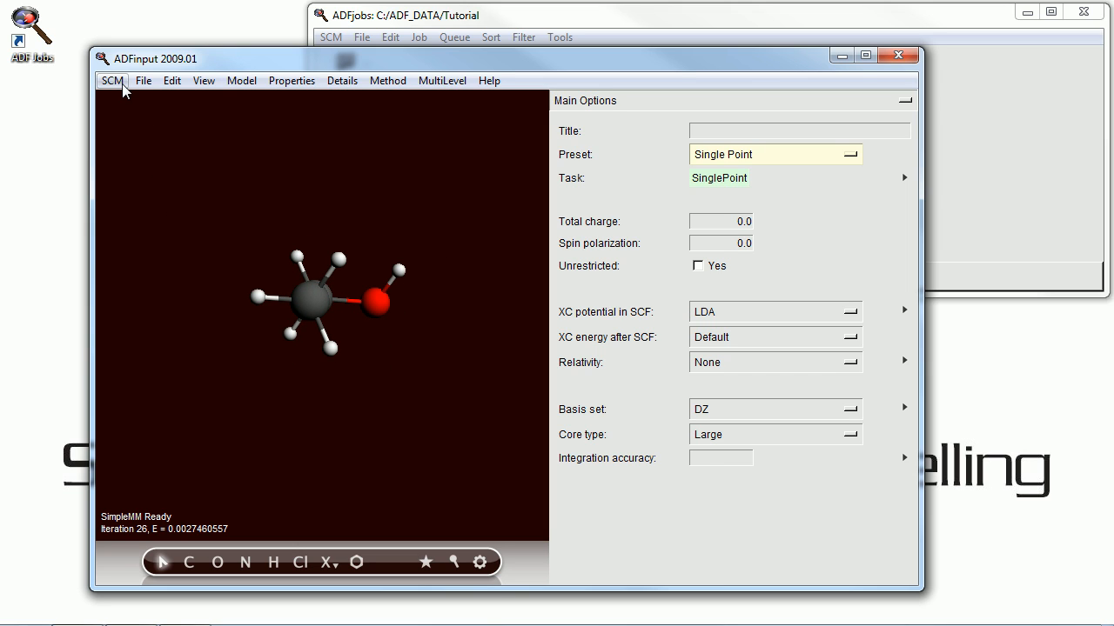
{"action": "left_click", "coordinate": [111, 80]}
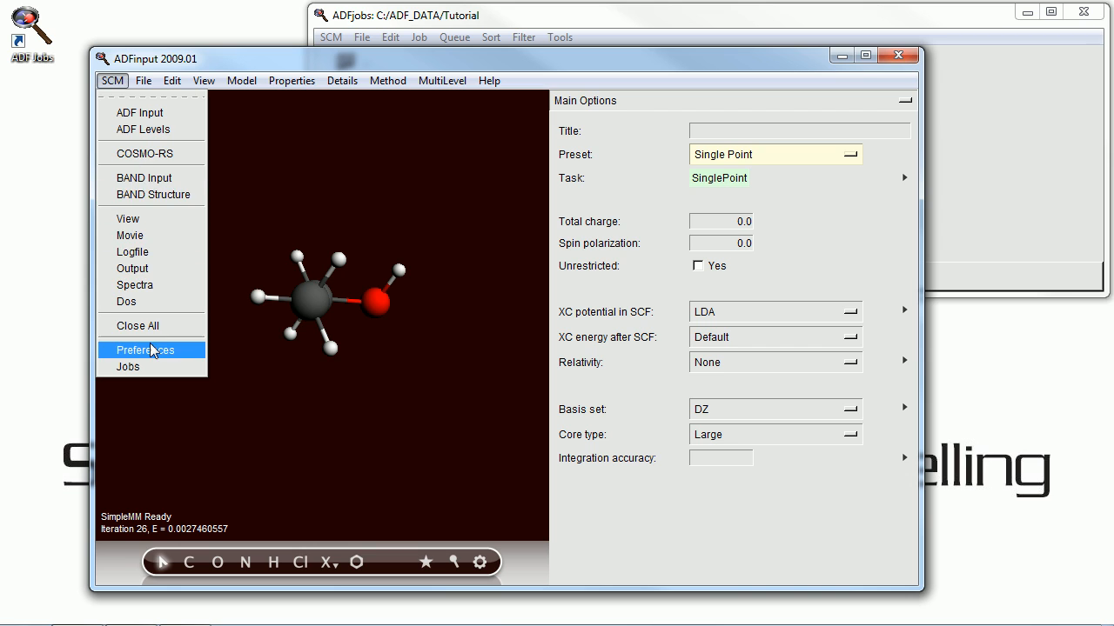
In Preferences > Atom Colors, set the default carbon colour to light green and apply it.
{"action": "left_click", "coordinate": [146, 349]}
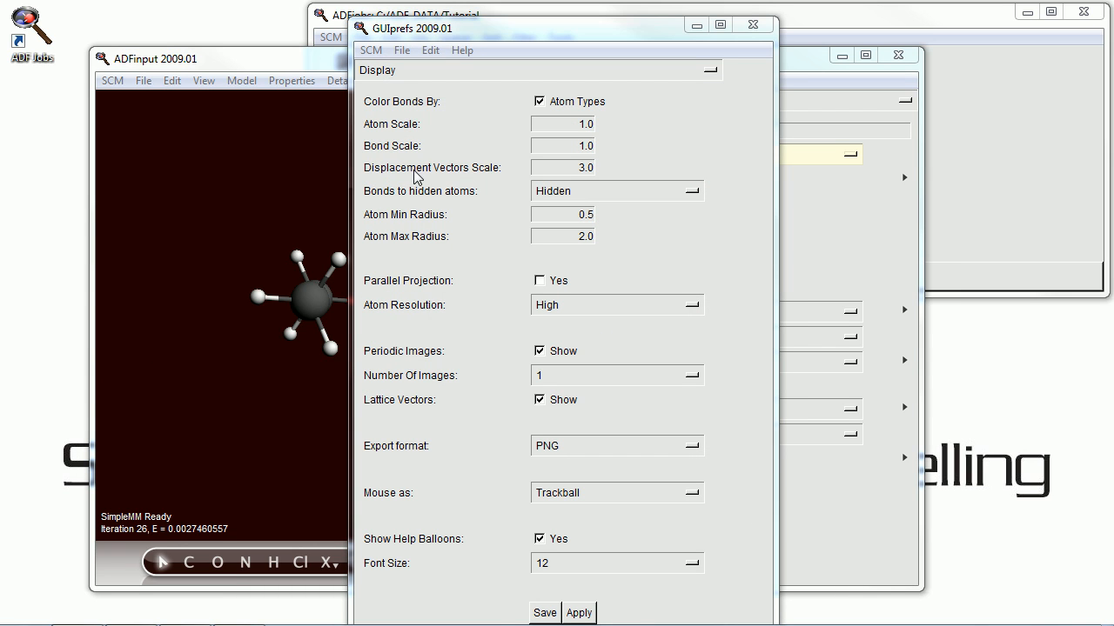
{"action": "left_click", "coordinate": [377, 70]}
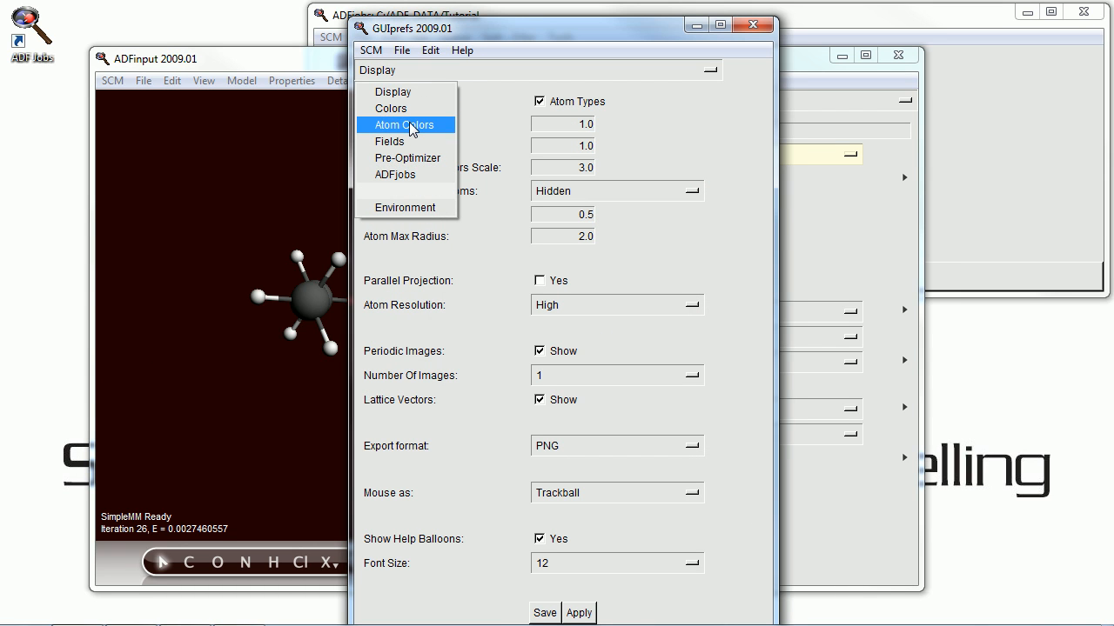
{"action": "left_click", "coordinate": [405, 125]}
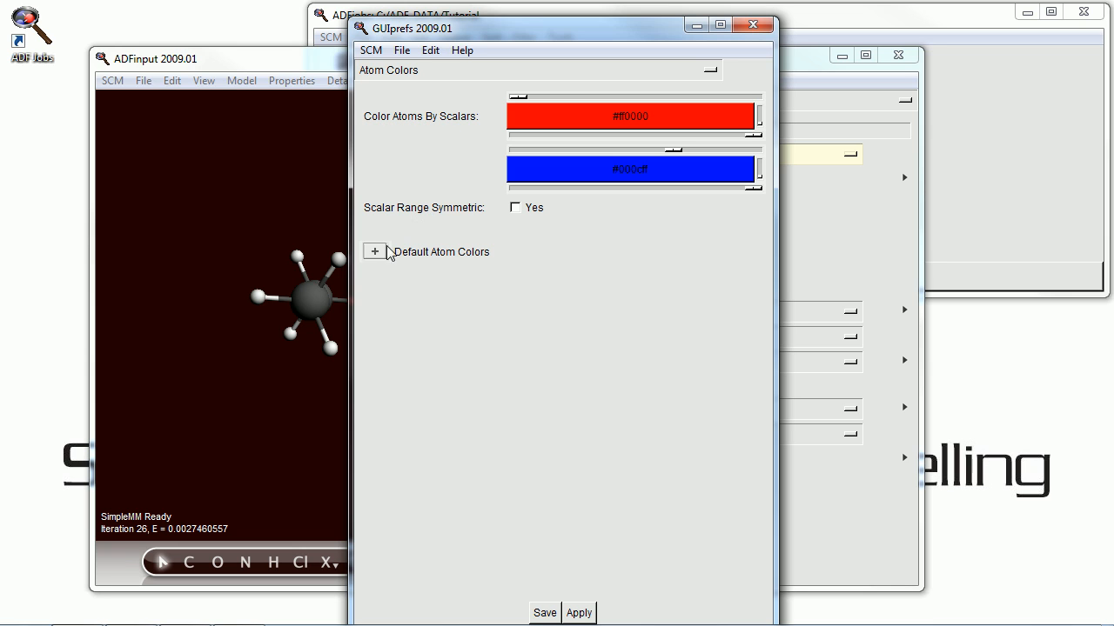
{"action": "left_click", "coordinate": [374, 251]}
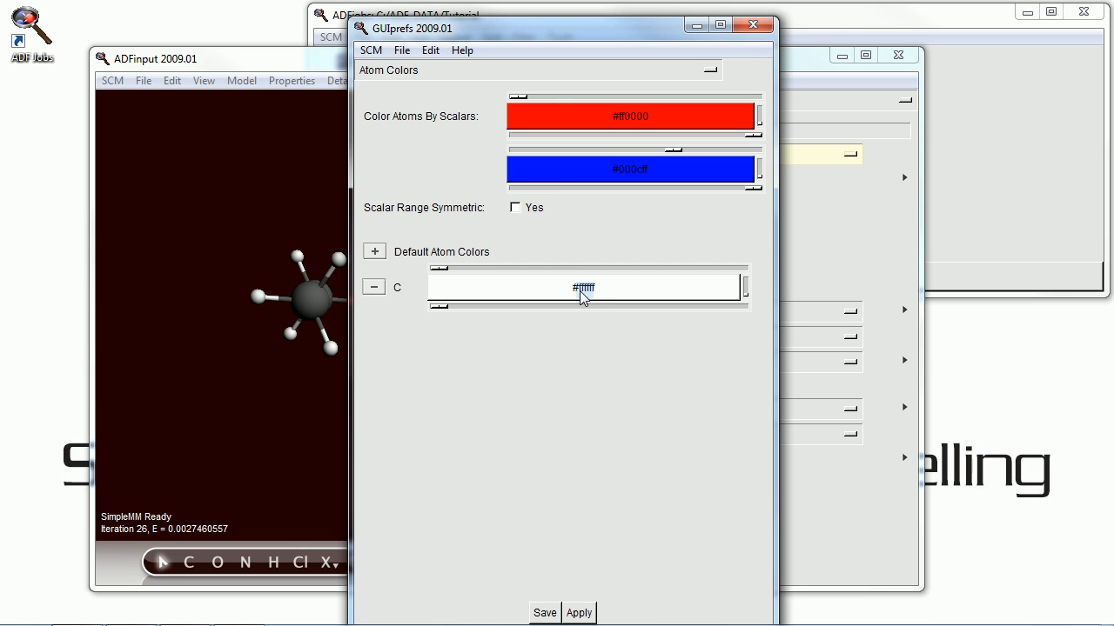
{"action": "left_click", "coordinate": [583, 287]}
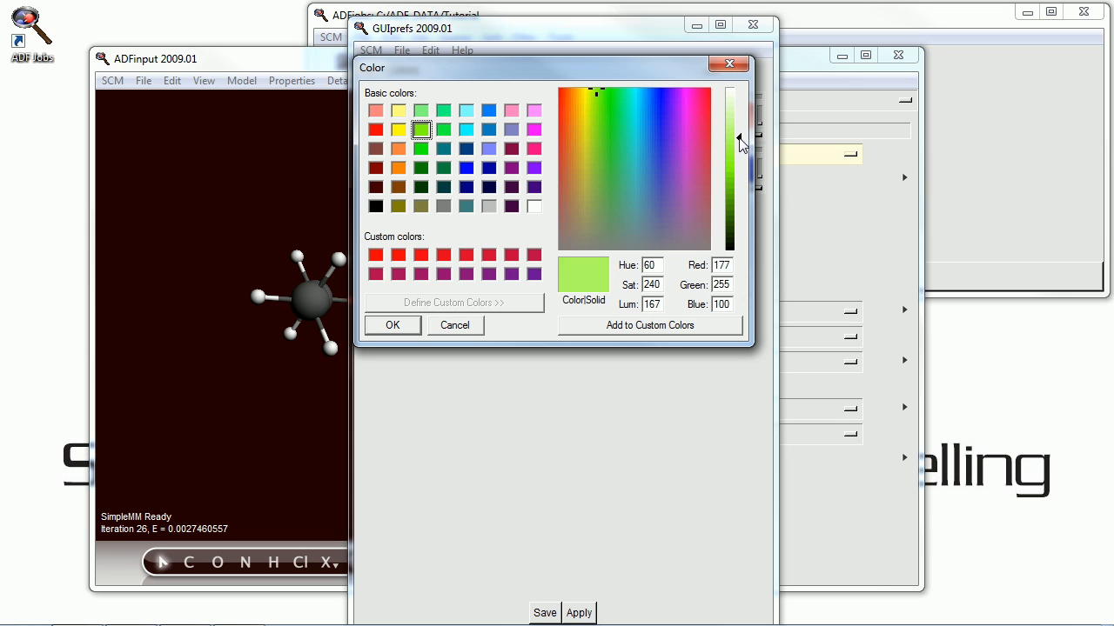
{"action": "left_click", "coordinate": [392, 326]}
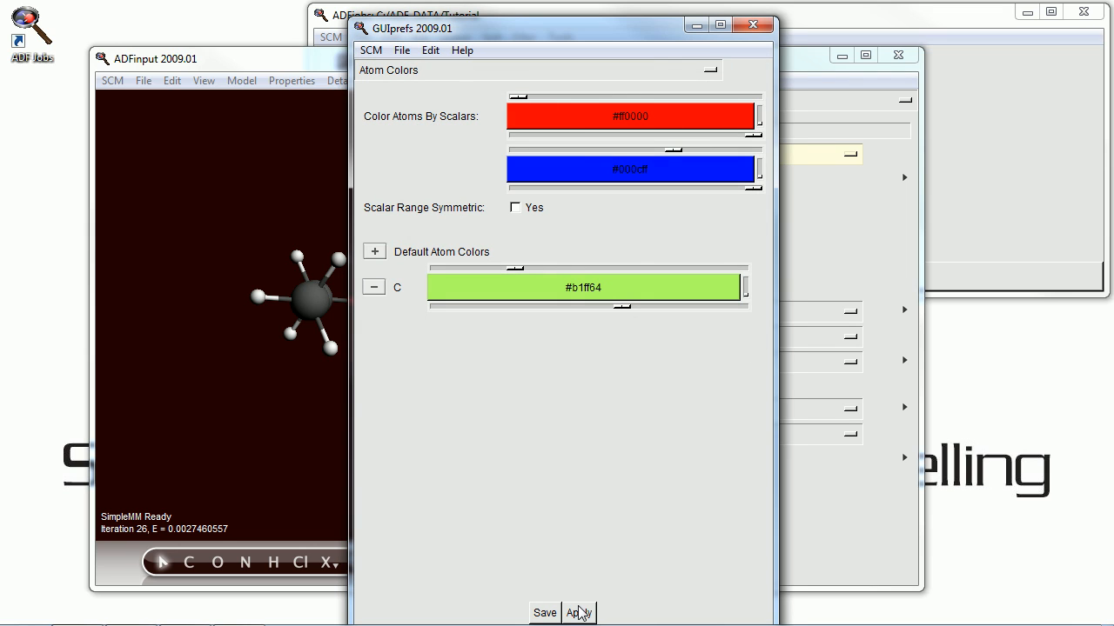
{"action": "left_click", "coordinate": [577, 612]}
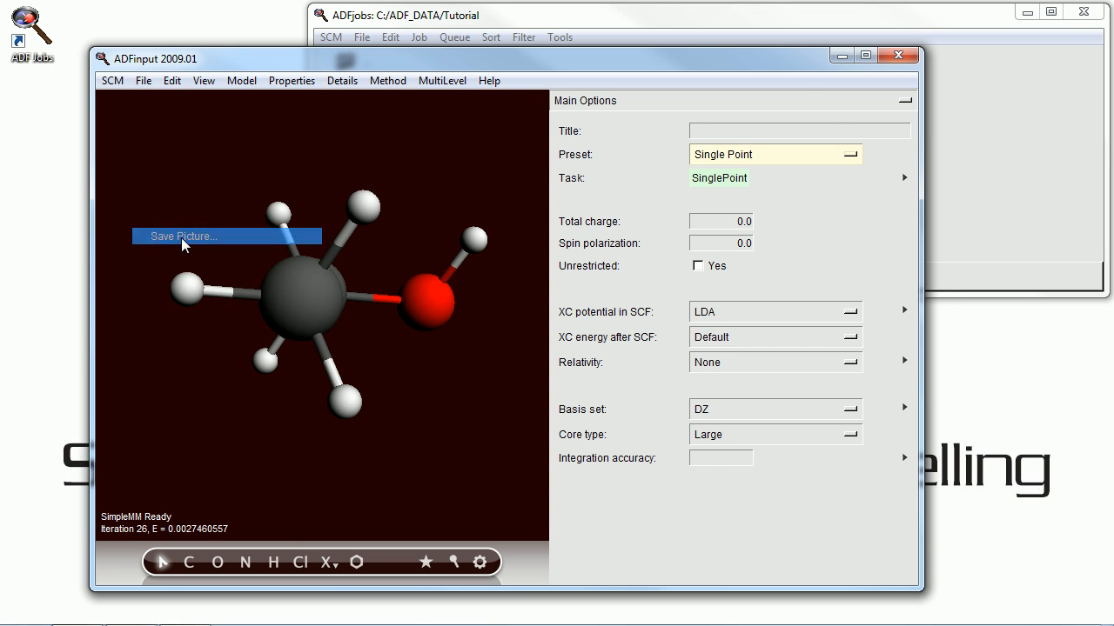
{"action": "left_click", "coordinate": [181, 236]}
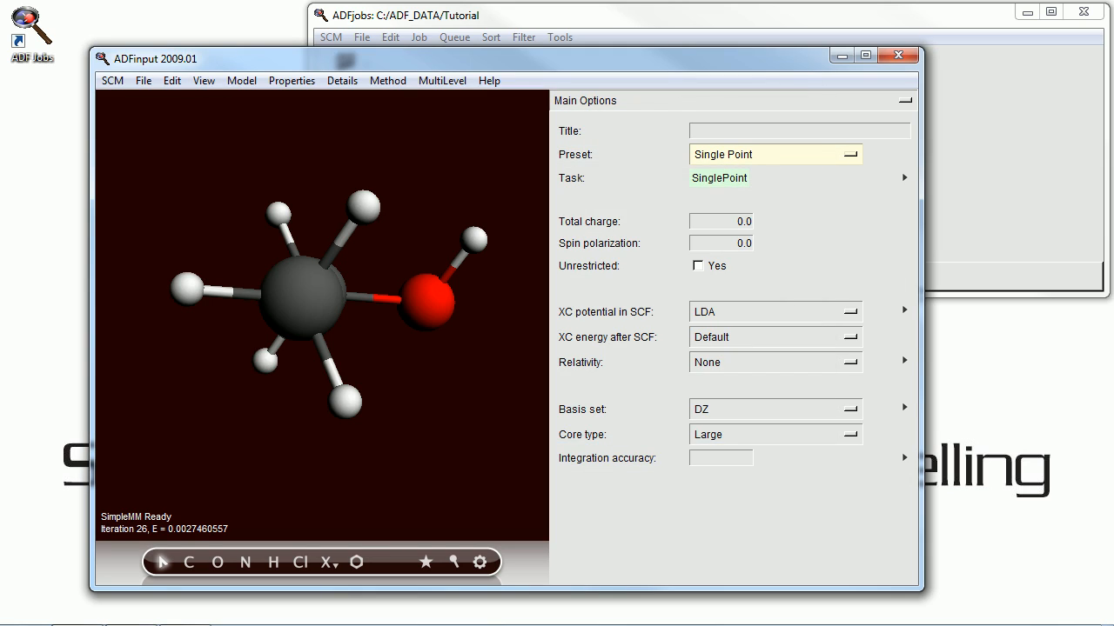
{"action": "mouse_move", "coordinate": [292, 306]}
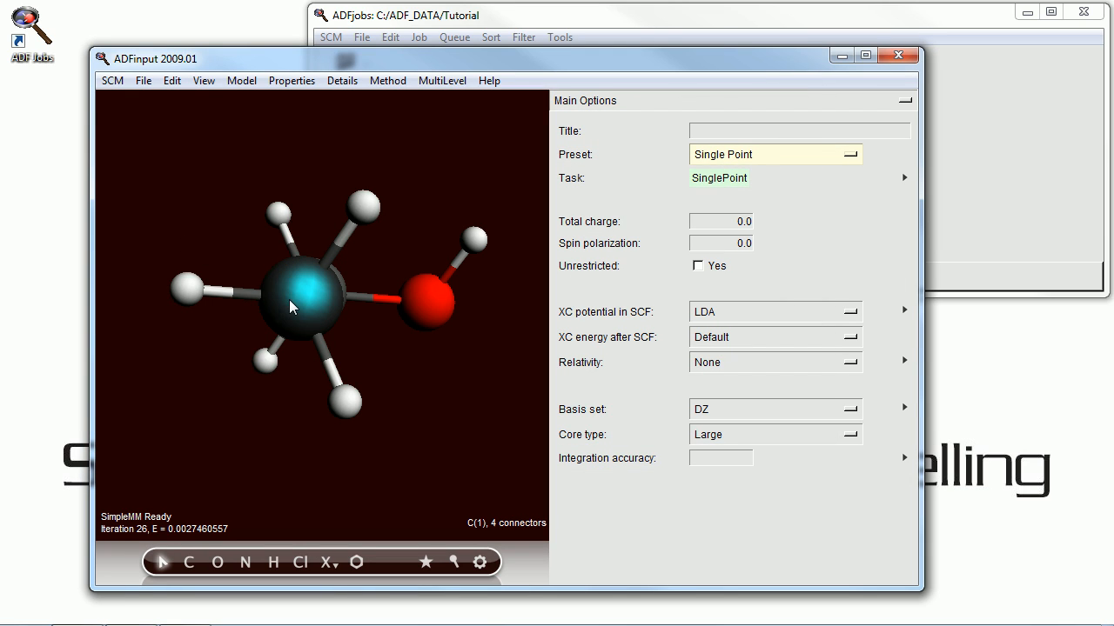
Select the first carbon and rotate the view along the C–C bond to read its angles.
{"action": "left_click", "coordinate": [171, 80]}
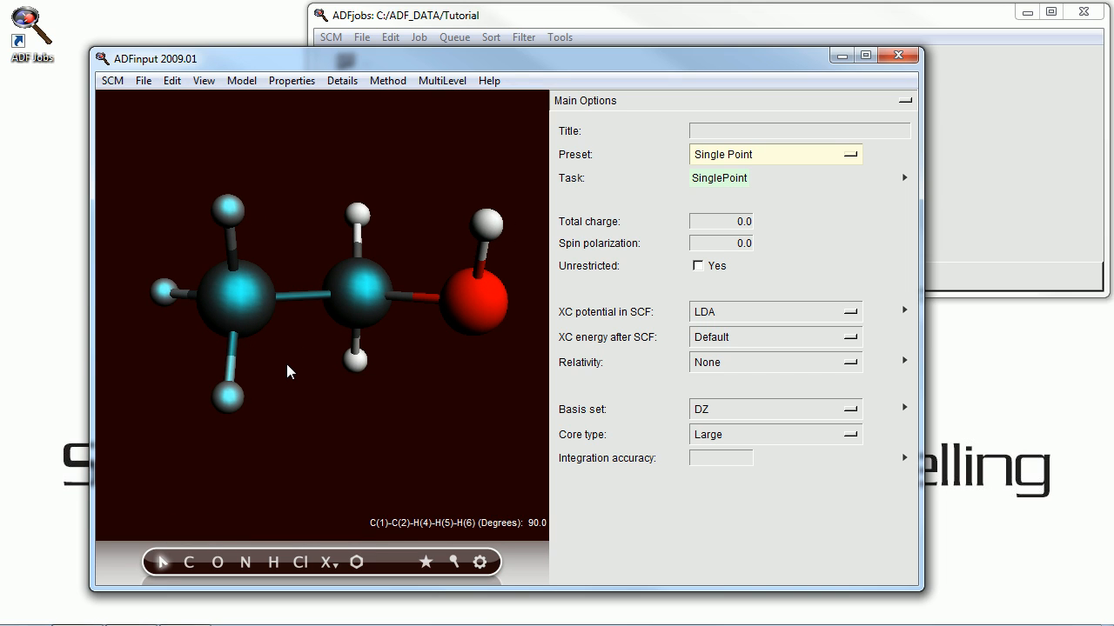
{"action": "left_click_drag", "start_coordinate": [292, 372], "coordinate": [379, 365]}
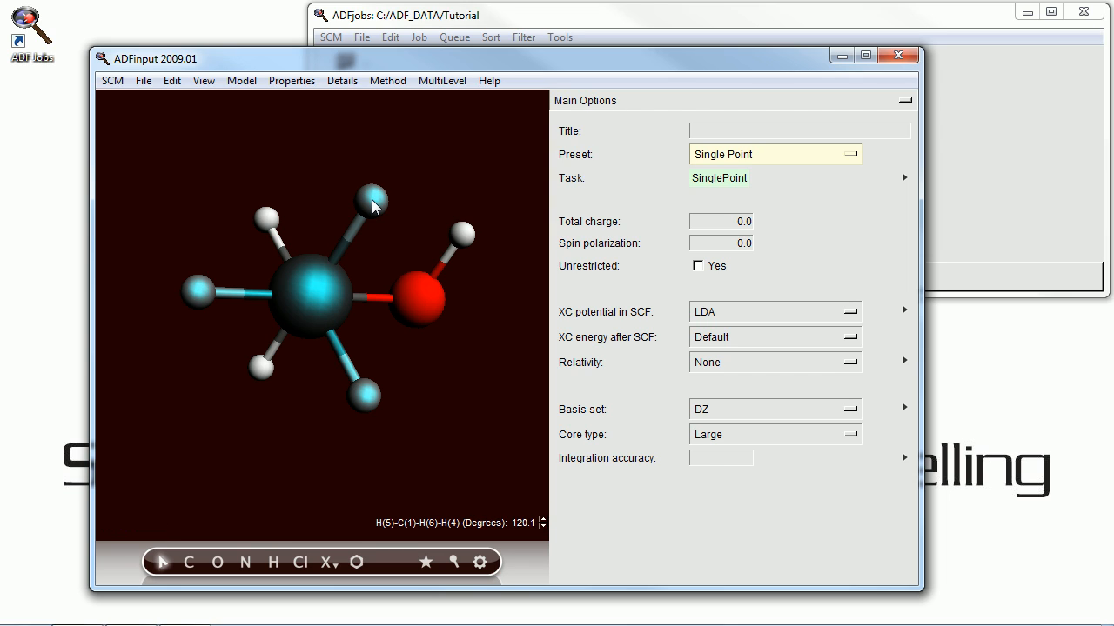
{"action": "left_click_drag", "start_coordinate": [374, 205], "coordinate": [258, 188]}
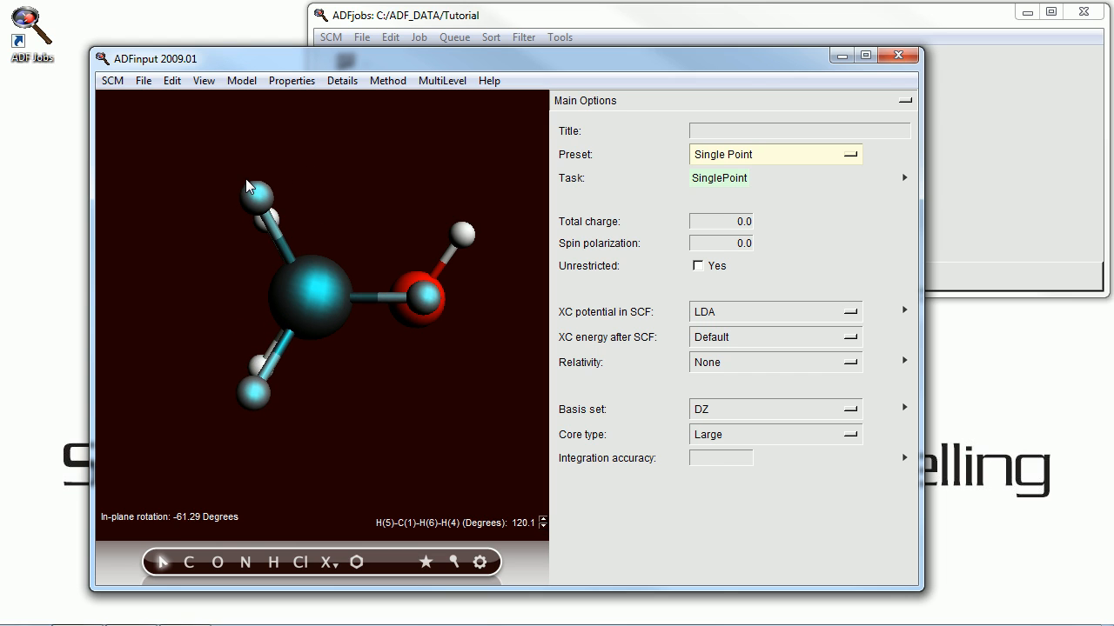
{"action": "left_click_drag", "start_coordinate": [252, 188], "coordinate": [341, 351]}
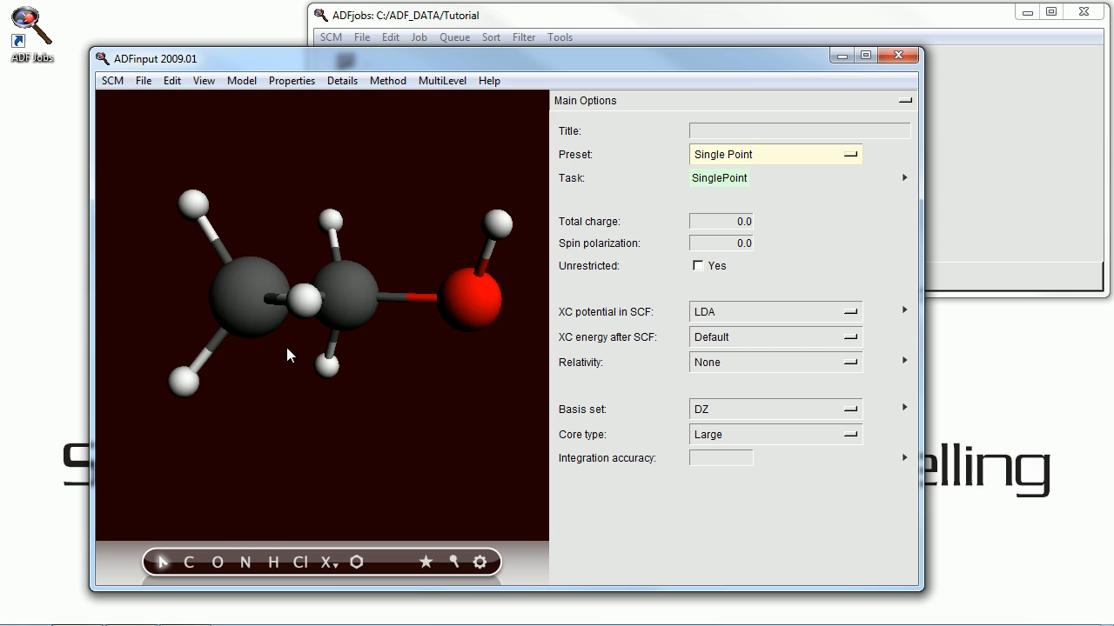
Select the O–H bond to read its length in the status bar.
{"action": "left_click", "coordinate": [480, 562]}
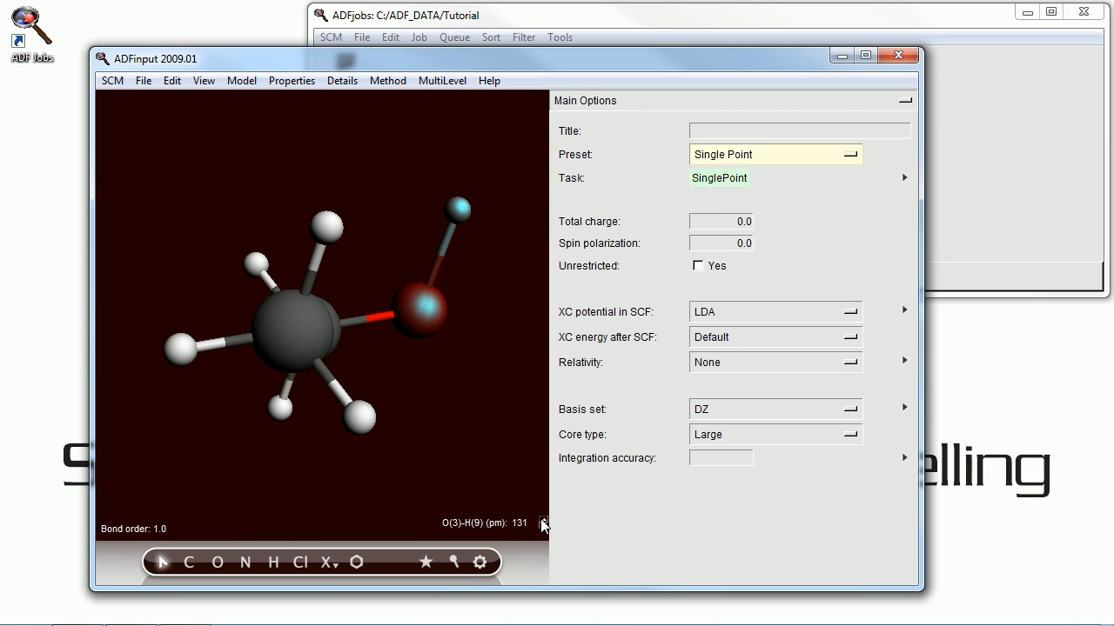
{"action": "left_click", "coordinate": [543, 529]}
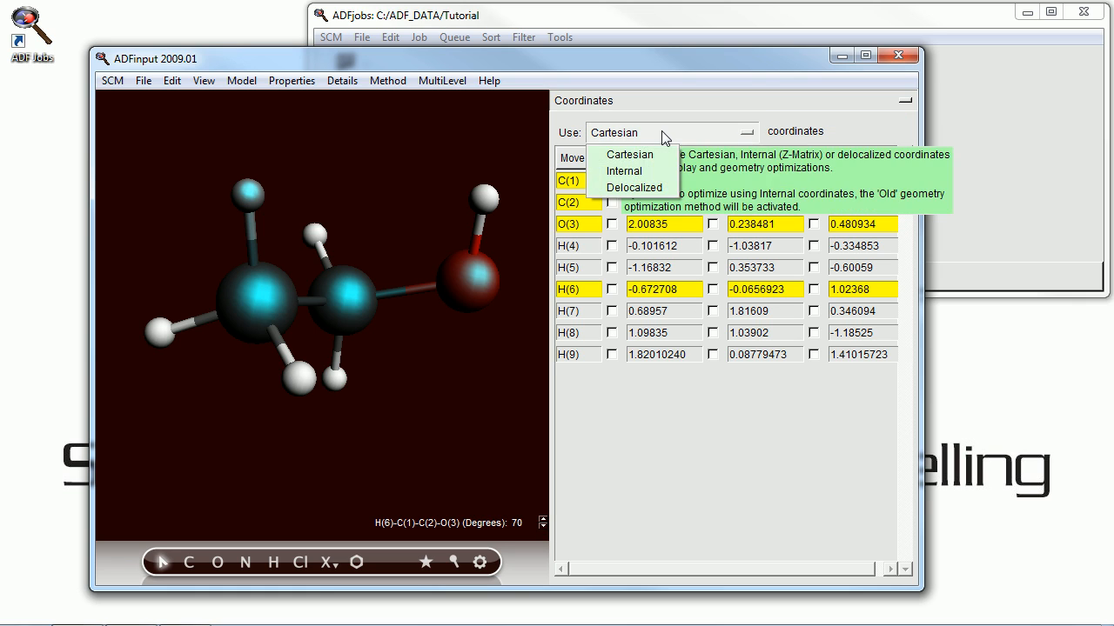
Choose Cartesian as the coordinate type used for optimization.
{"action": "left_click", "coordinate": [625, 171]}
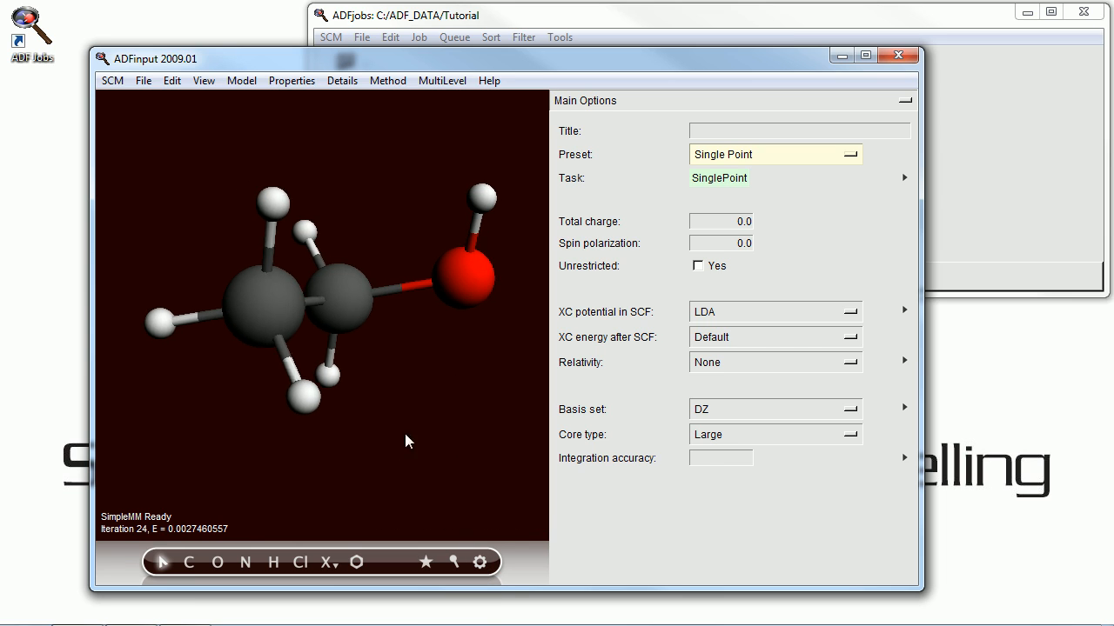
Rotate to the new oxygen and make its C–O bond a double bond.
{"action": "left_click_drag", "start_coordinate": [409, 442], "coordinate": [322, 424]}
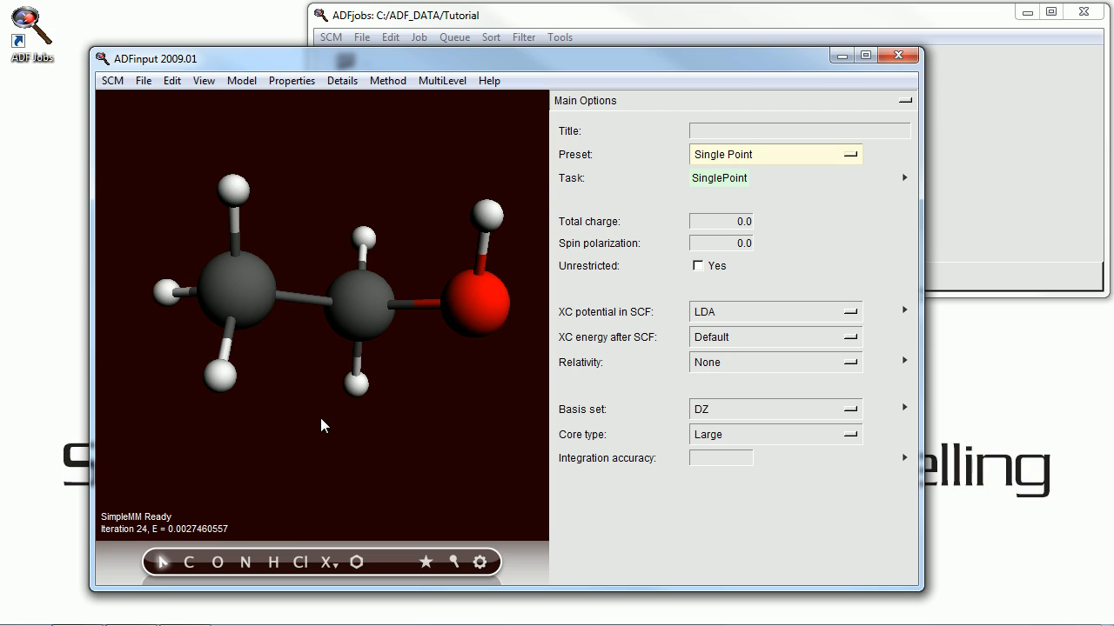
{"action": "mouse_move", "coordinate": [355, 397]}
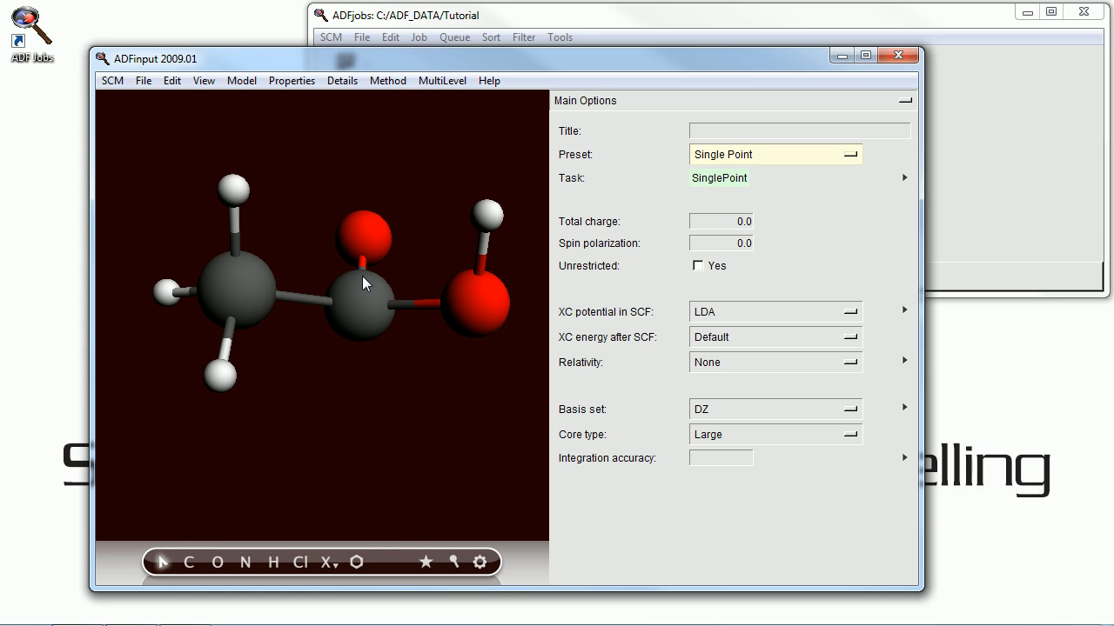
{"action": "left_click_drag", "start_coordinate": [366, 281], "coordinate": [366, 233]}
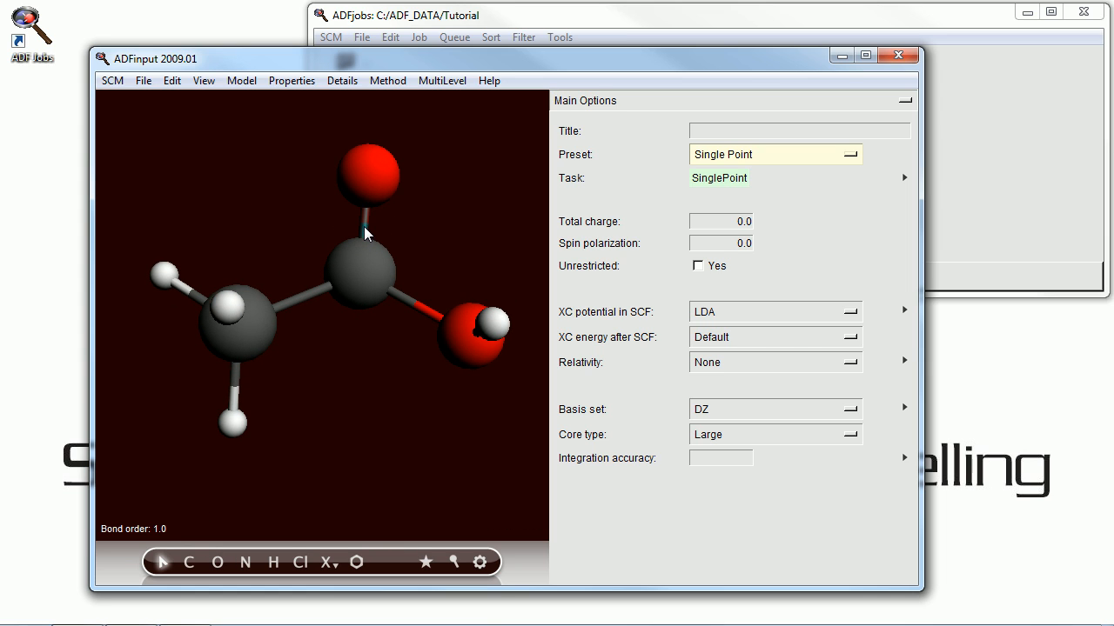
{"action": "right_click", "coordinate": [365, 234]}
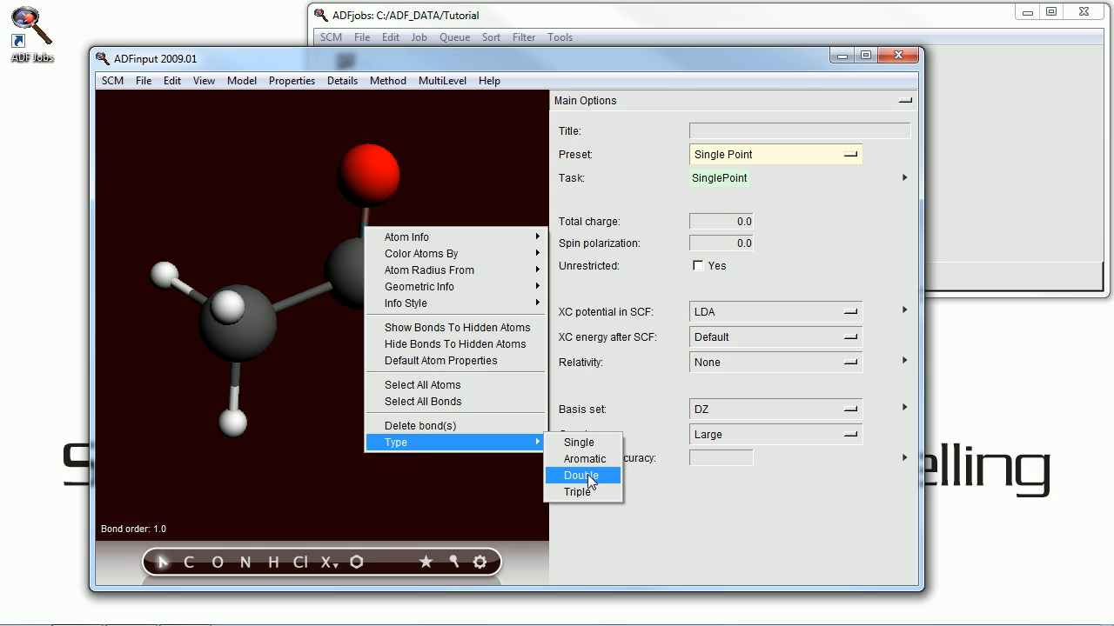
{"action": "left_click", "coordinate": [581, 475]}
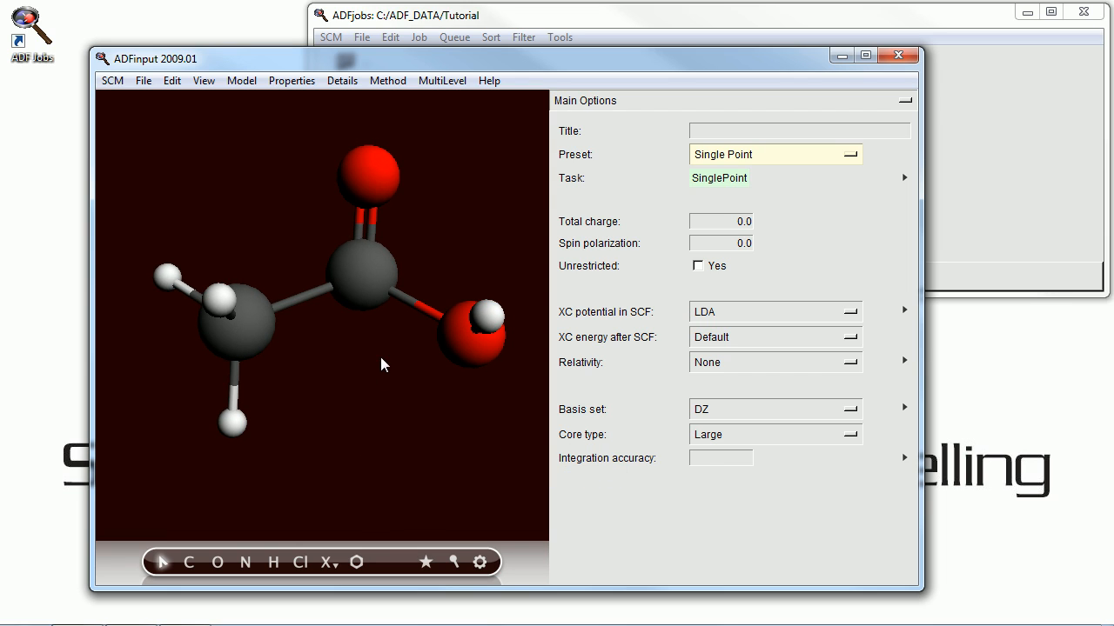
Pre-optimize the acetic acid geometry with the force field and rotate to inspect it.
{"action": "left_click", "coordinate": [480, 562]}
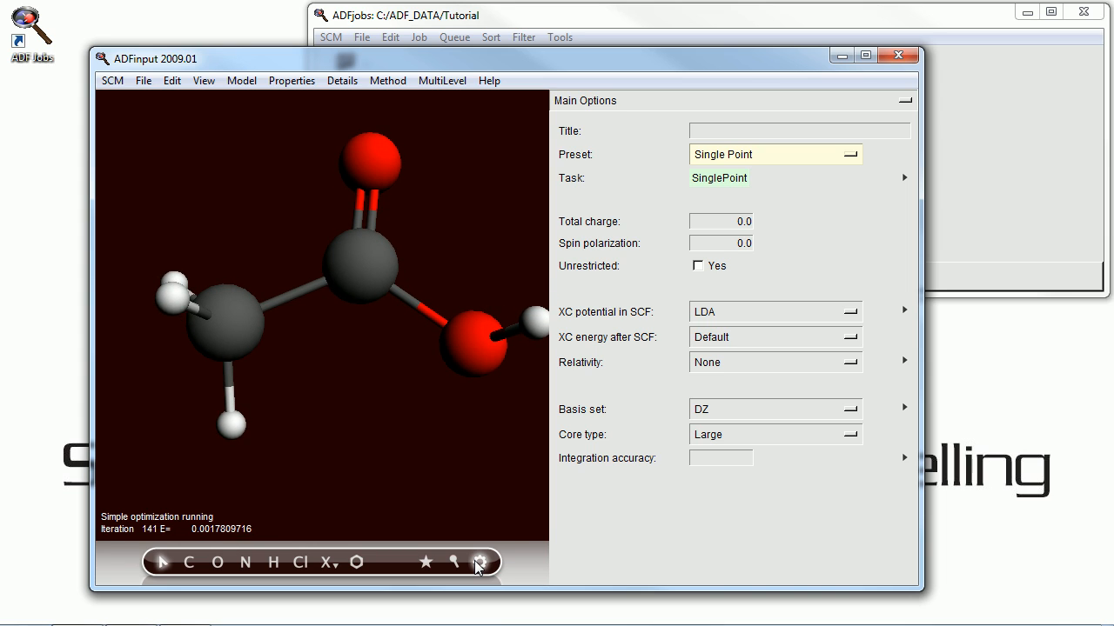
{"action": "left_click", "coordinate": [479, 567]}
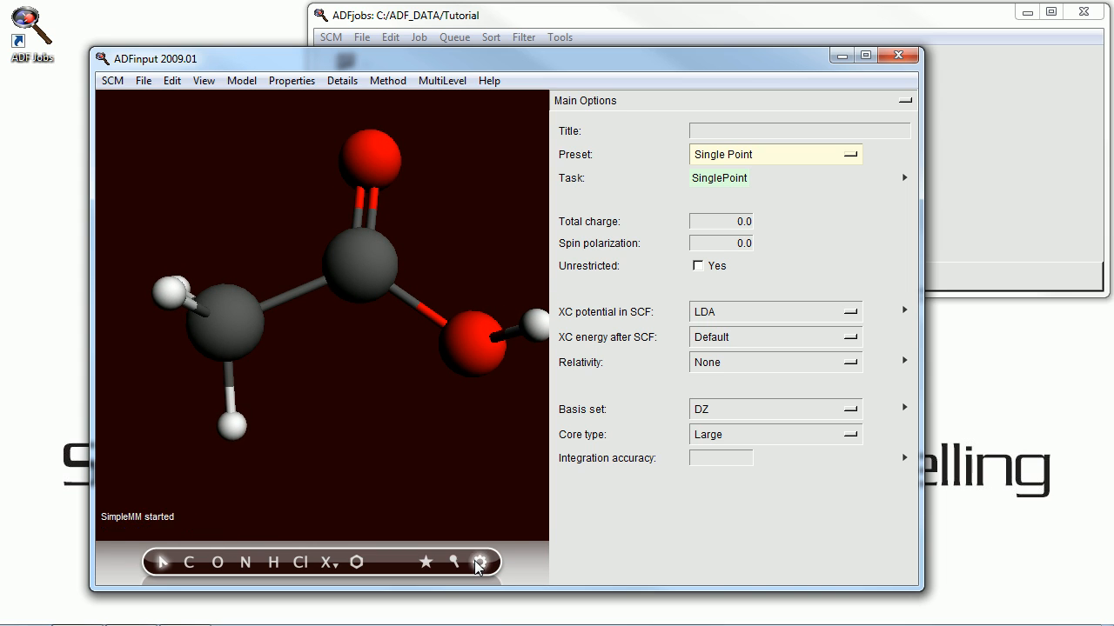
{"action": "left_click", "coordinate": [483, 562]}
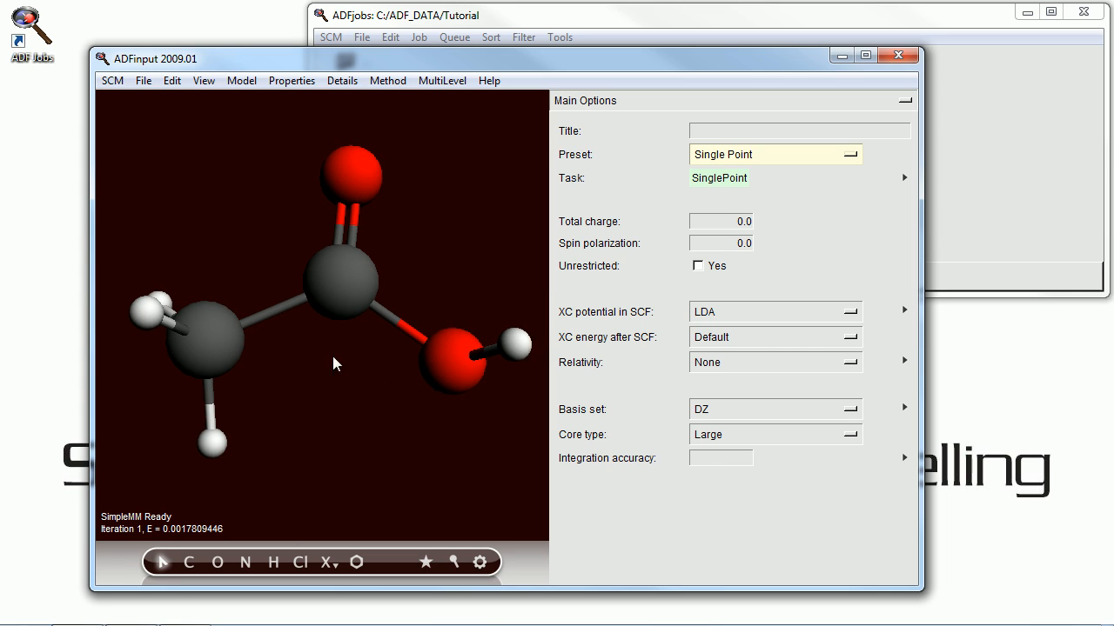
{"action": "left_click_drag", "start_coordinate": [338, 363], "coordinate": [366, 438]}
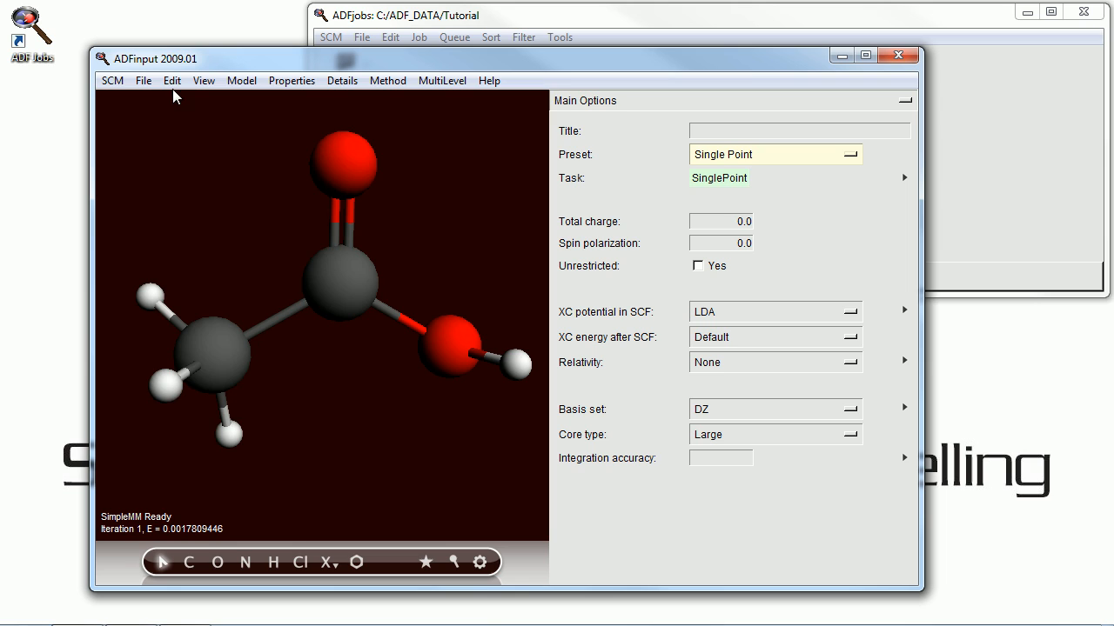
Change the carbonyl oxygen to hydrogen and pre-optimize the resulting ethanol.
{"action": "left_click", "coordinate": [170, 80]}
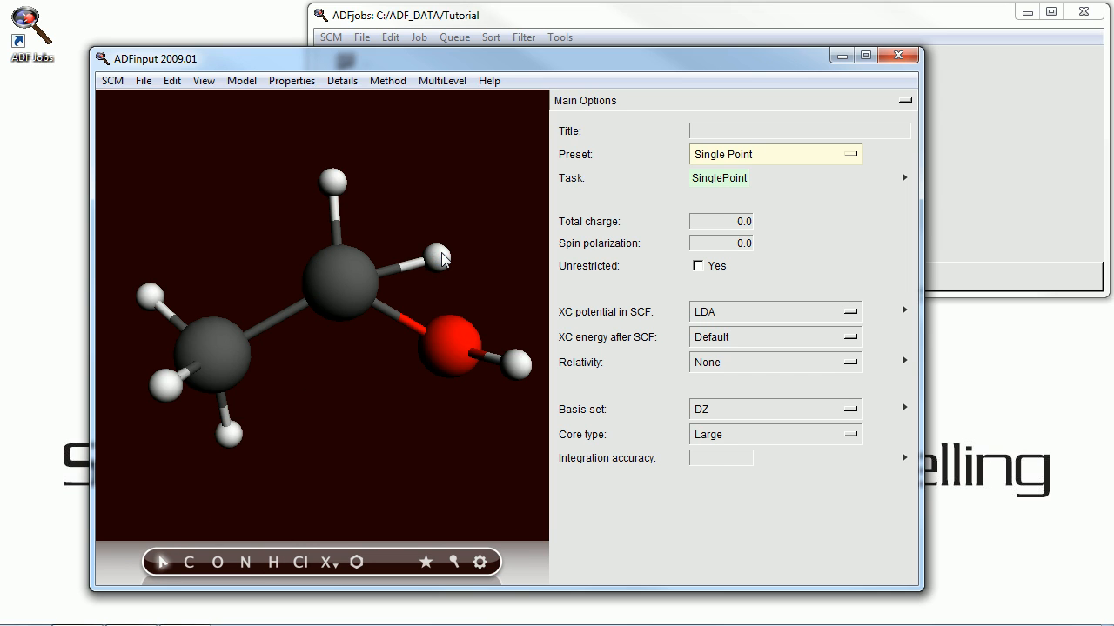
{"action": "left_click", "coordinate": [481, 560]}
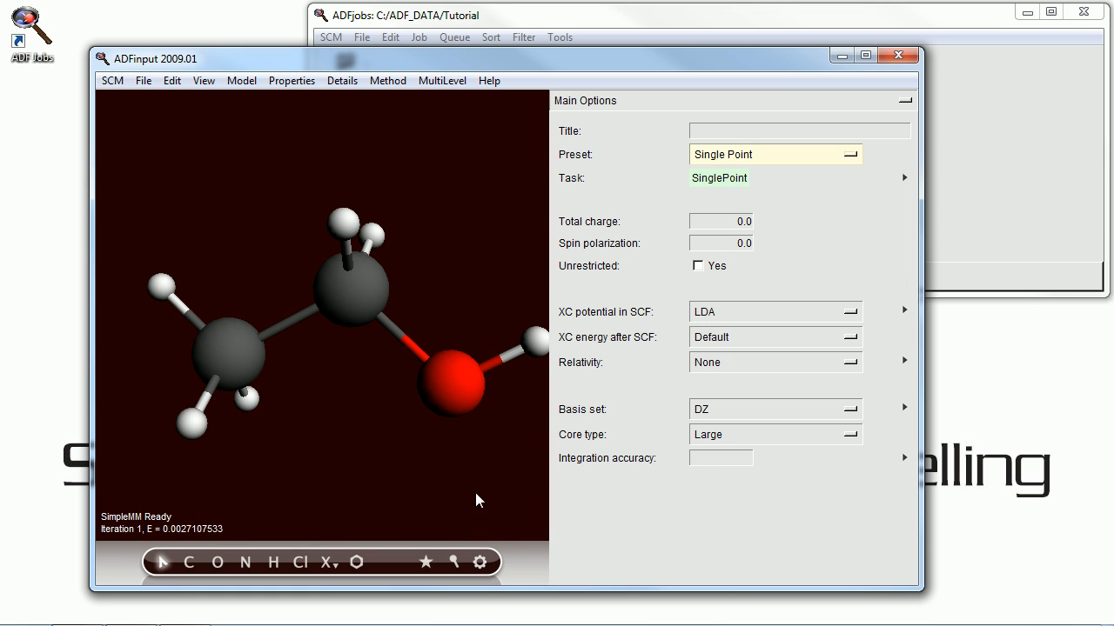
{"action": "left_click_drag", "start_coordinate": [477, 501], "coordinate": [463, 299]}
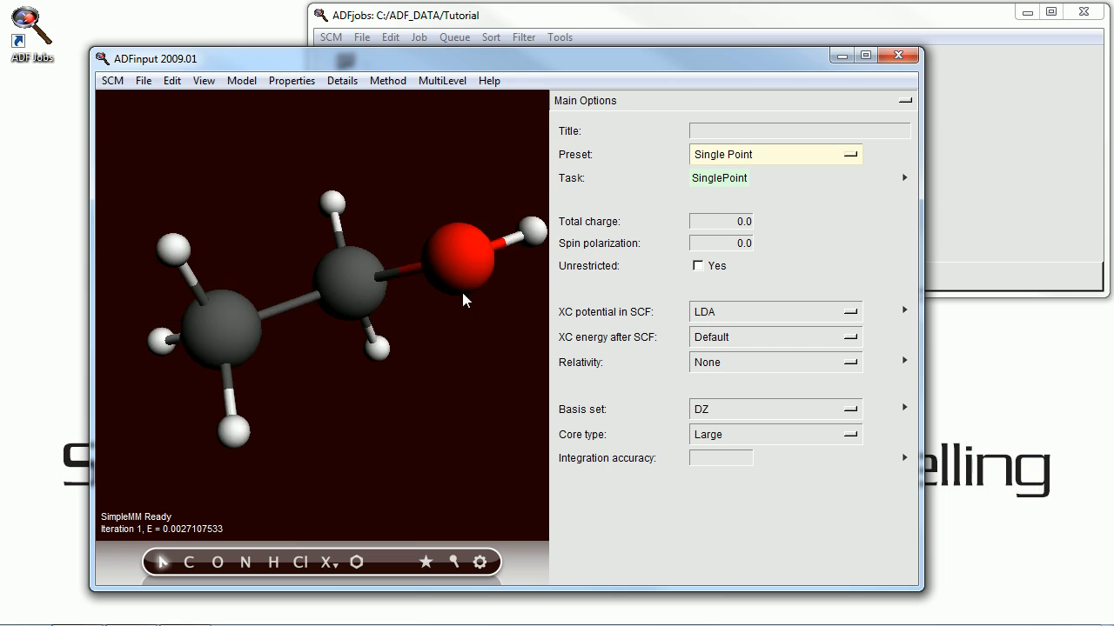
{"action": "left_click_drag", "start_coordinate": [466, 299], "coordinate": [452, 306]}
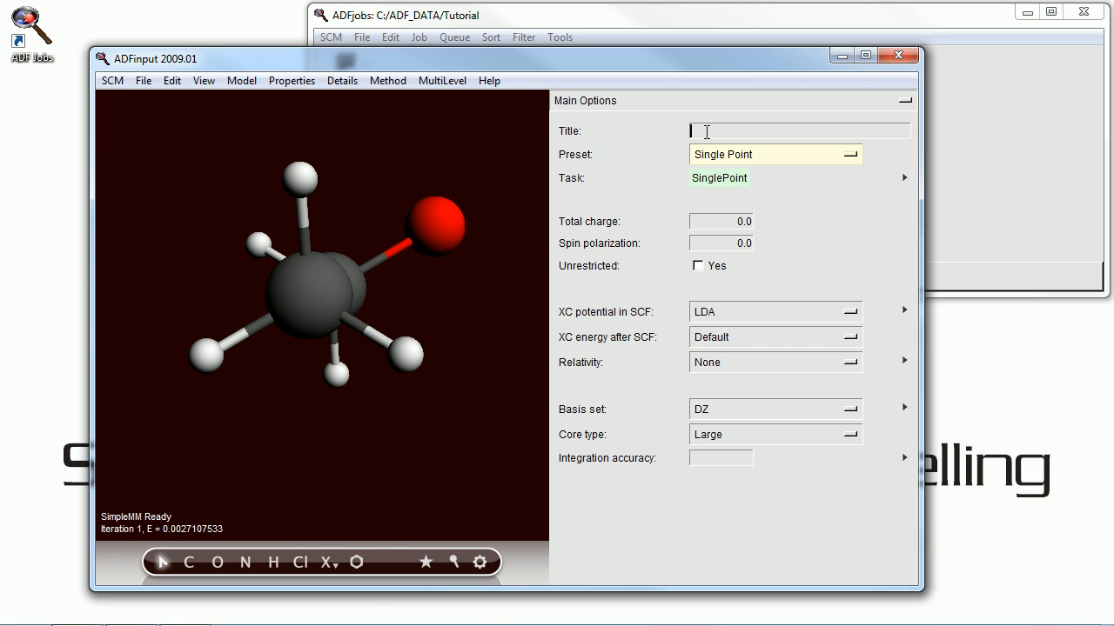
Title the job Ethanol and set the preset to Geometry Optimization.
{"action": "type", "text": "Ethanol"}
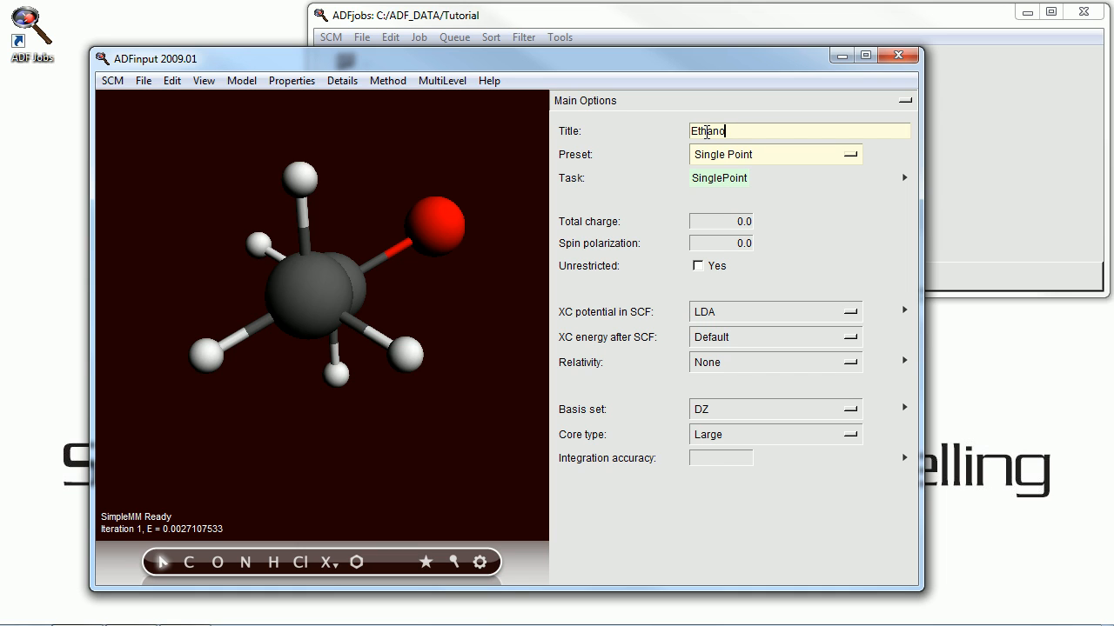
{"action": "left_click", "coordinate": [773, 154]}
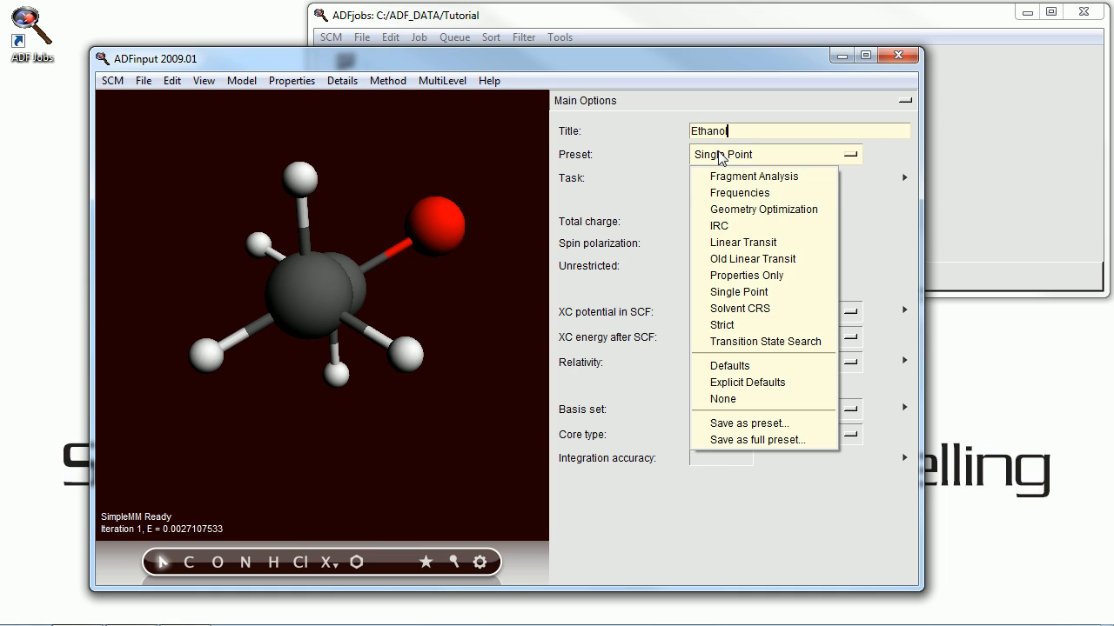
{"action": "left_click", "coordinate": [762, 208]}
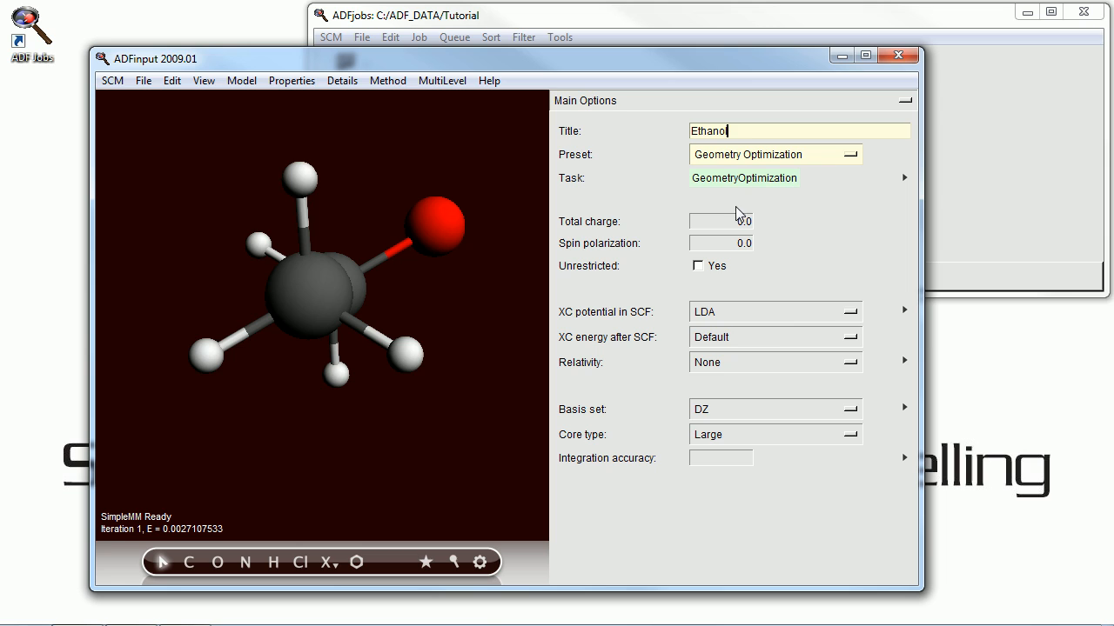
Choose the SZ basis set and integration accuracy 3.0.
{"action": "left_click", "coordinate": [774, 338]}
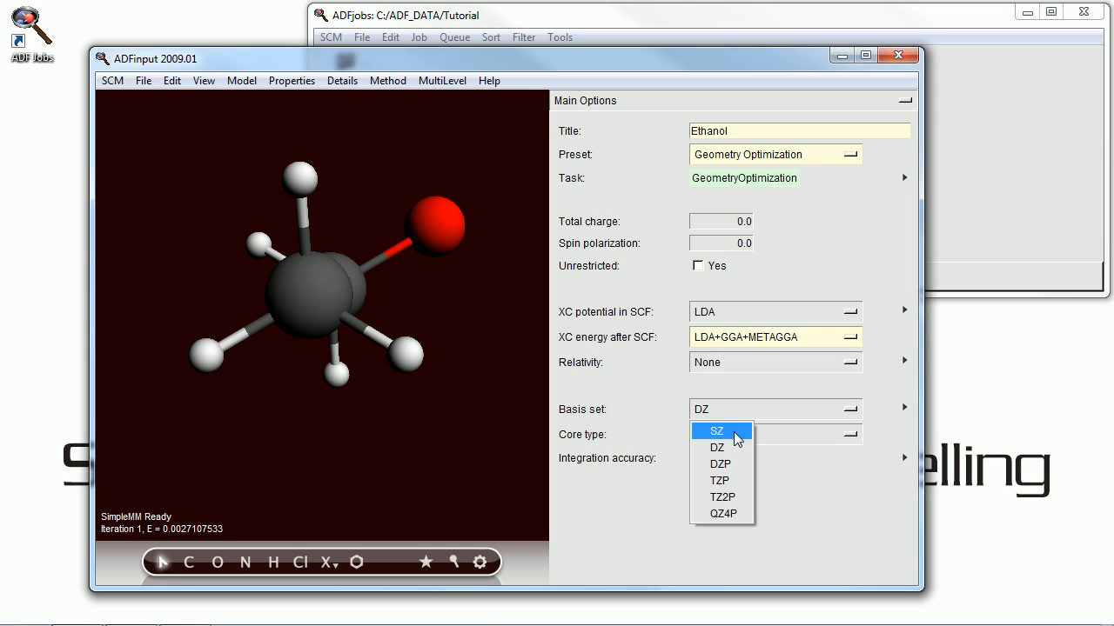
{"action": "left_click", "coordinate": [716, 431]}
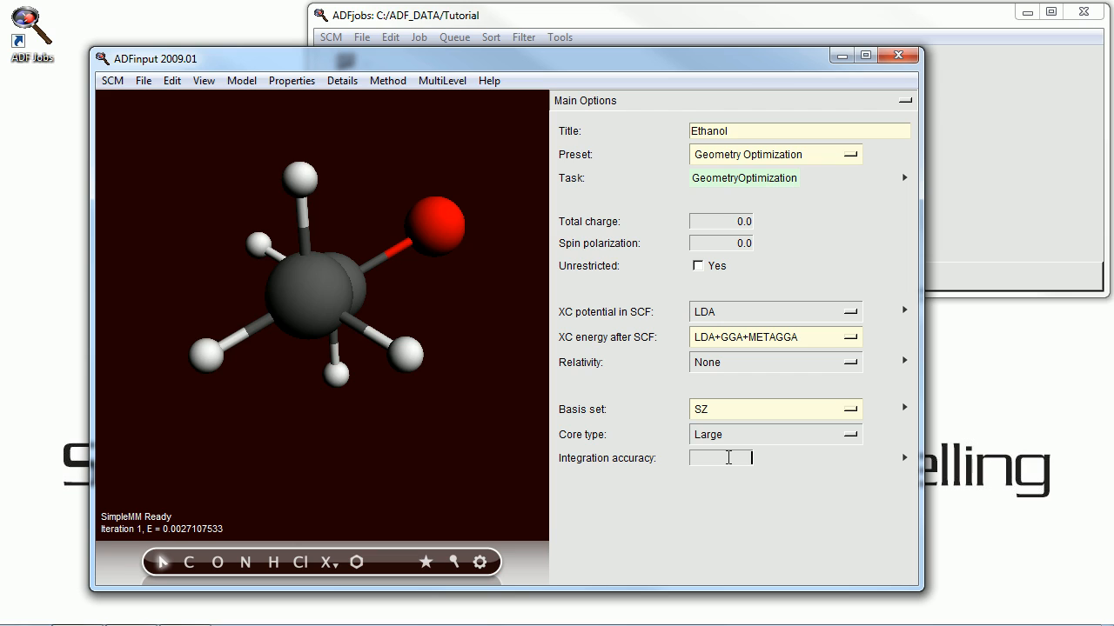
{"action": "type", "text": "3.0"}
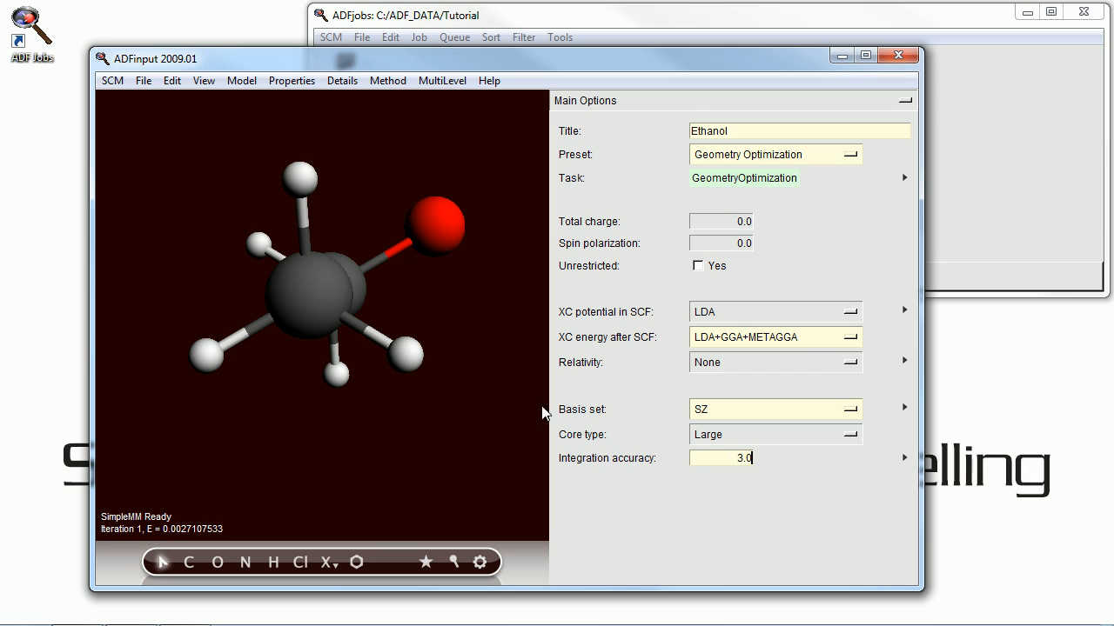
{"action": "left_click", "coordinate": [143, 80]}
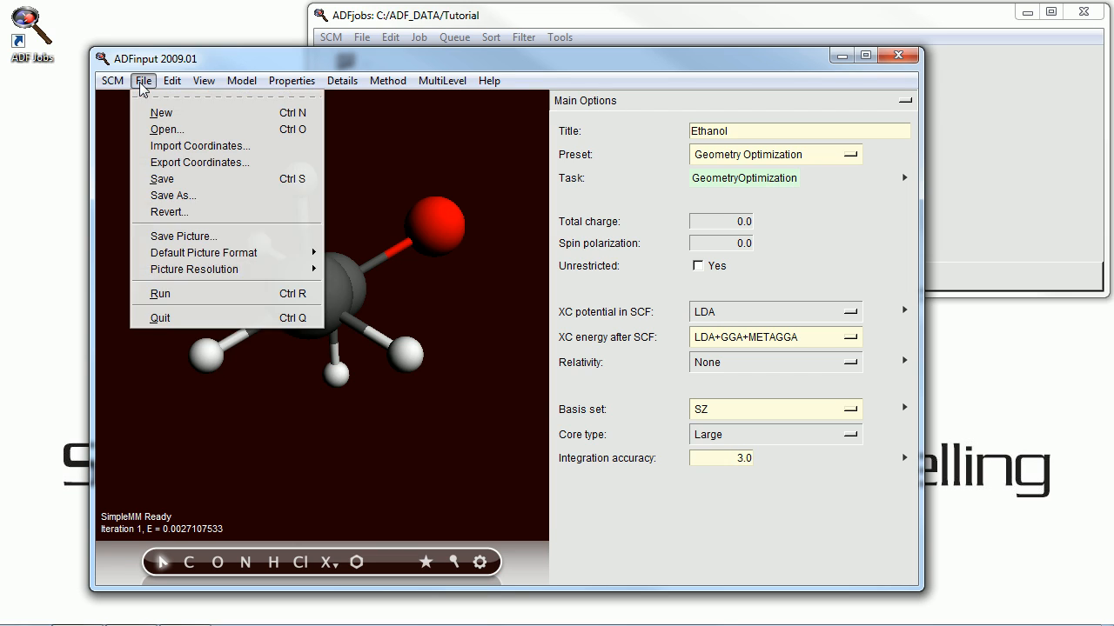
{"action": "mouse_move", "coordinate": [167, 202]}
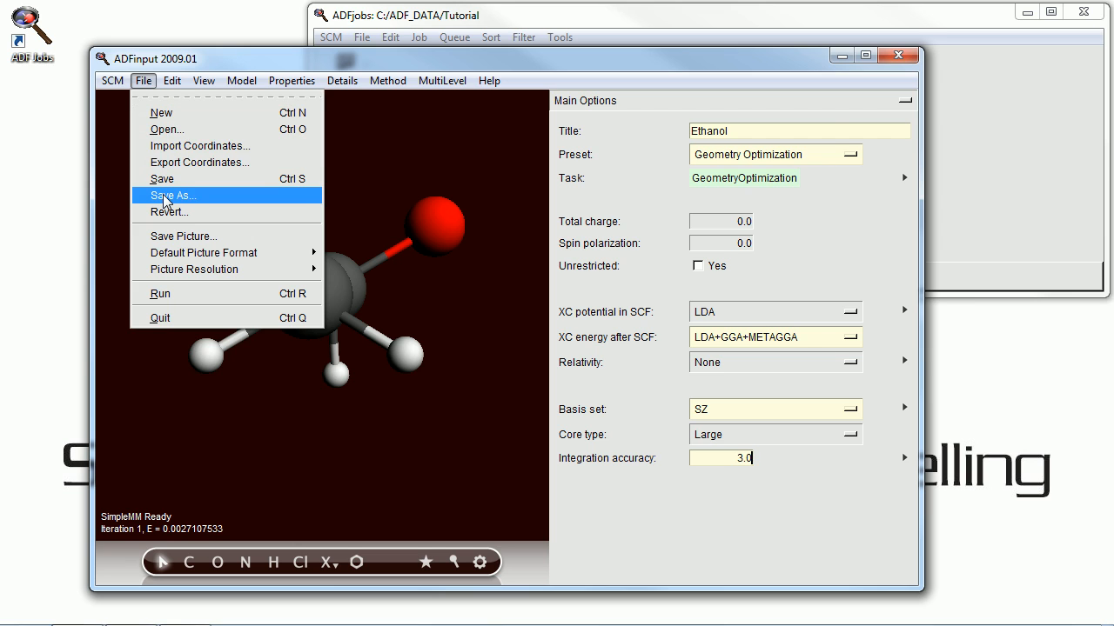
Save the job as Ethanol, accepting the frozen-core warning and keeping the run script.
{"action": "left_click", "coordinate": [173, 195]}
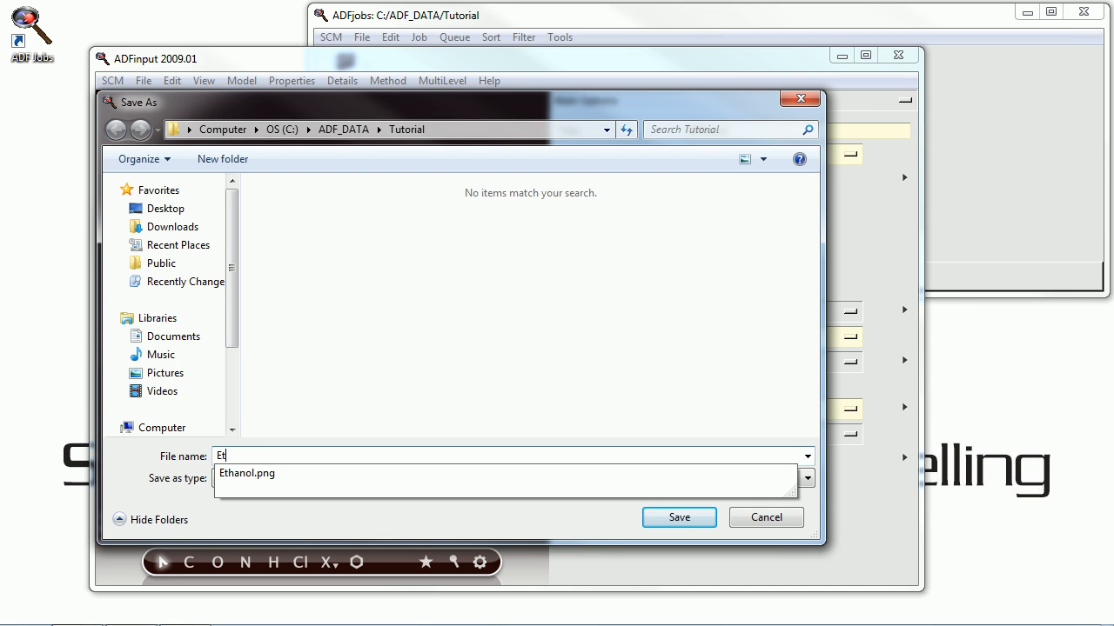
{"action": "type", "text": "hanol"}
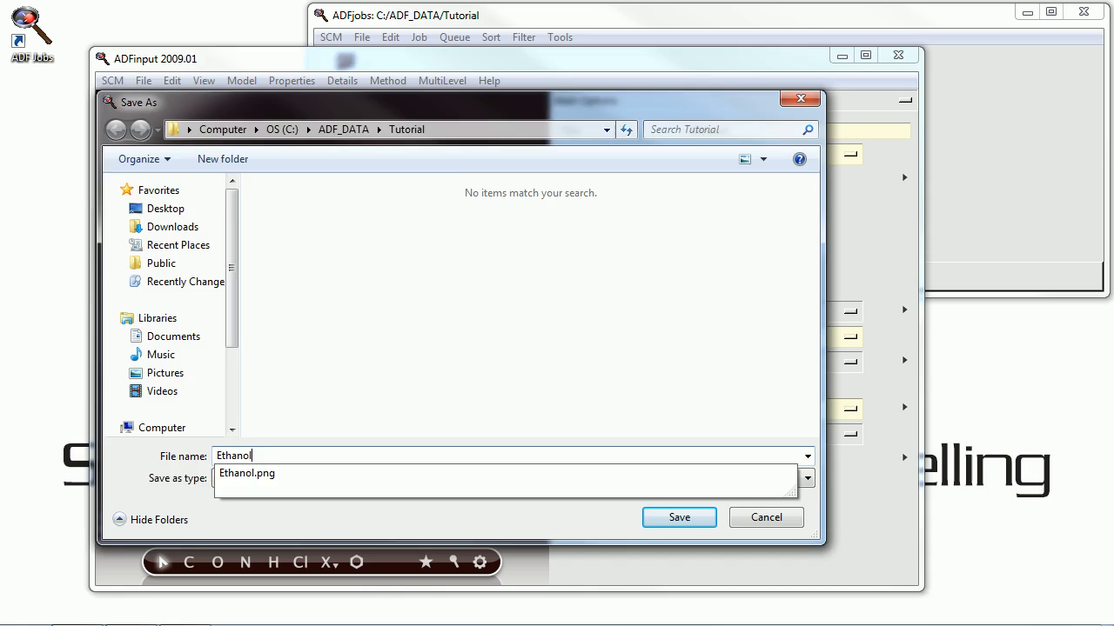
{"action": "left_click", "coordinate": [680, 518]}
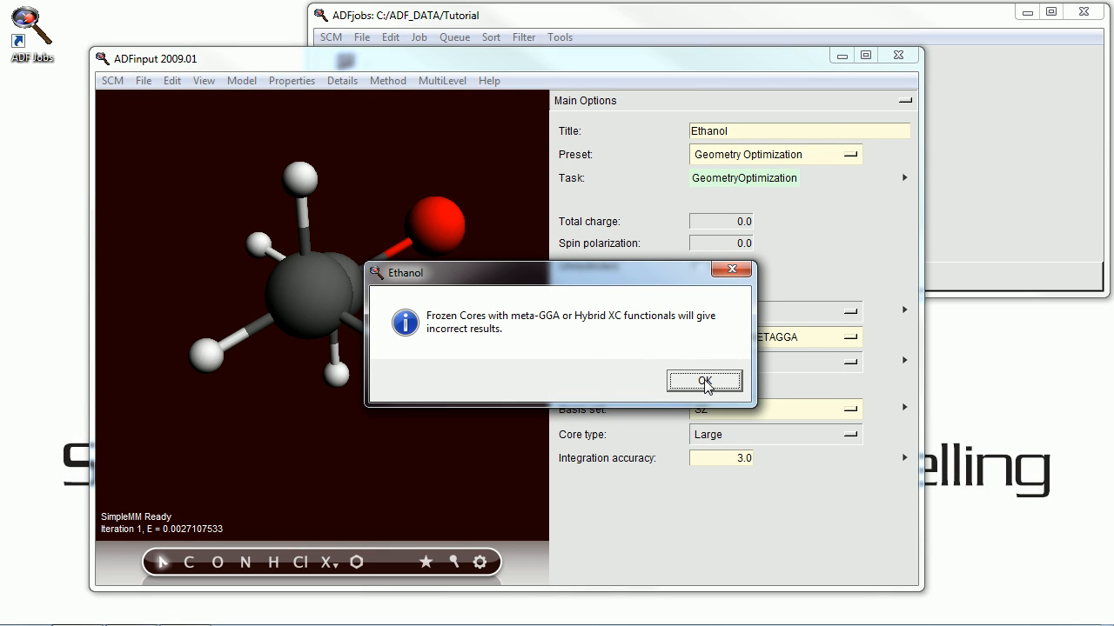
{"action": "left_click", "coordinate": [705, 381]}
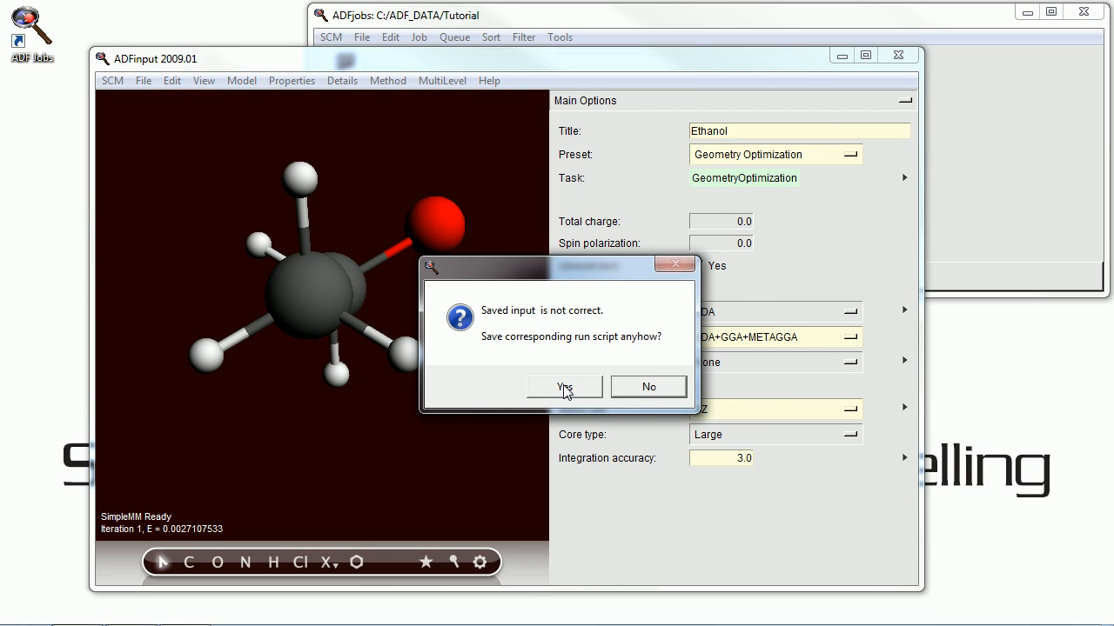
{"action": "left_click", "coordinate": [563, 387]}
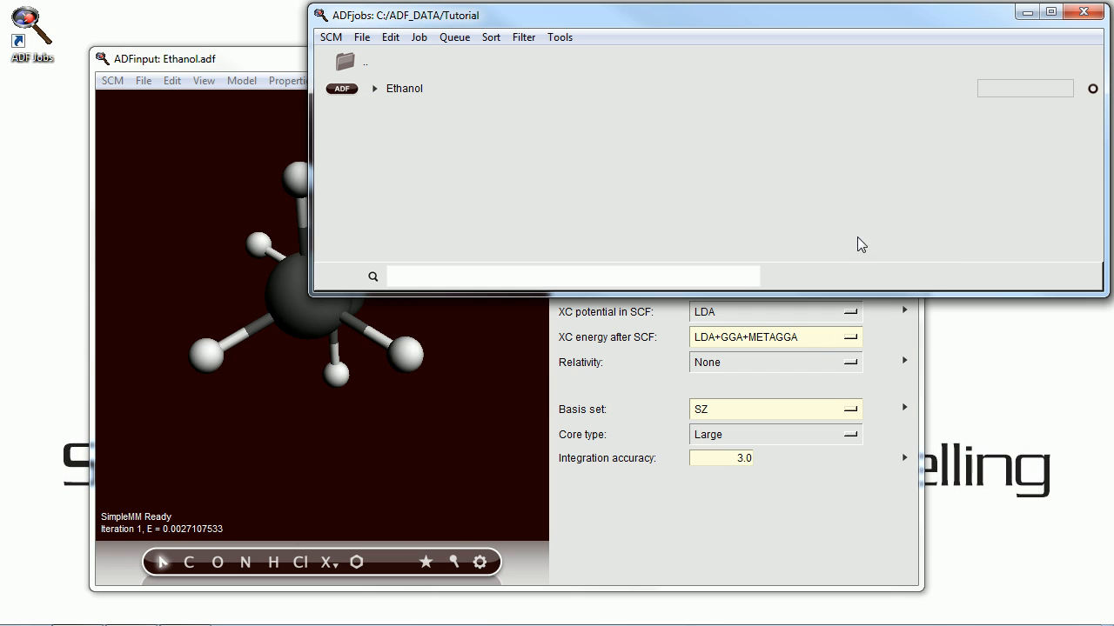
Run the Ethanol job from the Job menu and open its logfile to follow progress.
{"action": "left_click", "coordinate": [376, 89]}
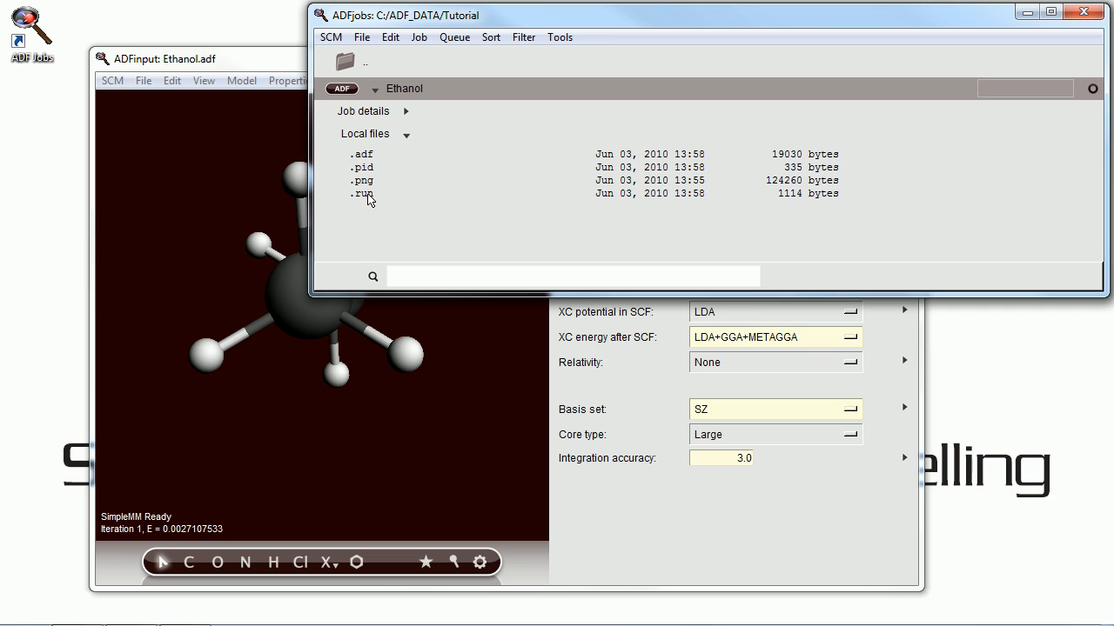
{"action": "mouse_move", "coordinate": [459, 189]}
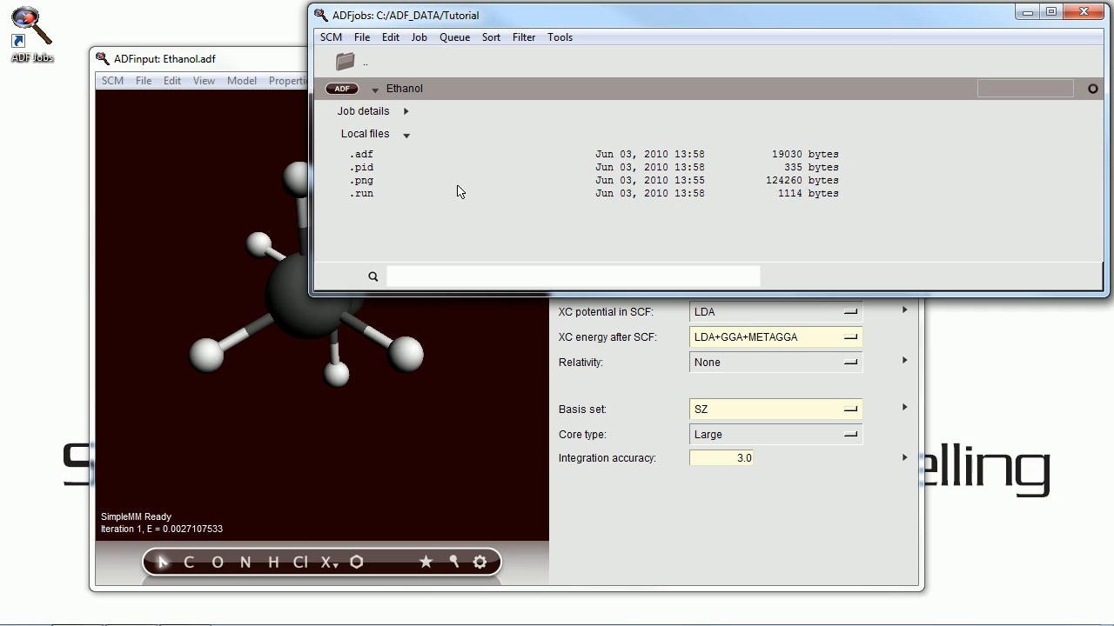
{"action": "left_click", "coordinate": [362, 36]}
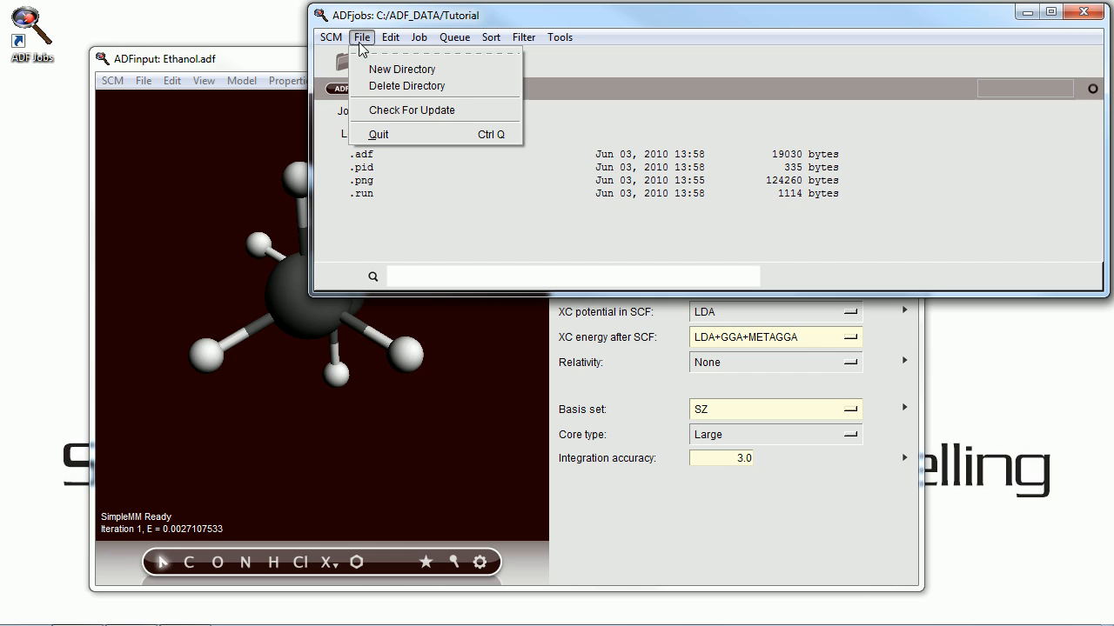
{"action": "mouse_move", "coordinate": [365, 54]}
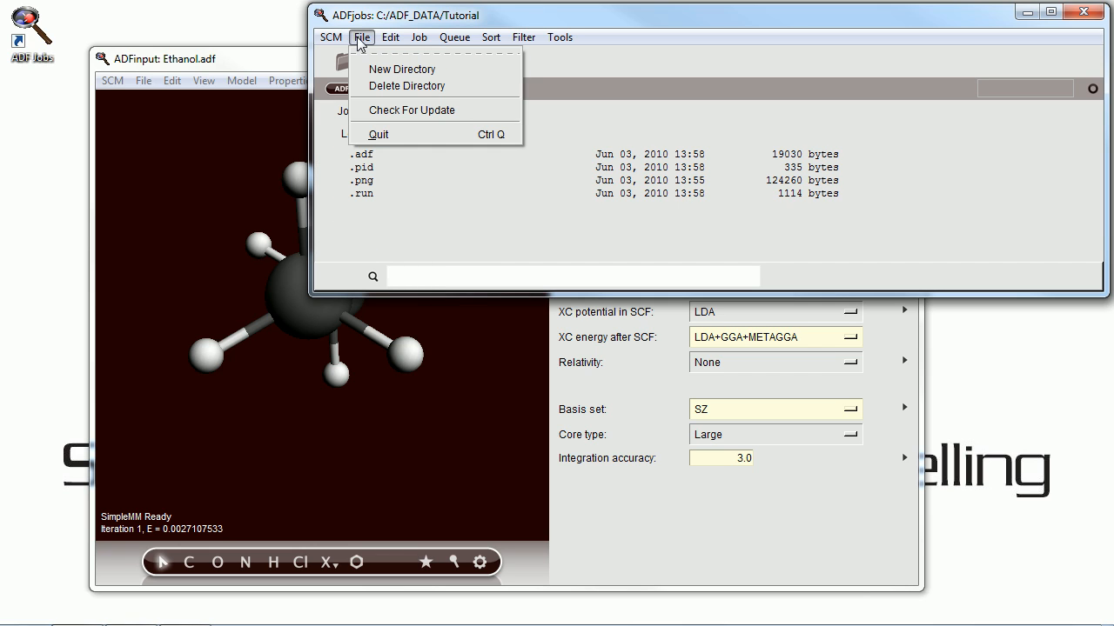
{"action": "left_click", "coordinate": [421, 36]}
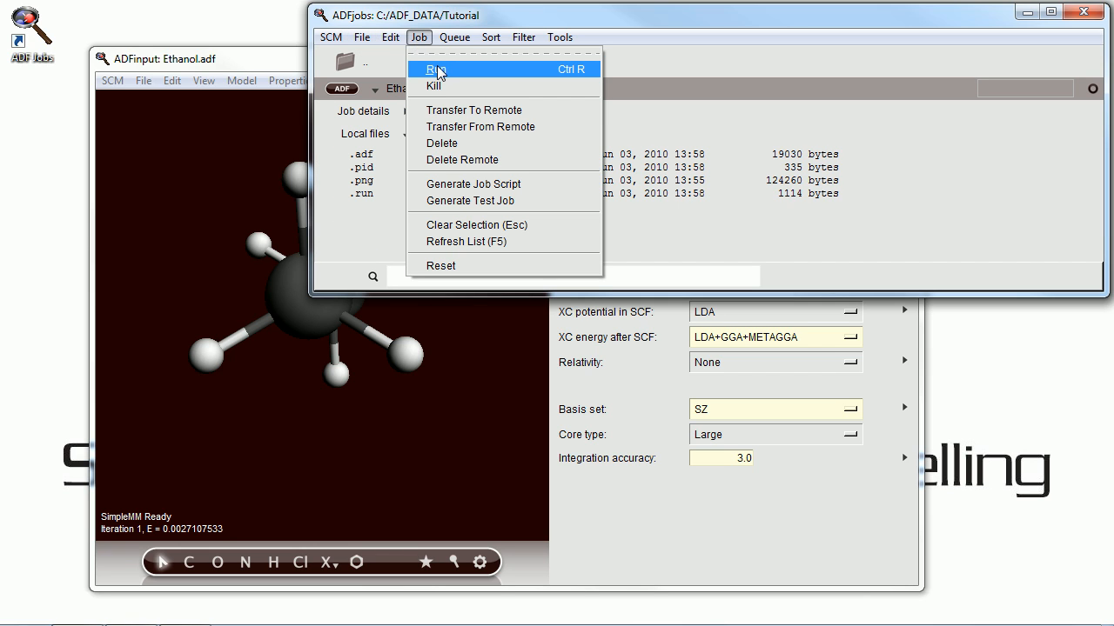
{"action": "left_click", "coordinate": [430, 69]}
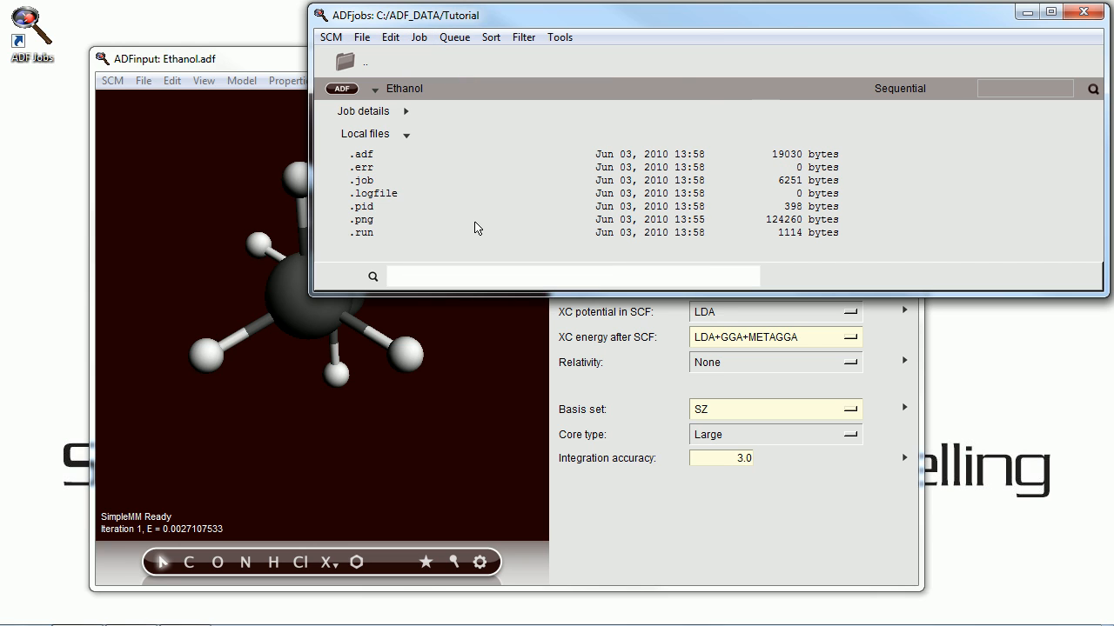
{"action": "double_click", "coordinate": [372, 193]}
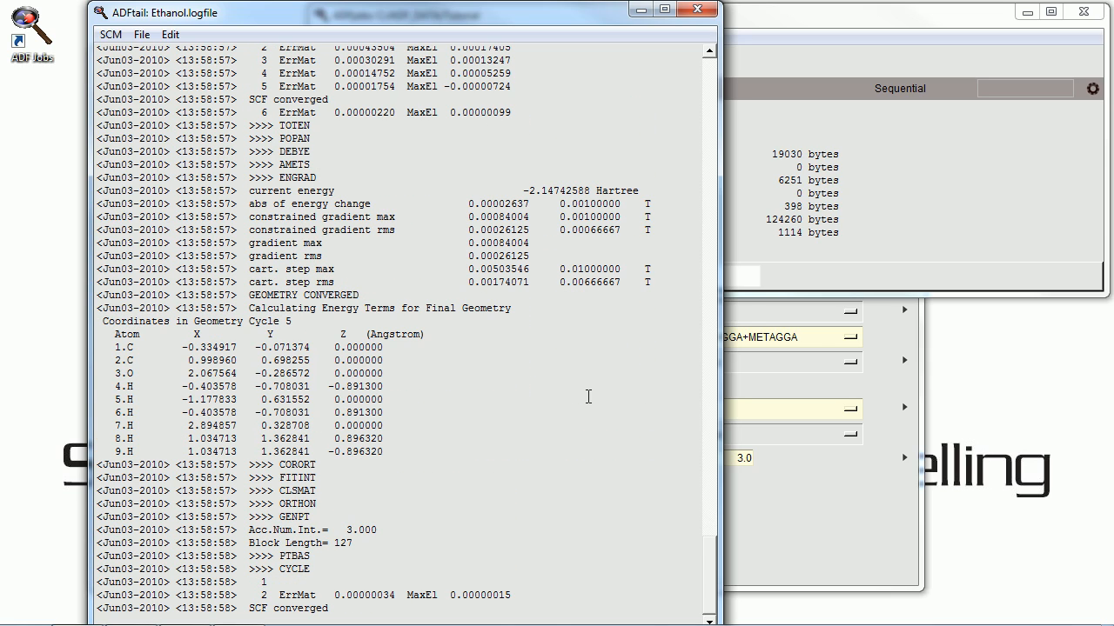
Read the optimized ethanol coordinates back into the model and close the finished job's log.
{"action": "scroll", "scroll_direction": "down", "scroll_amount": 3}
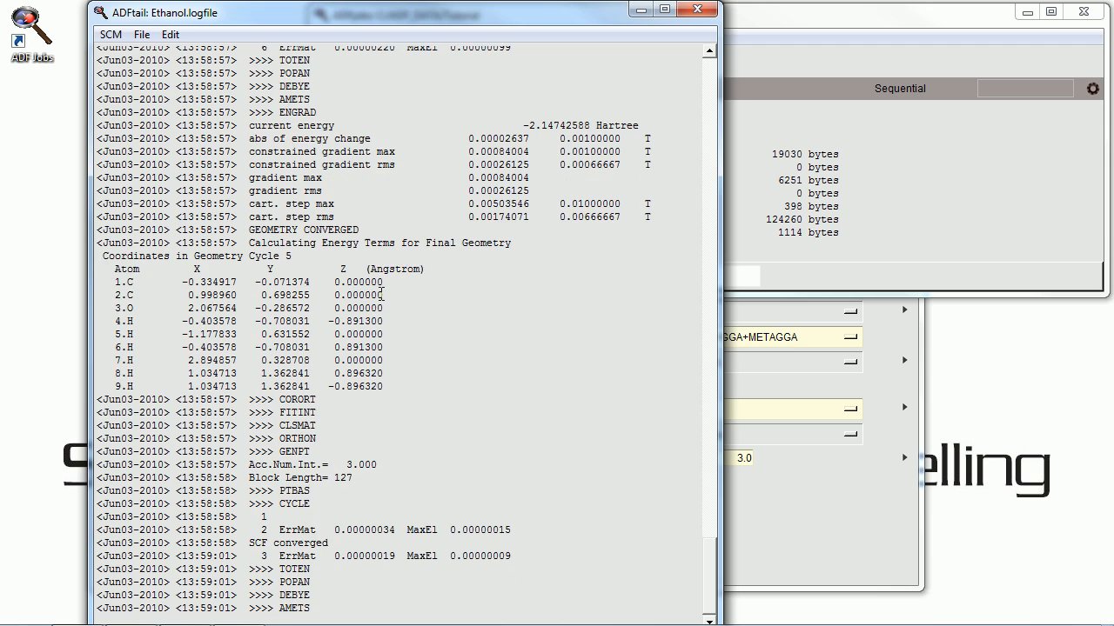
{"action": "scroll", "scroll_direction": "down", "scroll_amount": 3}
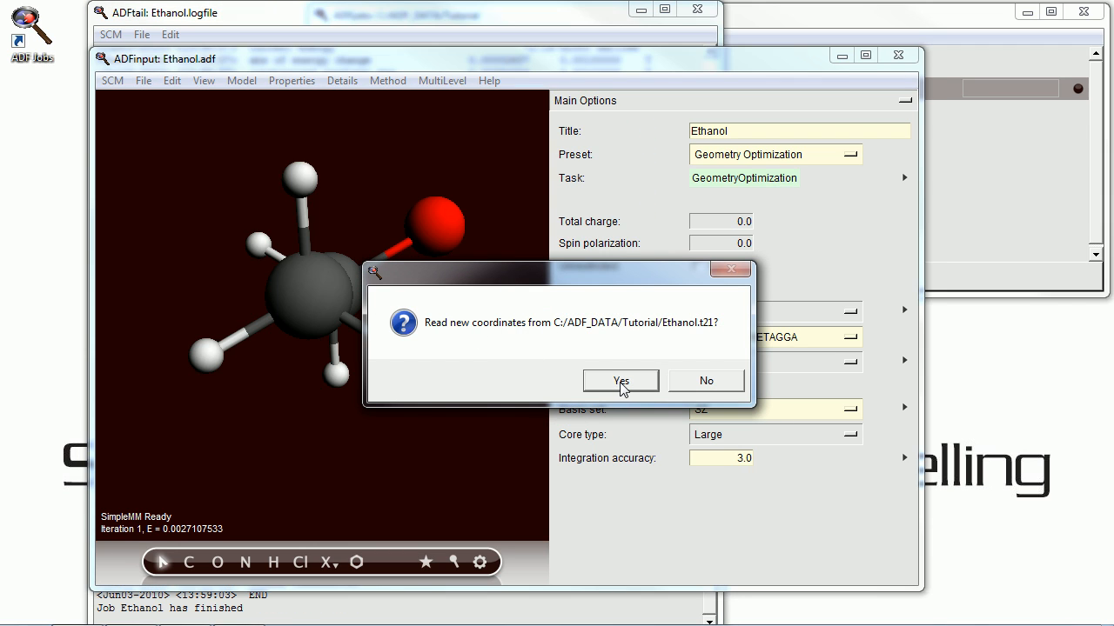
{"action": "left_click", "coordinate": [619, 379]}
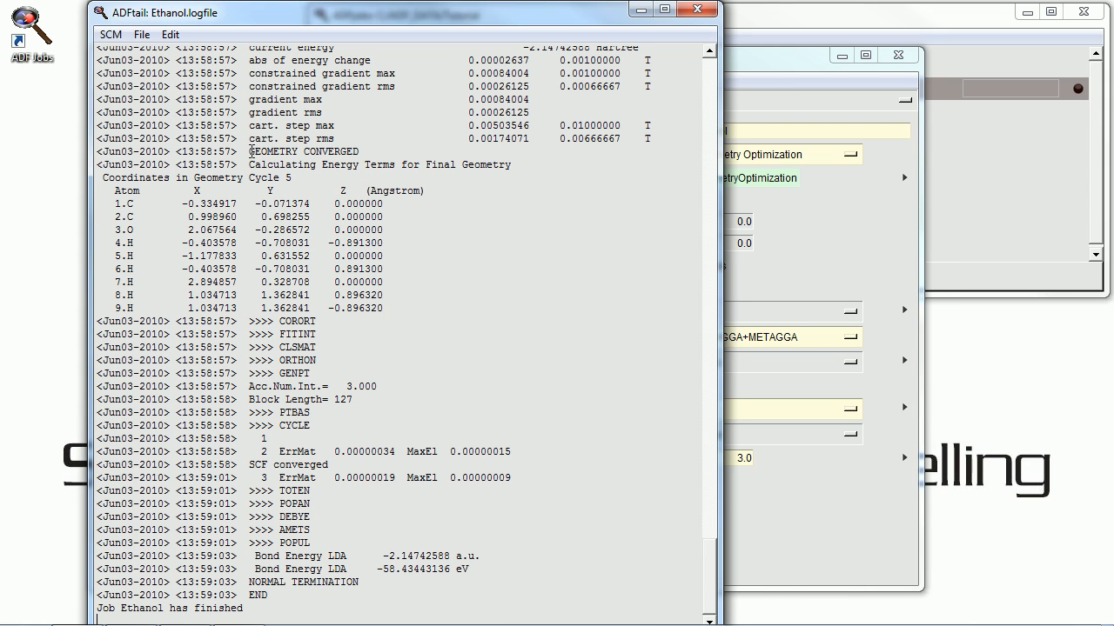
{"action": "double_click", "coordinate": [305, 149]}
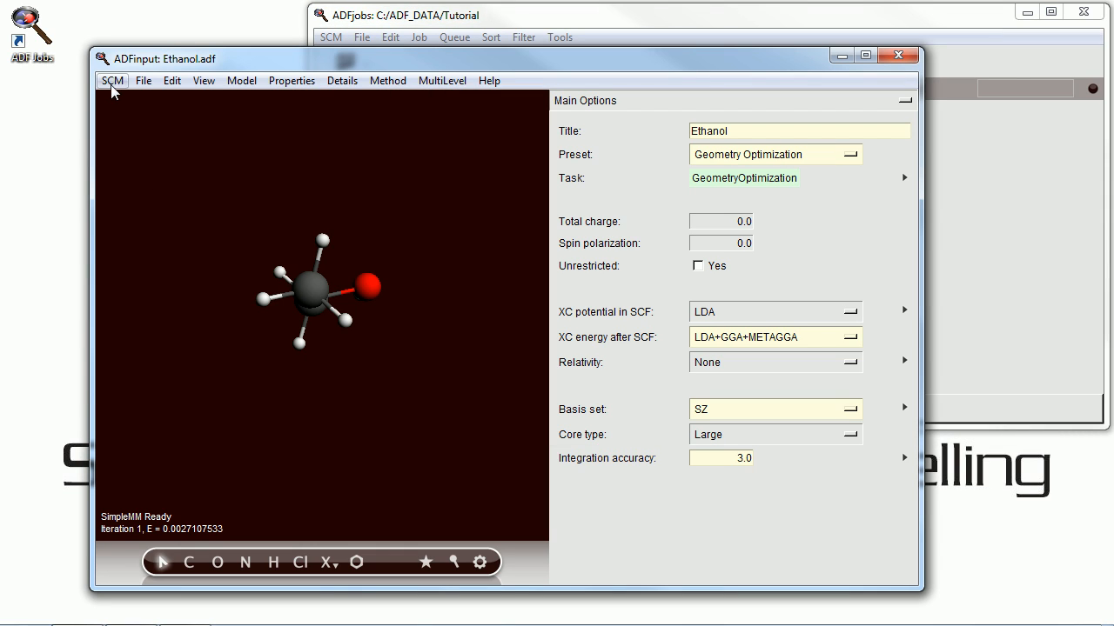
Launch ADFmovie from the SCM menu to view the geometry optimization.
{"action": "left_click", "coordinate": [111, 80]}
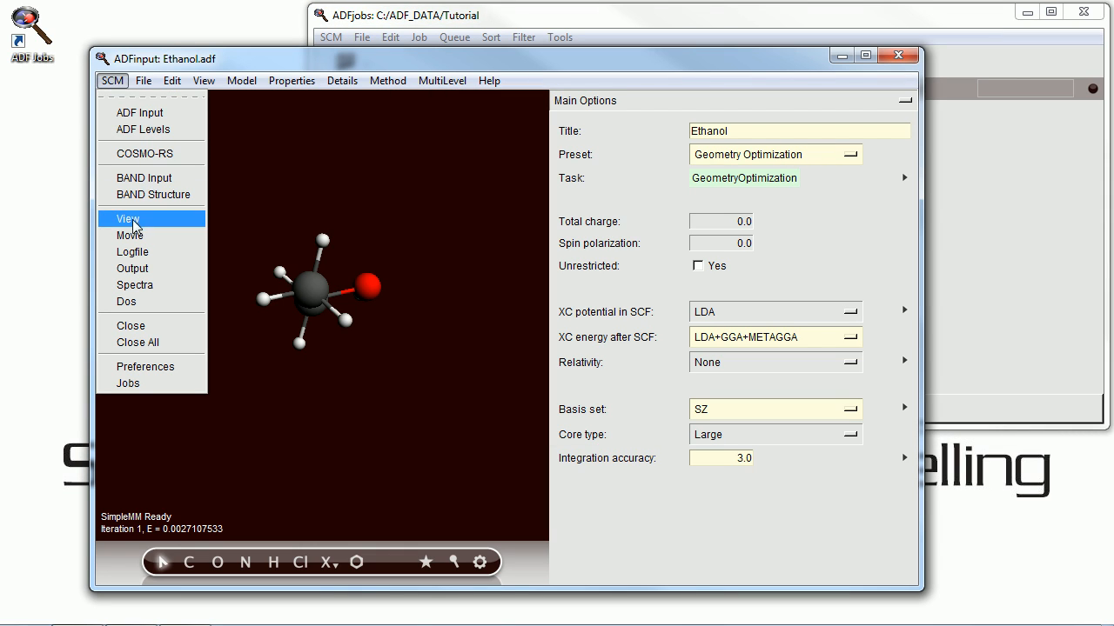
{"action": "left_click", "coordinate": [129, 235]}
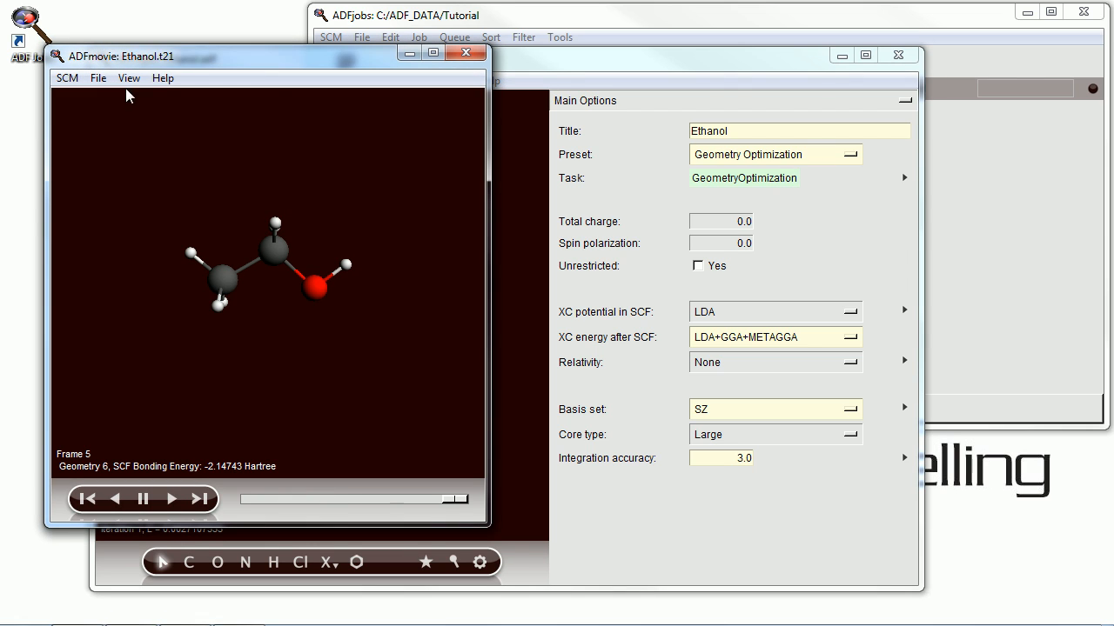
Add a graph of energy and C(1)–C(2) distance and play through the optimization frames.
{"action": "left_click", "coordinate": [129, 76]}
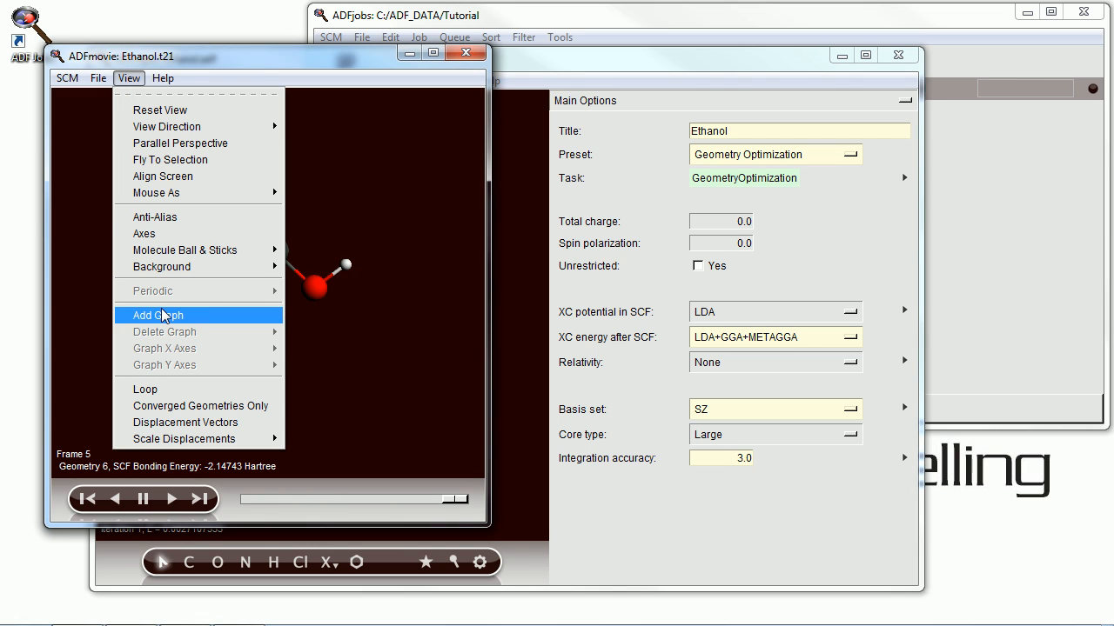
{"action": "left_click", "coordinate": [157, 315]}
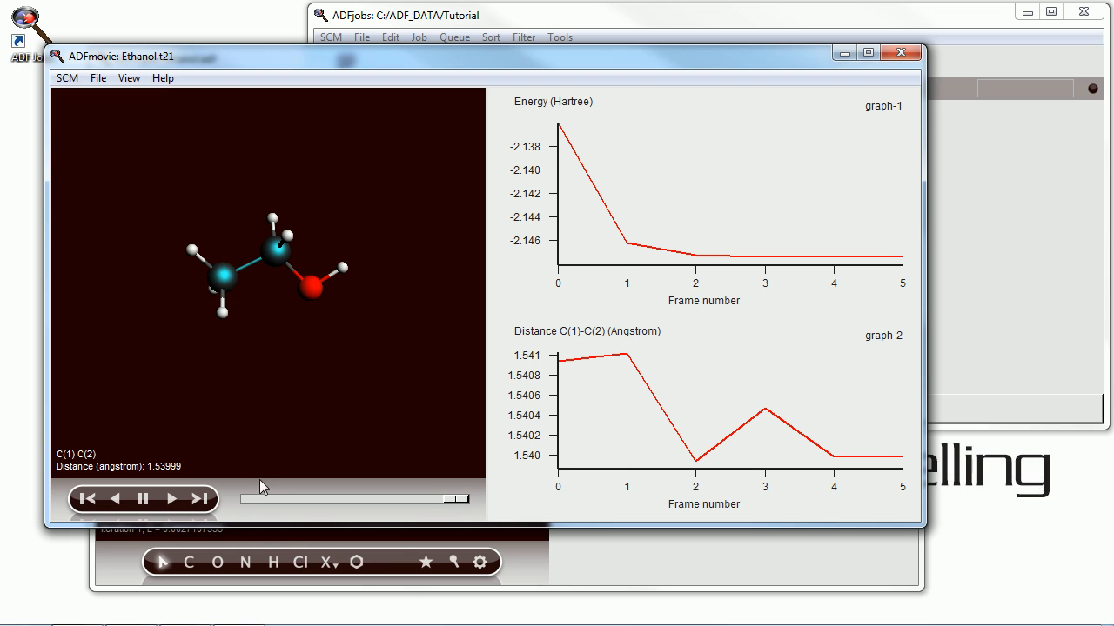
{"action": "left_click", "coordinate": [171, 499]}
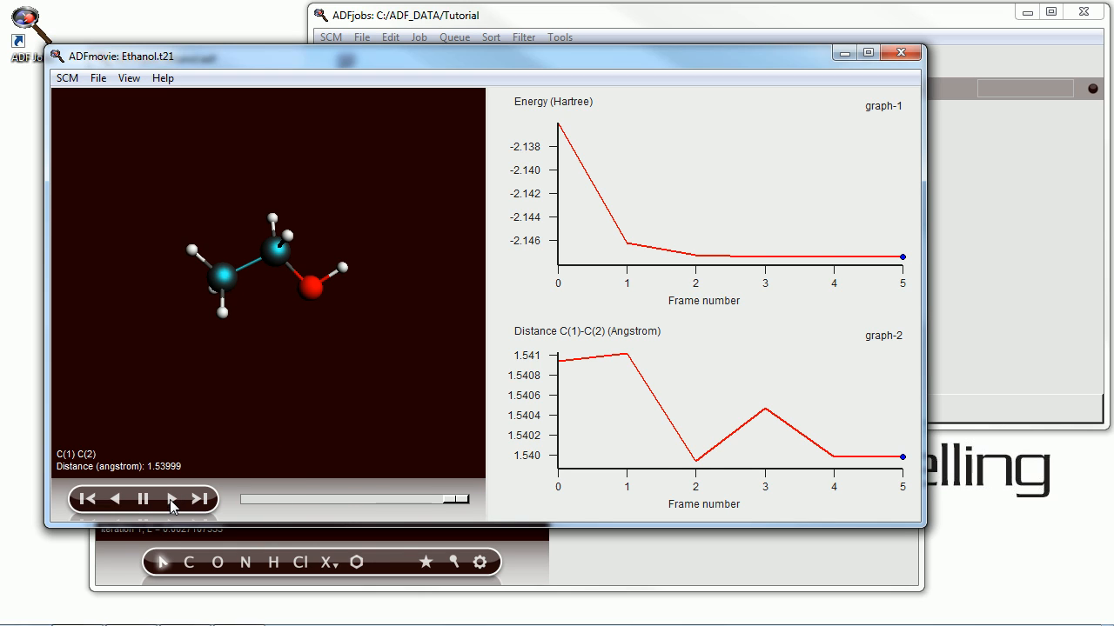
{"action": "left_click", "coordinate": [172, 499]}
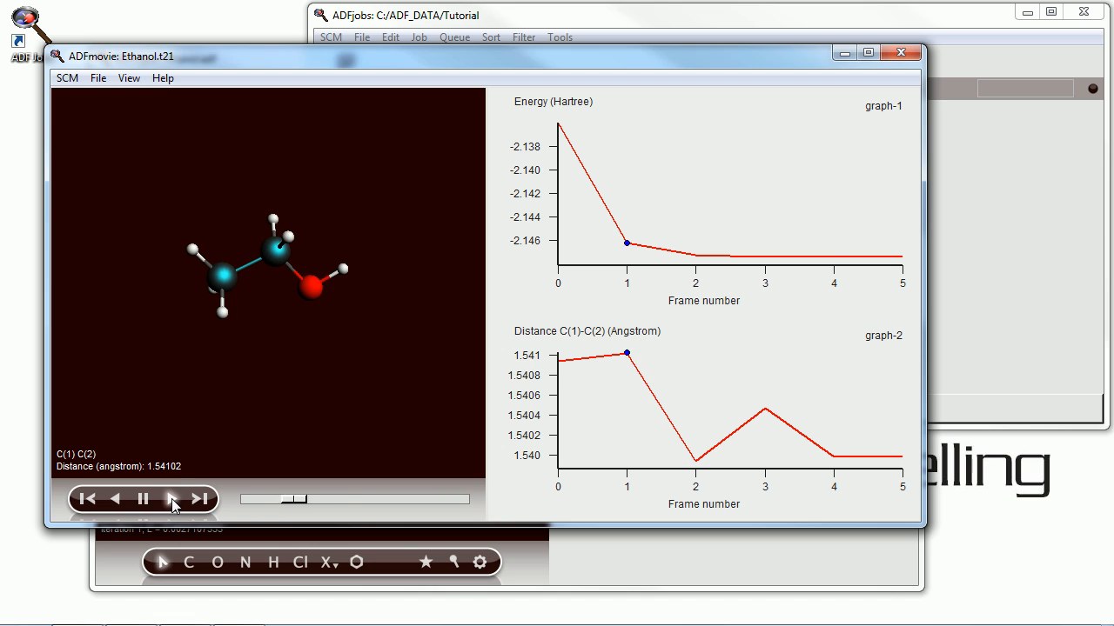
{"action": "left_click", "coordinate": [171, 500]}
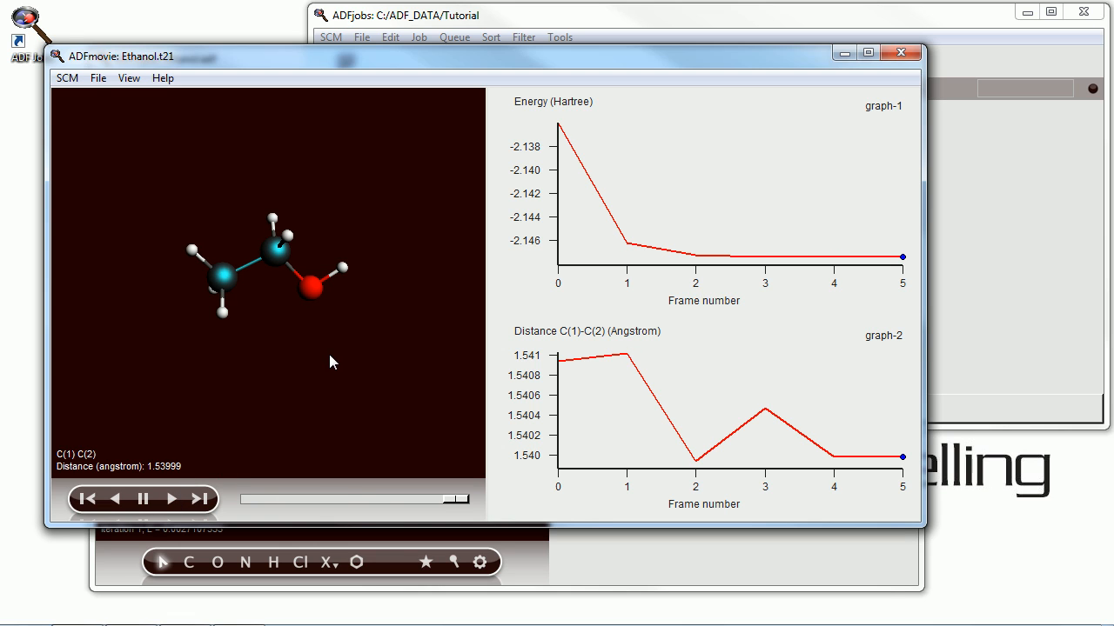
Quit ADFmovie, returning to the ethanol results.
{"action": "left_click", "coordinate": [108, 77]}
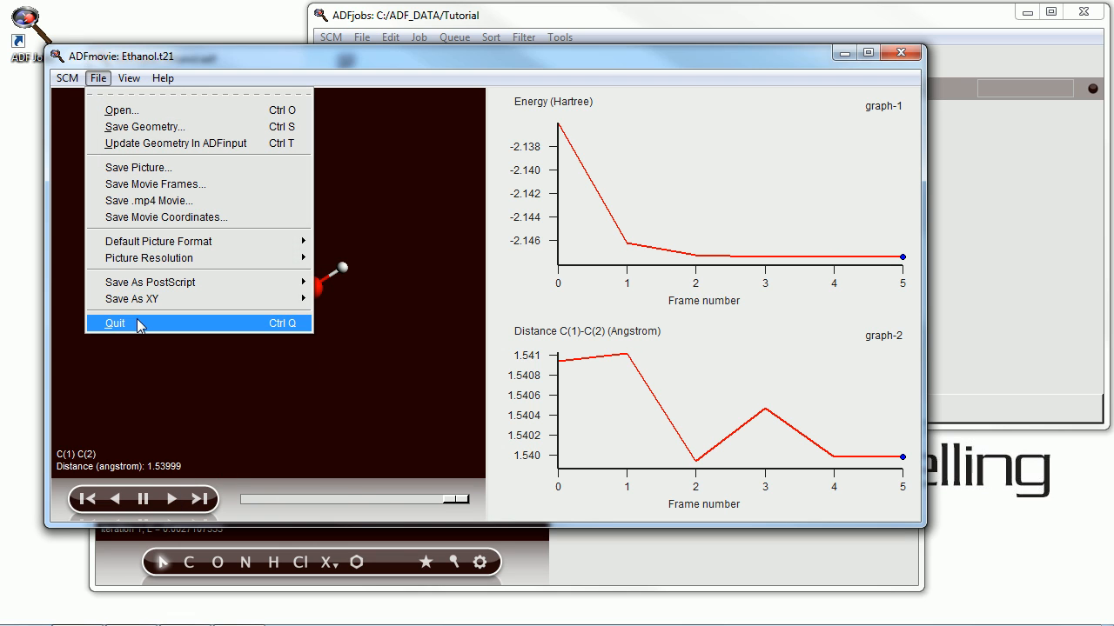
{"action": "left_click", "coordinate": [115, 322]}
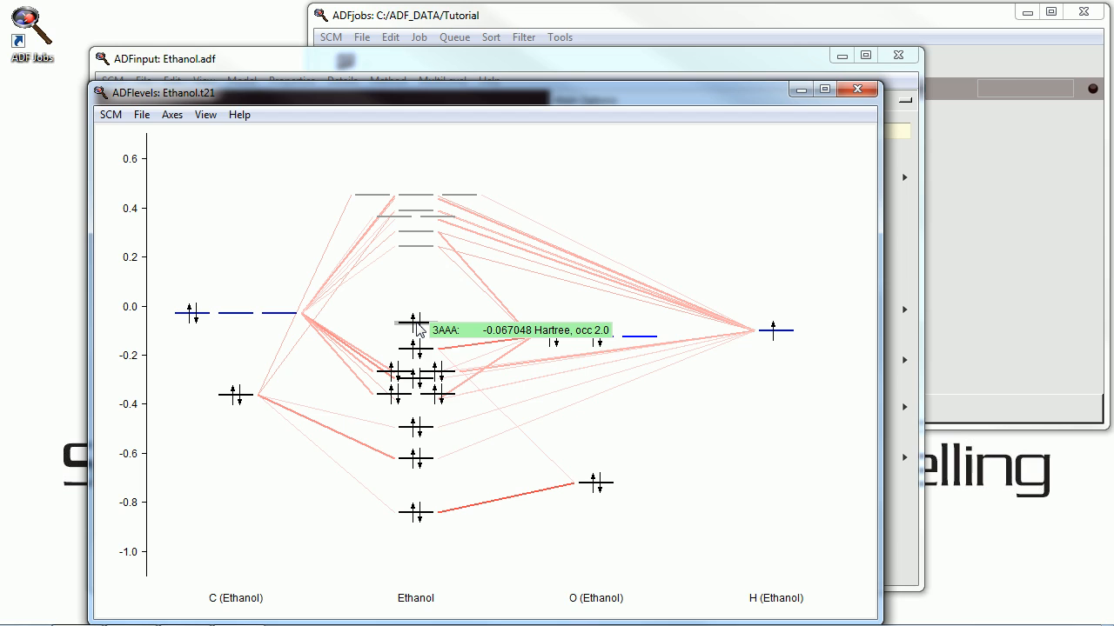
Show the label on the 3AAA orbital level, view its orbital in ADFview, then dismiss that window.
{"action": "right_click", "coordinate": [418, 327]}
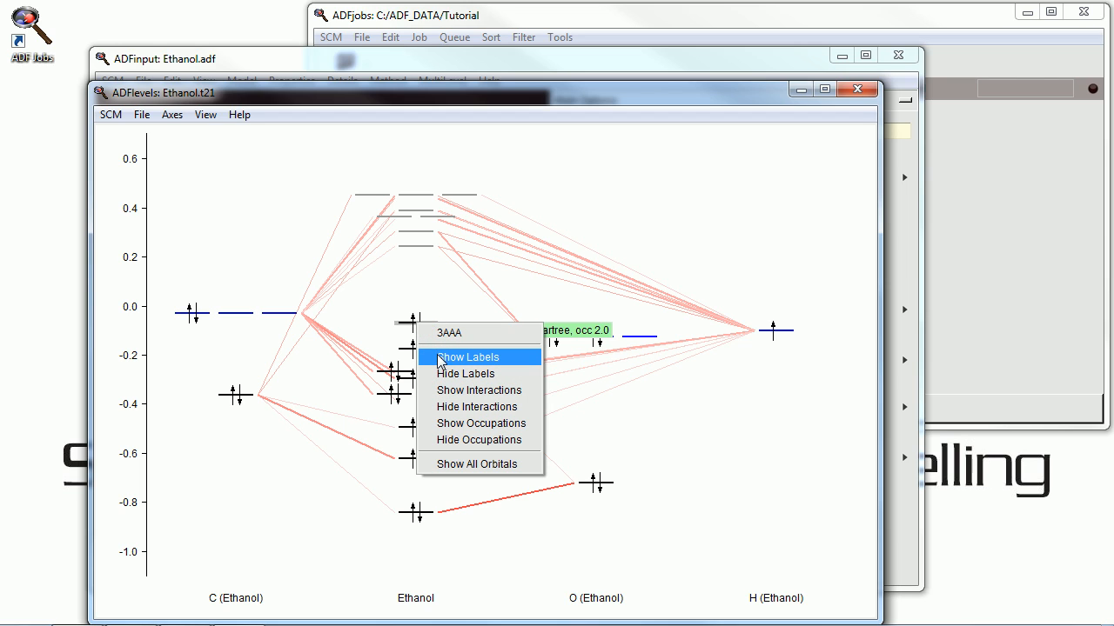
{"action": "left_click", "coordinate": [466, 357]}
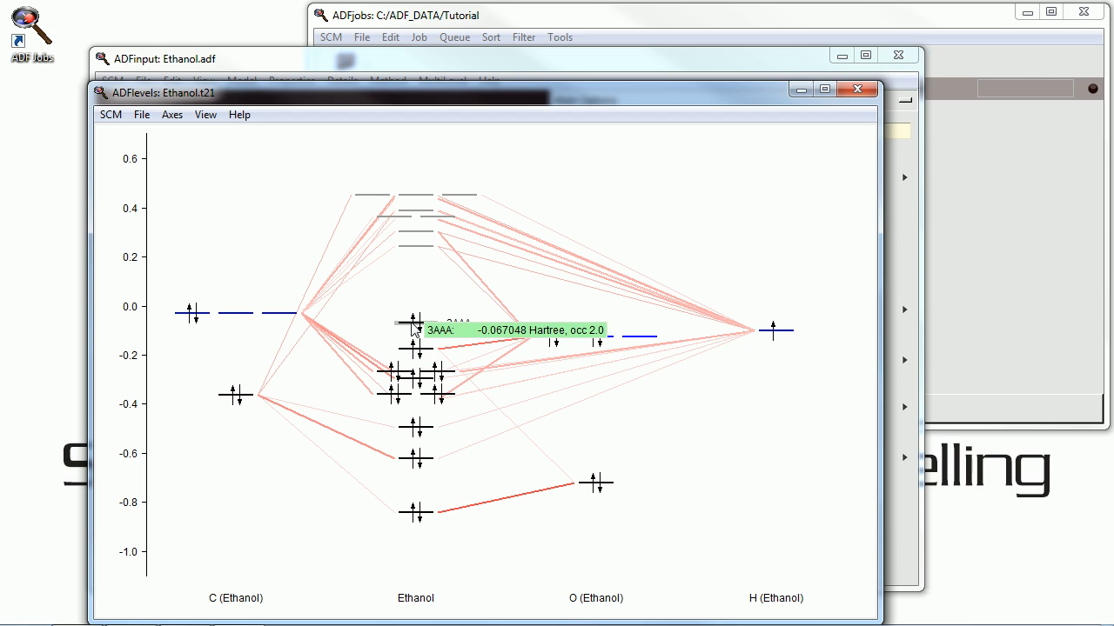
{"action": "right_click", "coordinate": [409, 331]}
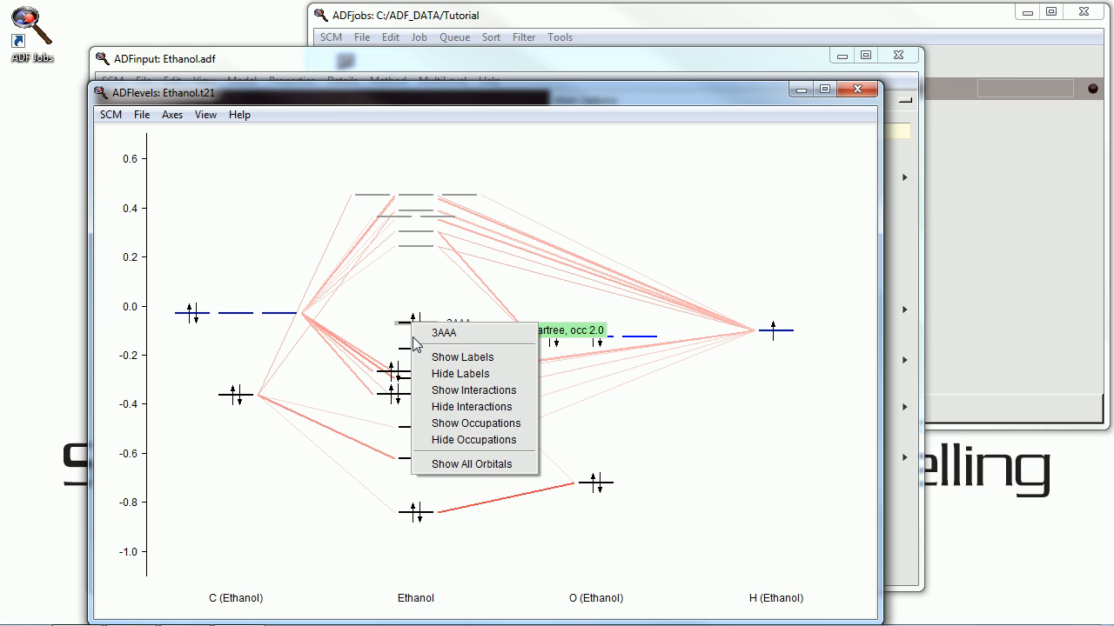
{"action": "mouse_move", "coordinate": [484, 424]}
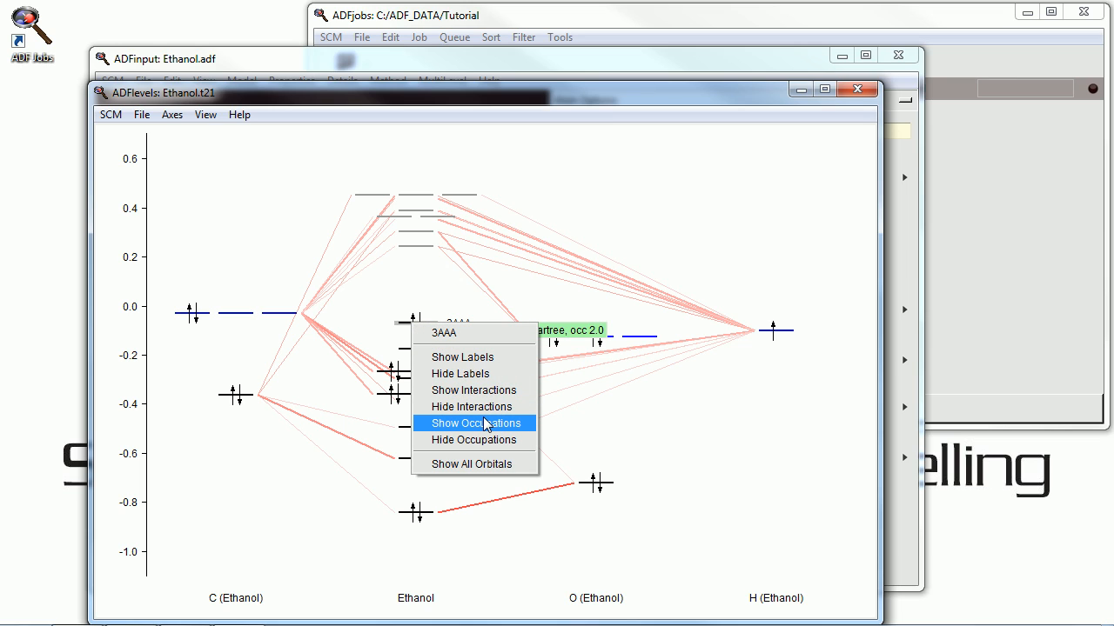
{"action": "mouse_move", "coordinate": [460, 372]}
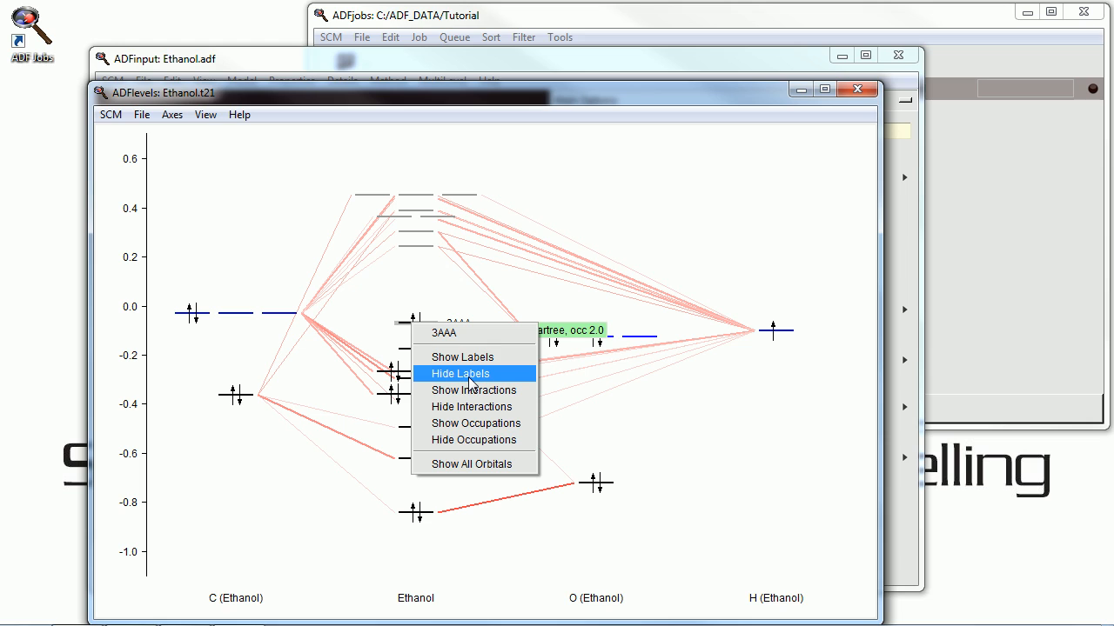
{"action": "mouse_move", "coordinate": [486, 339]}
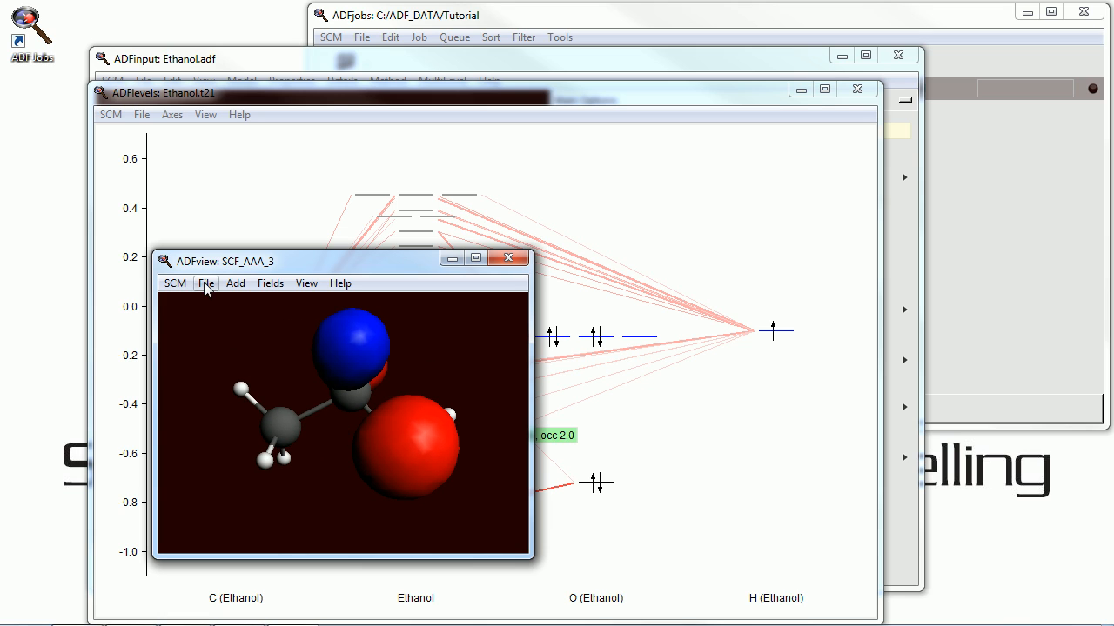
{"action": "left_click", "coordinate": [508, 257]}
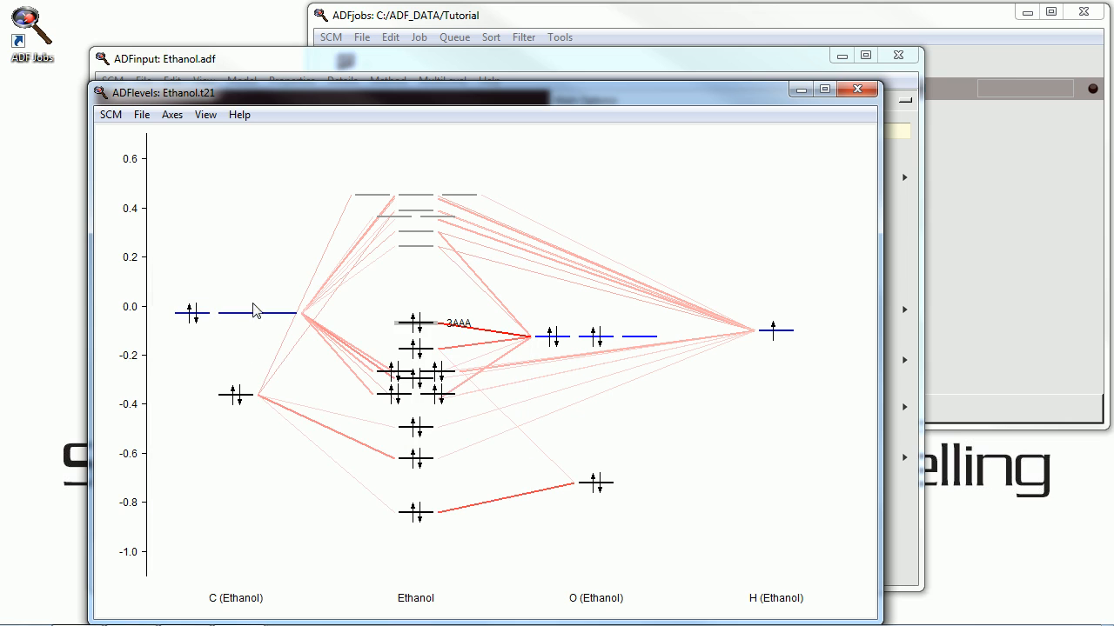
Quit ADFlevels, leaving Ethanol.t21 open in ADFview.
{"action": "left_click", "coordinate": [141, 115]}
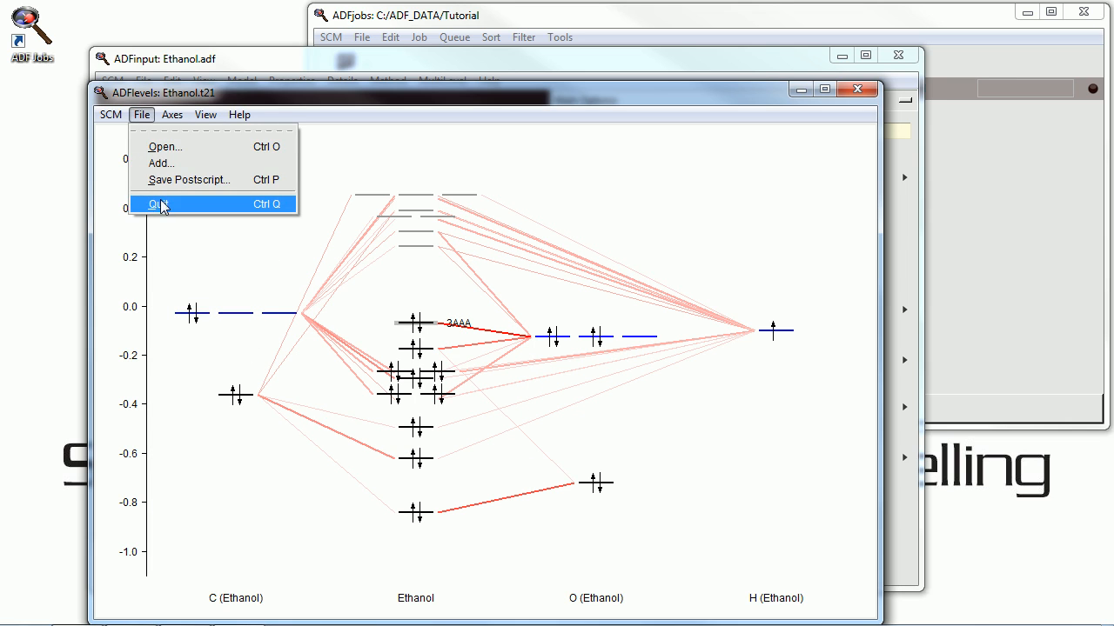
{"action": "left_click", "coordinate": [156, 204]}
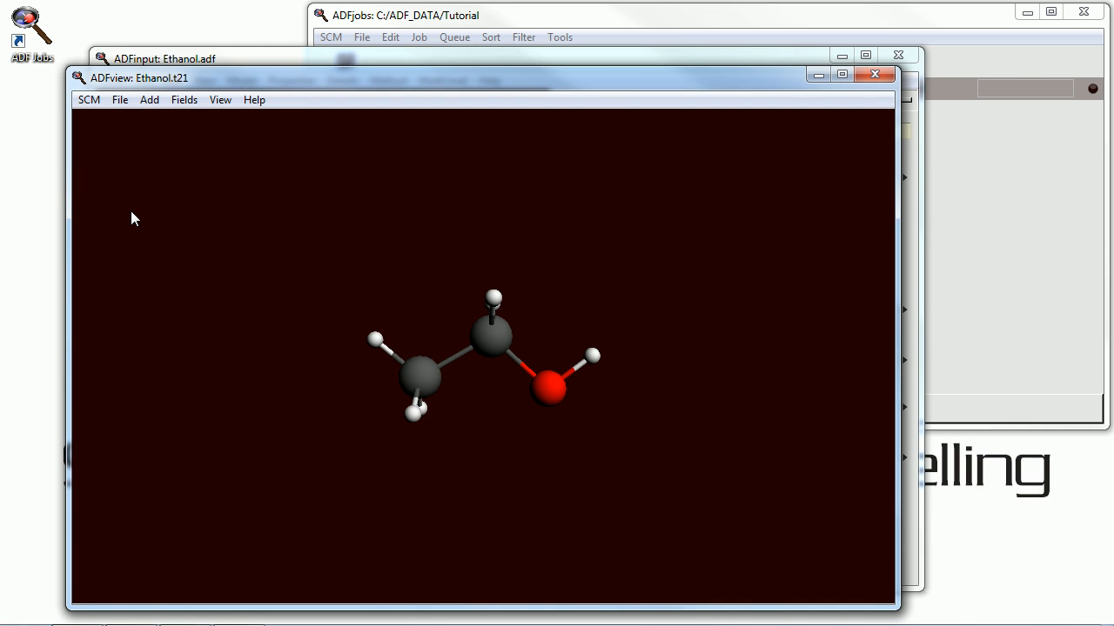
Add a coloured isosurface of the SCF density mapped with the Coulomb potential, rotated and enlarged.
{"action": "left_click", "coordinate": [149, 99]}
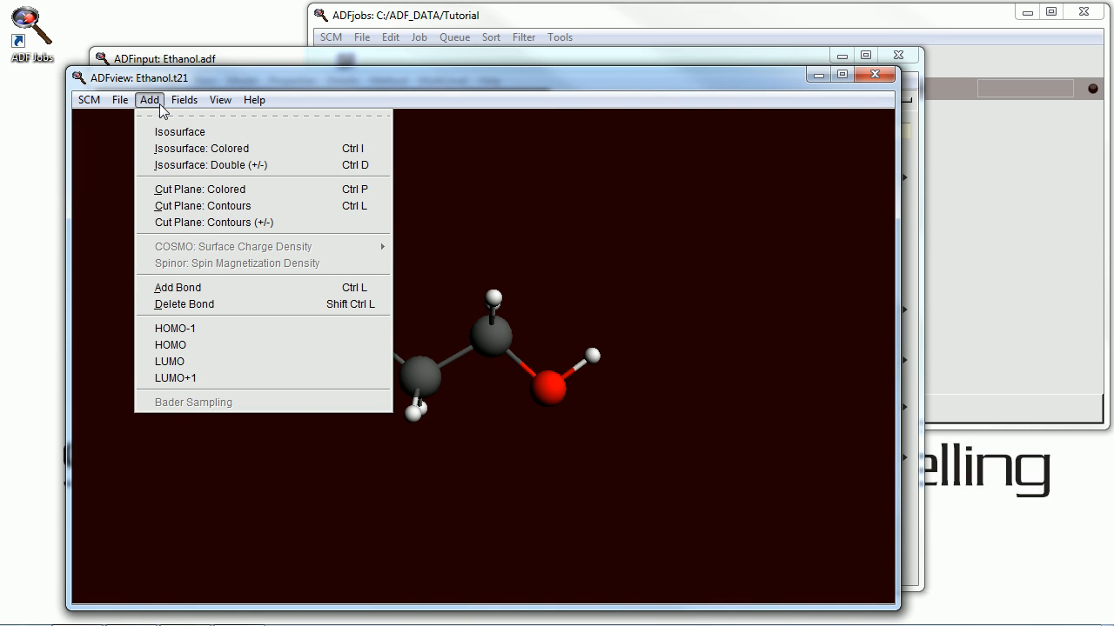
{"action": "left_click", "coordinate": [202, 148]}
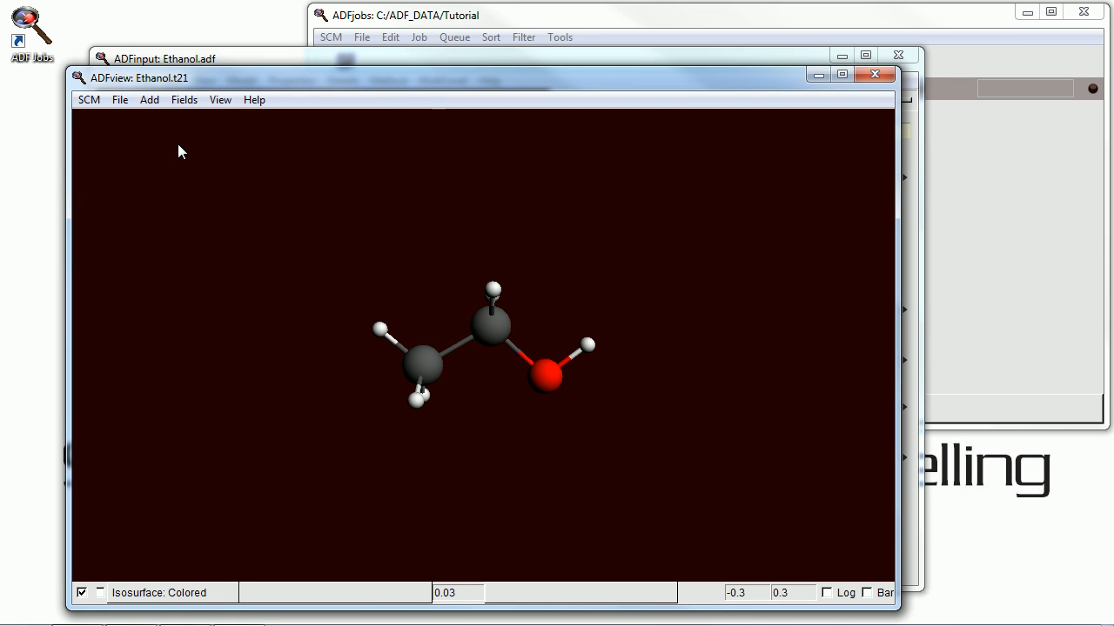
{"action": "mouse_move", "coordinate": [290, 591]}
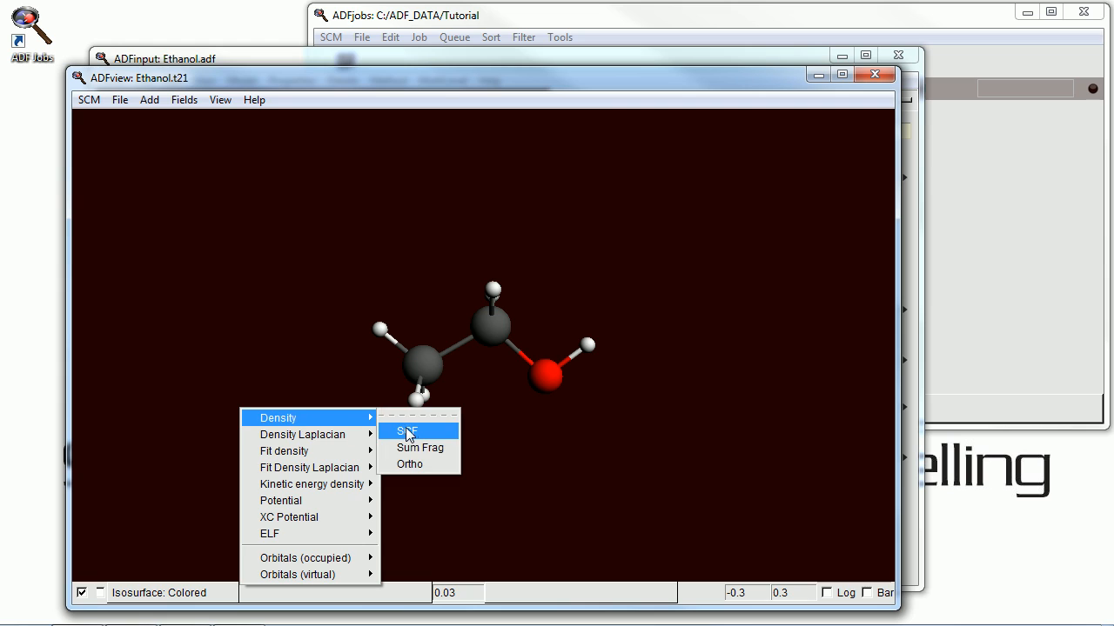
{"action": "left_click", "coordinate": [407, 432]}
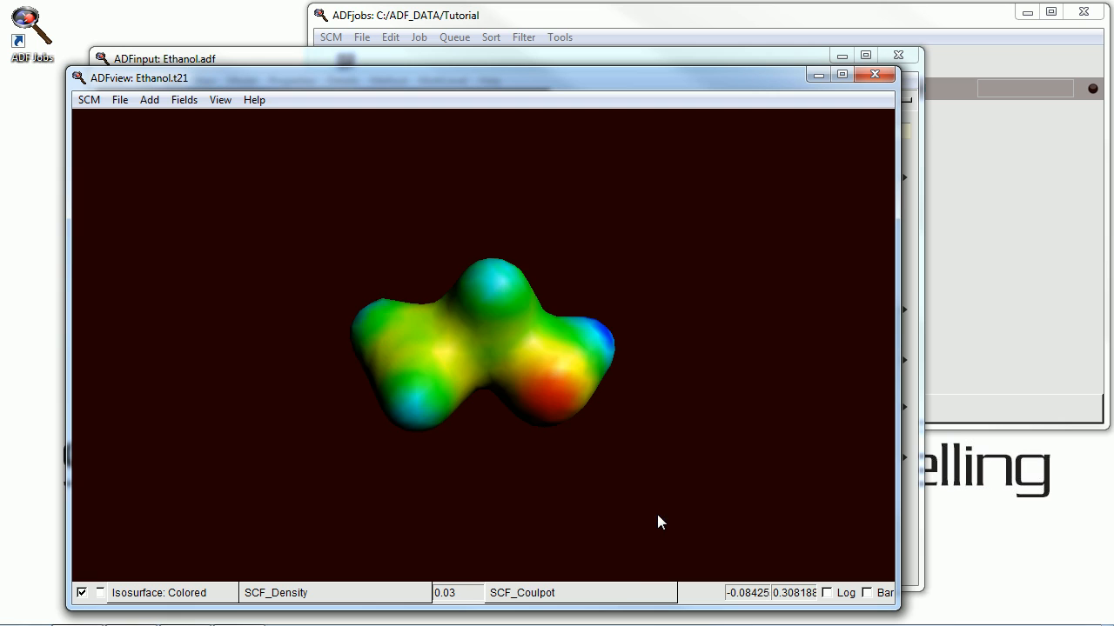
{"action": "left_click_drag", "start_coordinate": [658, 522], "coordinate": [606, 442]}
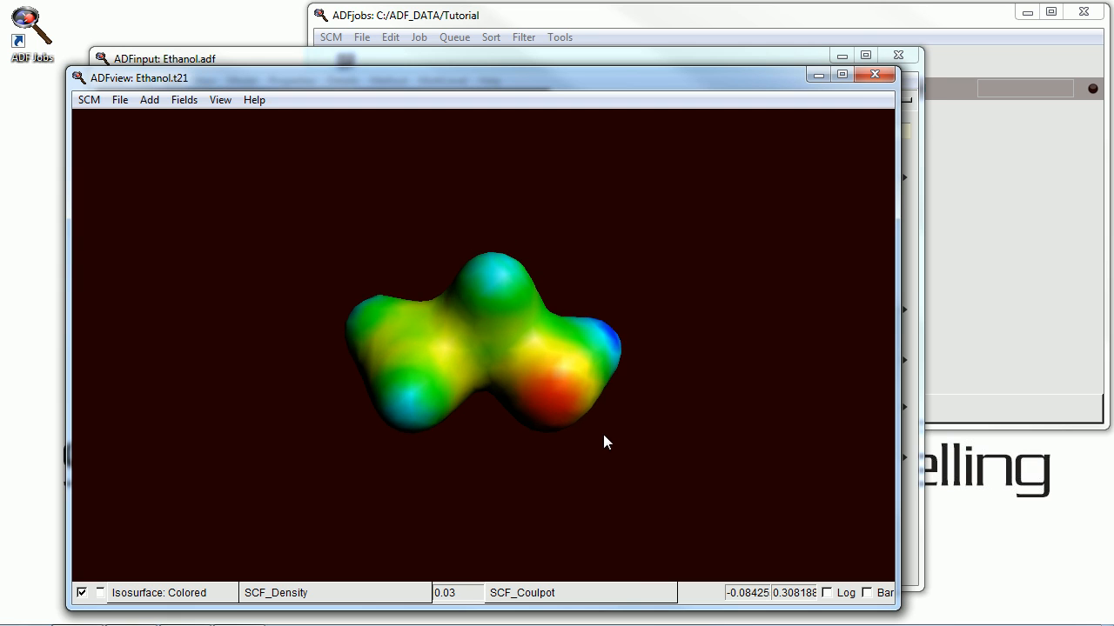
{"action": "left_click_drag", "start_coordinate": [606, 442], "coordinate": [547, 414]}
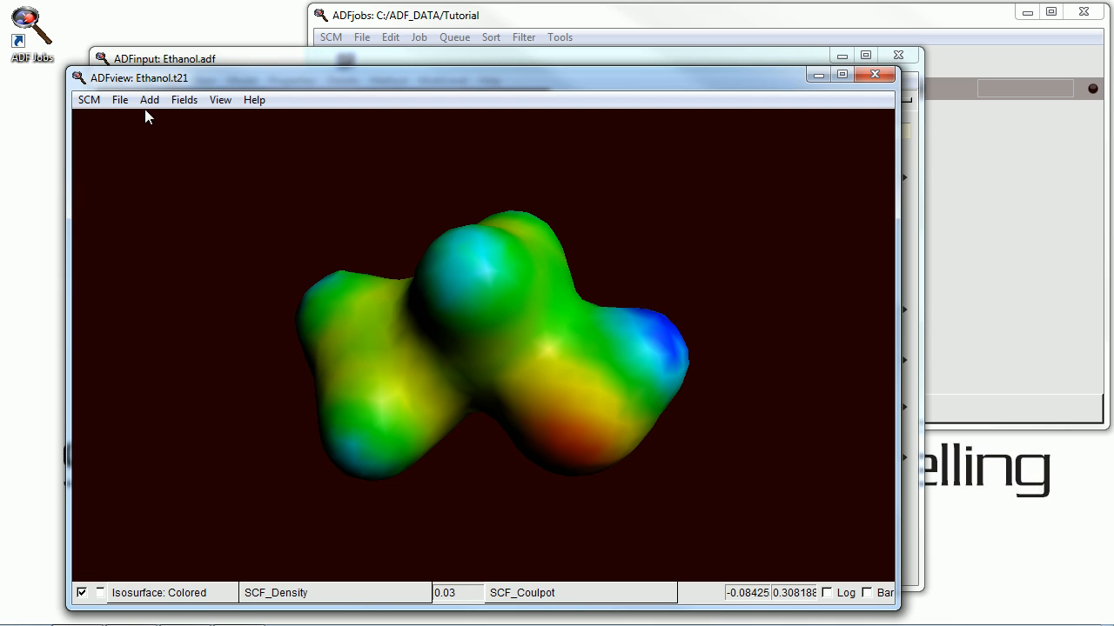
Add a coloured SCF density cut plane positioned with the atoms, rotated and shifted through ethanol.
{"action": "left_click", "coordinate": [150, 100]}
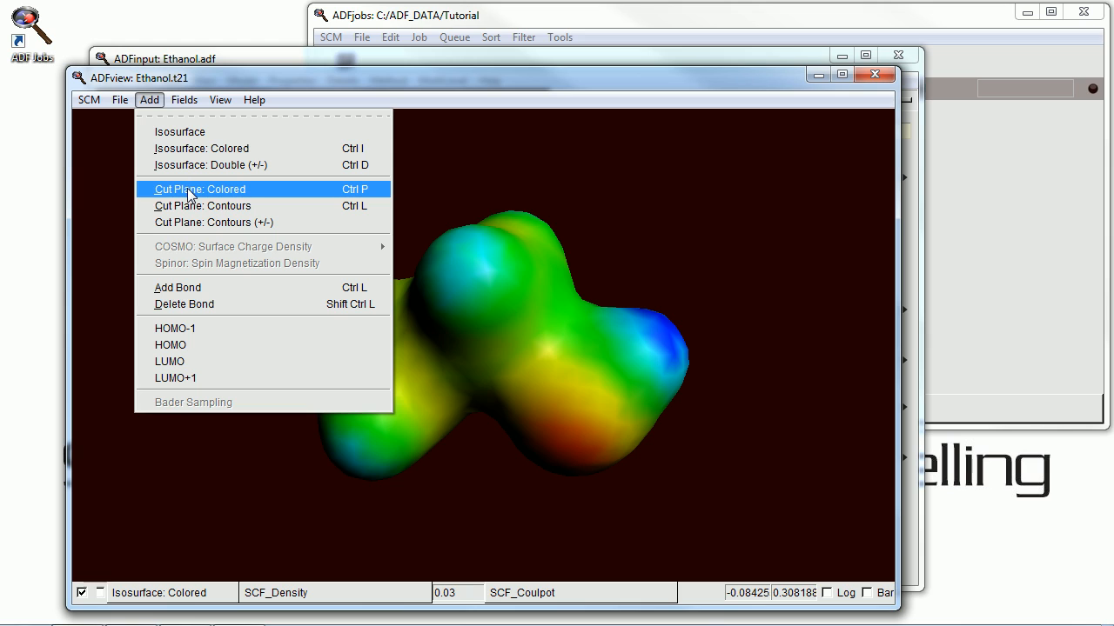
{"action": "left_click", "coordinate": [200, 188]}
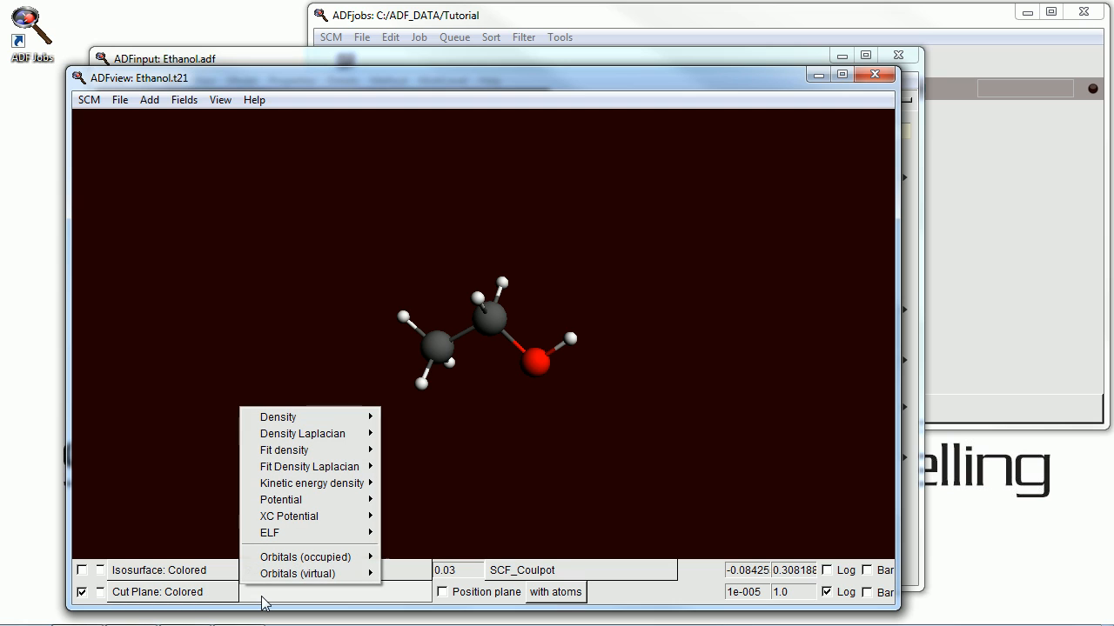
{"action": "mouse_move", "coordinate": [279, 418]}
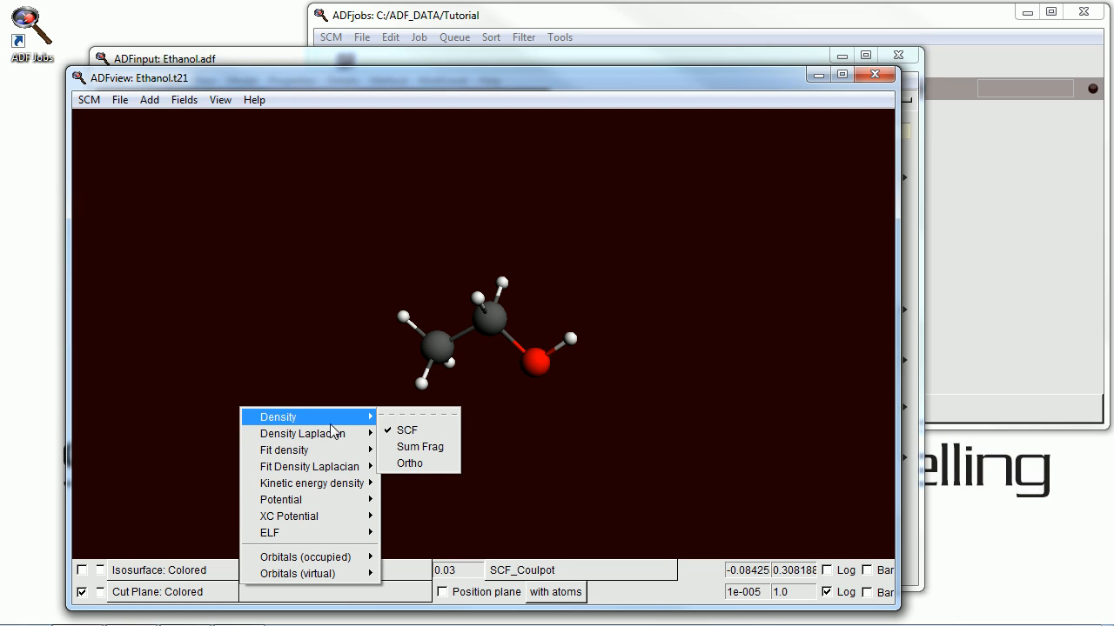
{"action": "left_click", "coordinate": [404, 428]}
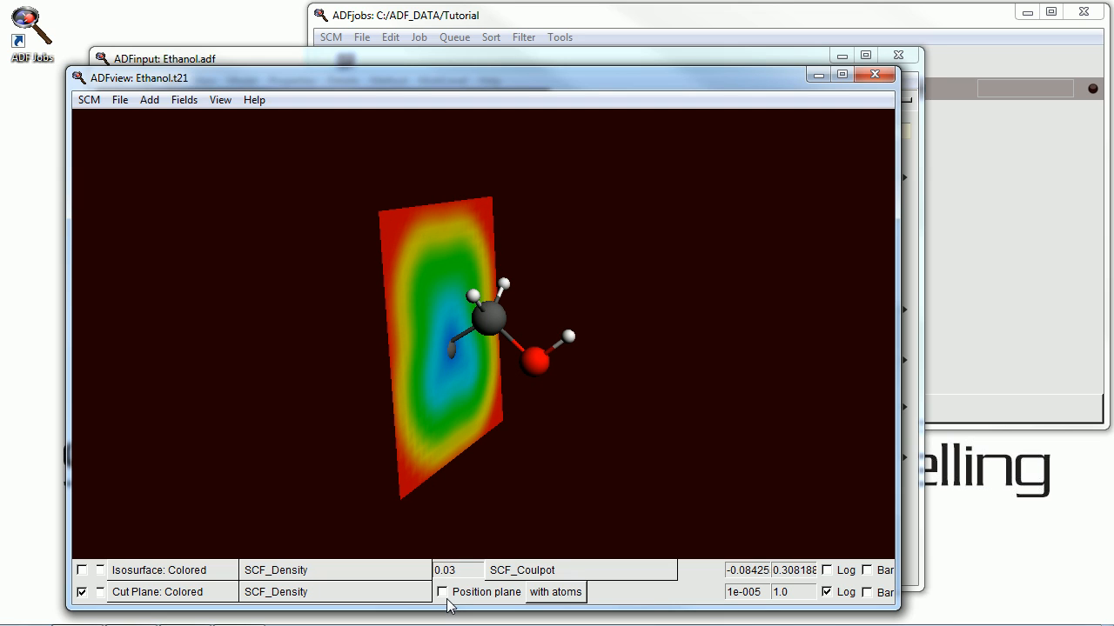
{"action": "left_click", "coordinate": [440, 592]}
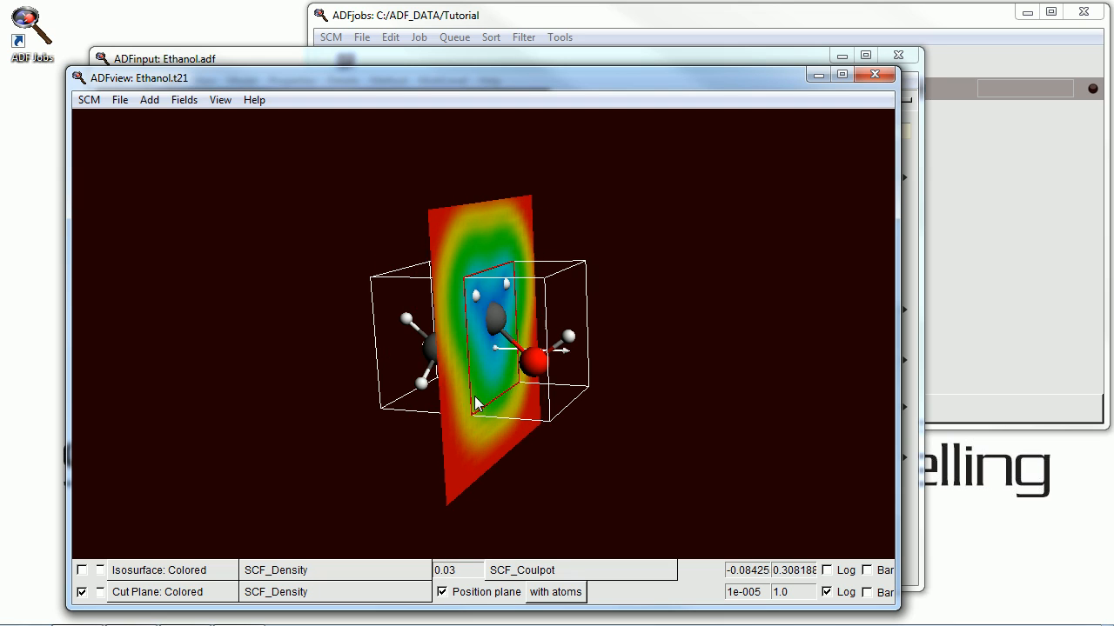
{"action": "left_click_drag", "start_coordinate": [478, 404], "coordinate": [418, 364]}
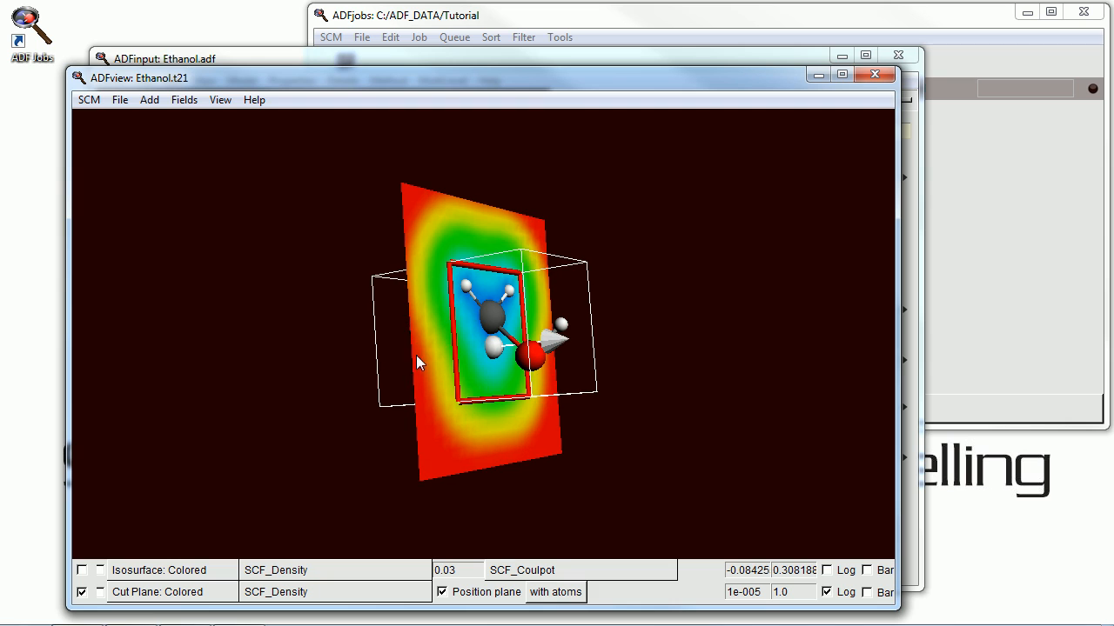
{"action": "left_click_drag", "start_coordinate": [417, 364], "coordinate": [531, 409]}
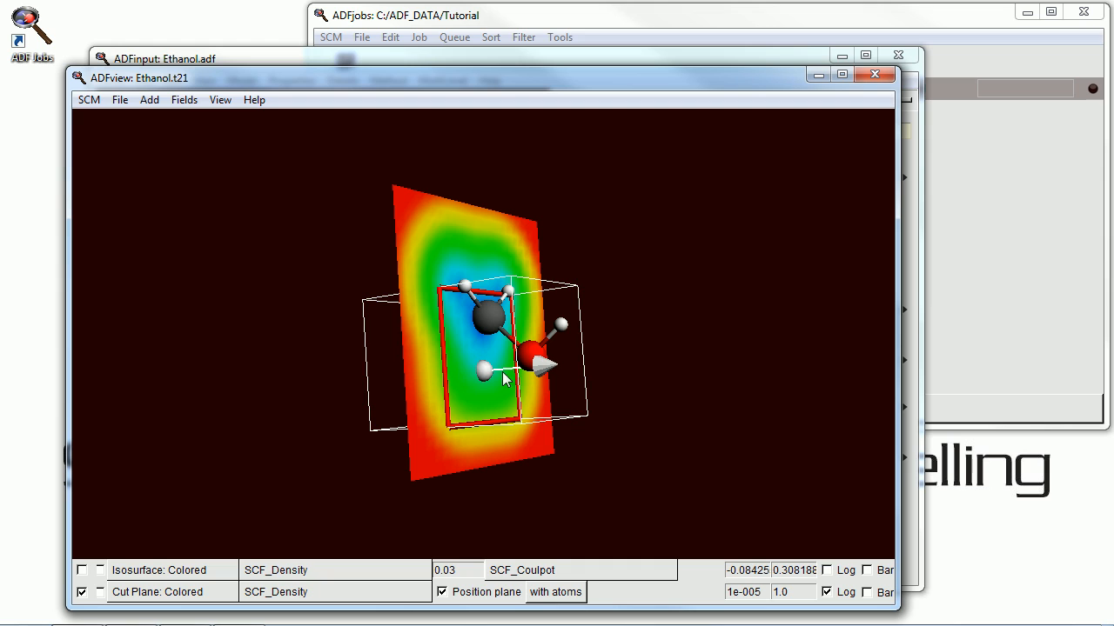
Add a double isosurface of occupied orbital SCF_AAA 2, toggling the cut plane off and back on.
{"action": "left_click", "coordinate": [149, 100]}
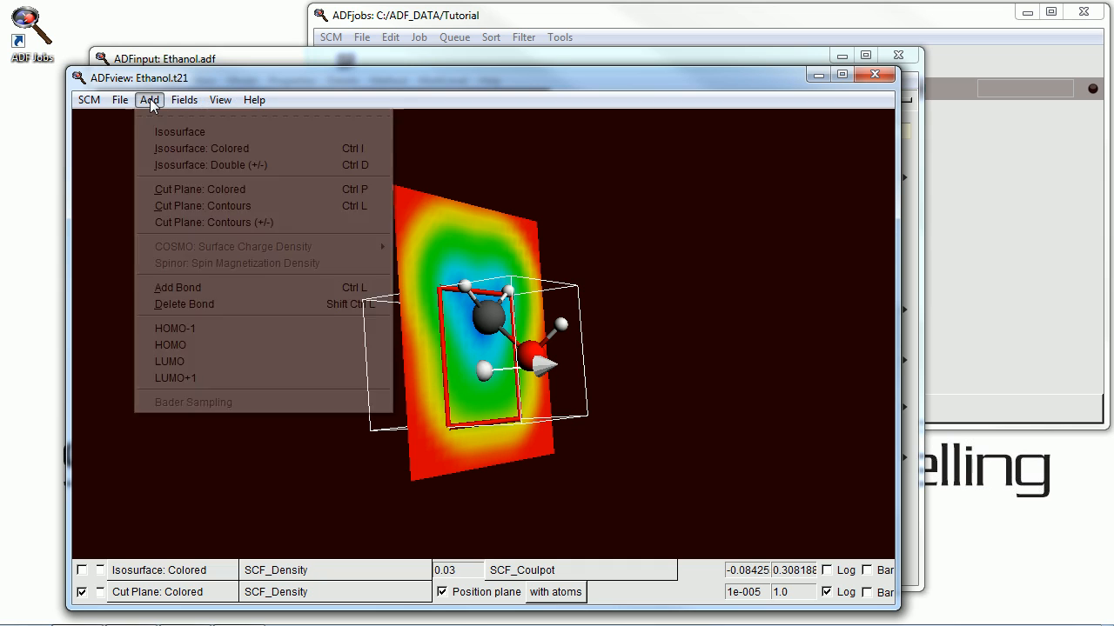
{"action": "mouse_move", "coordinate": [181, 133]}
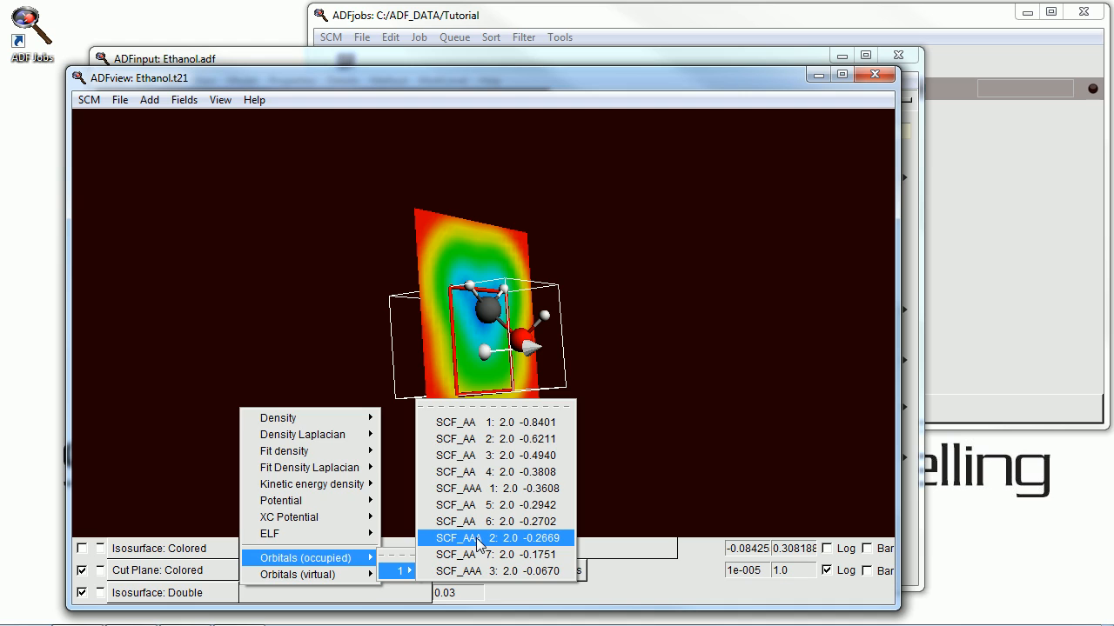
{"action": "left_click", "coordinate": [497, 536]}
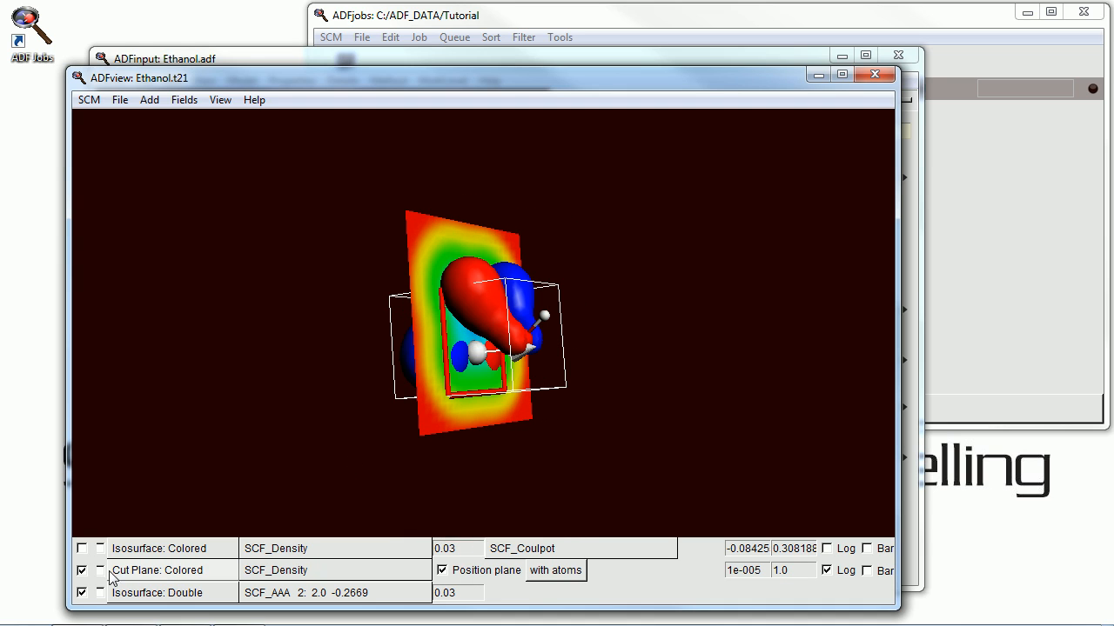
{"action": "left_click", "coordinate": [84, 571]}
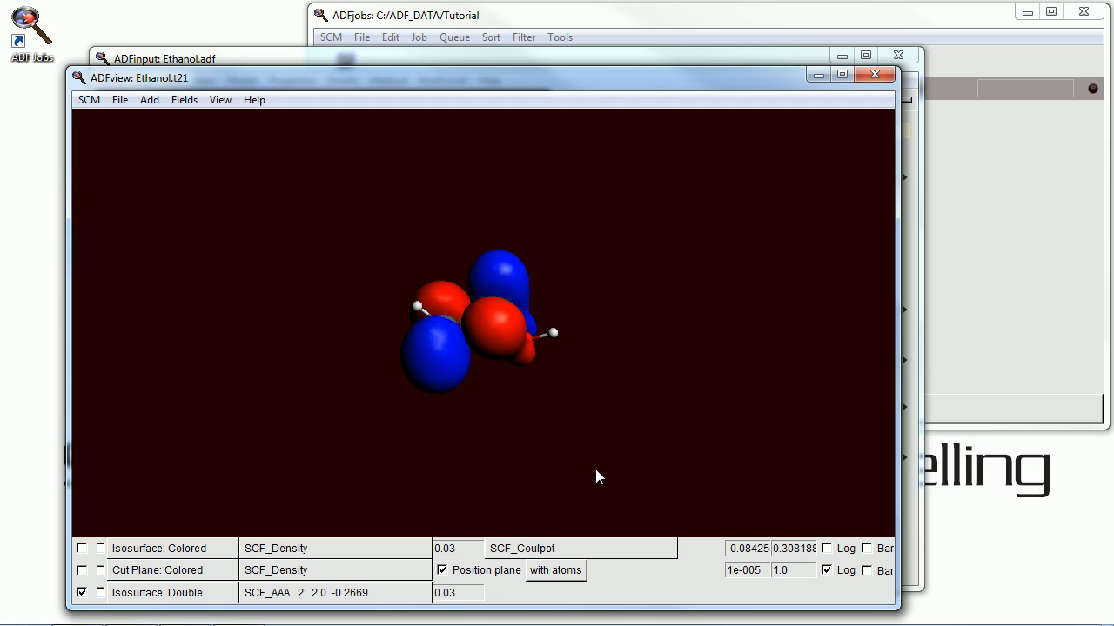
{"action": "left_click", "coordinate": [84, 570]}
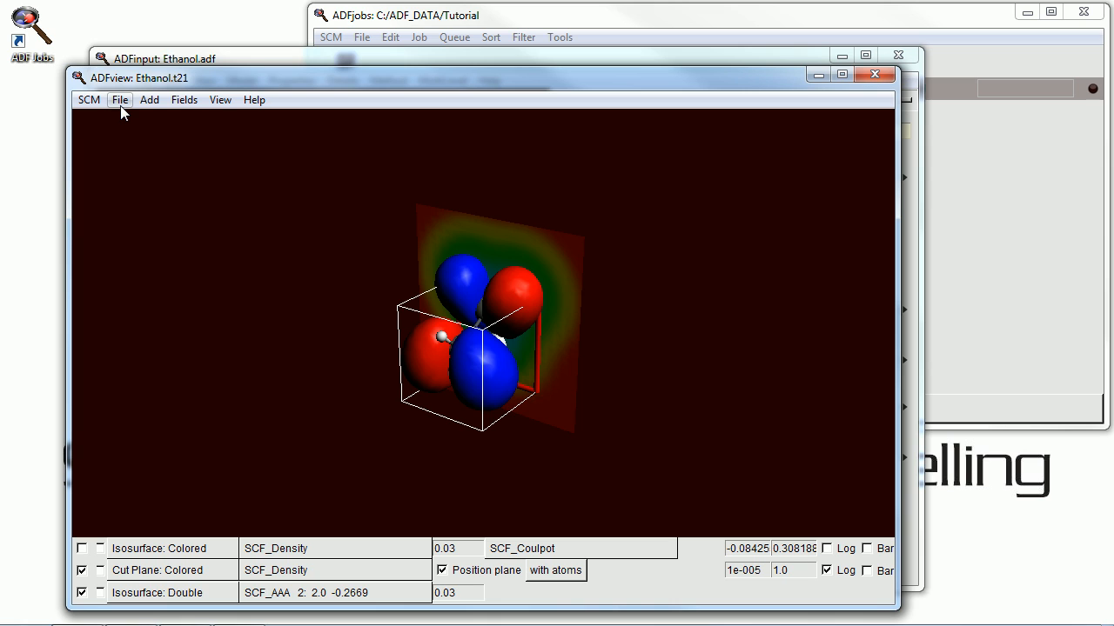
Save the orbital-and-cut-plane view as the picture Ethanolsurface.
{"action": "left_click", "coordinate": [120, 100]}
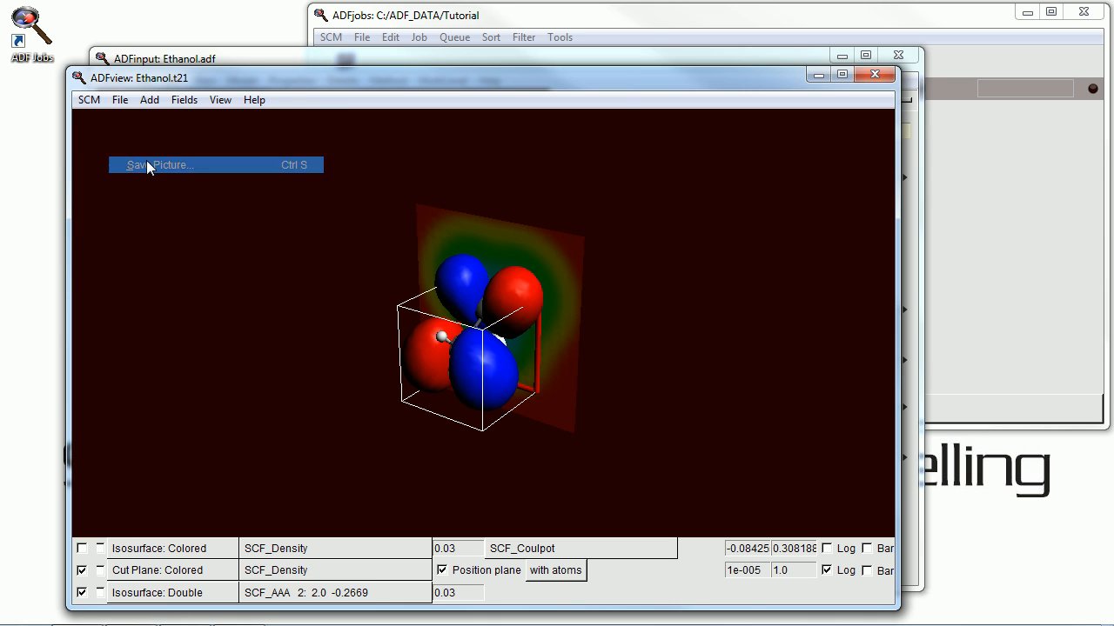
{"action": "left_click", "coordinate": [159, 164]}
{"action": "type", "text": "Ethanolsurface"}
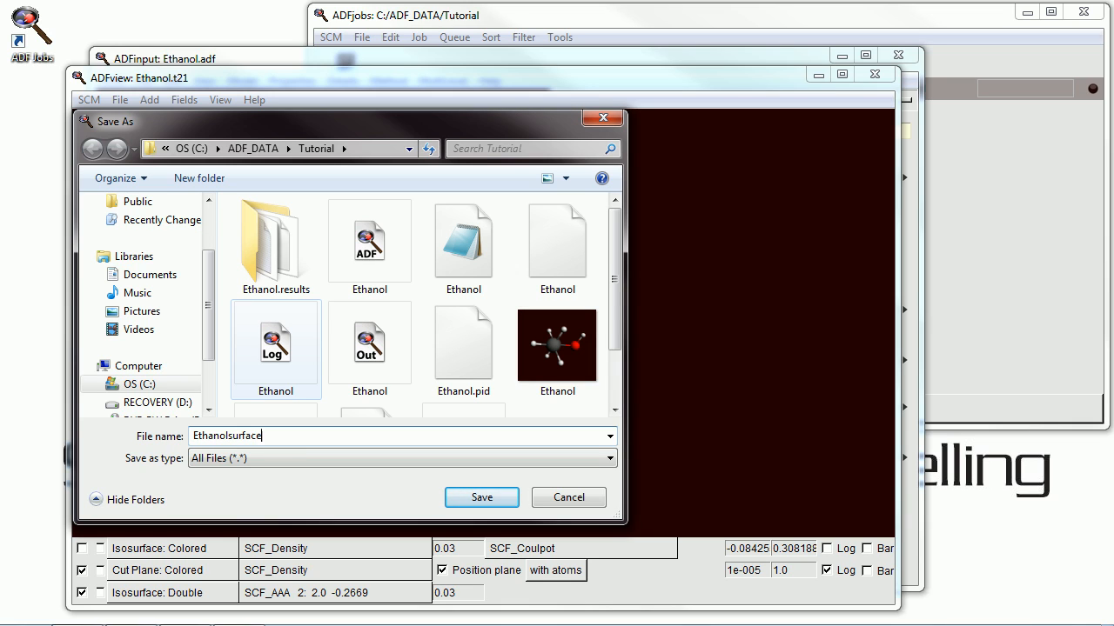
{"action": "left_click", "coordinate": [481, 497]}
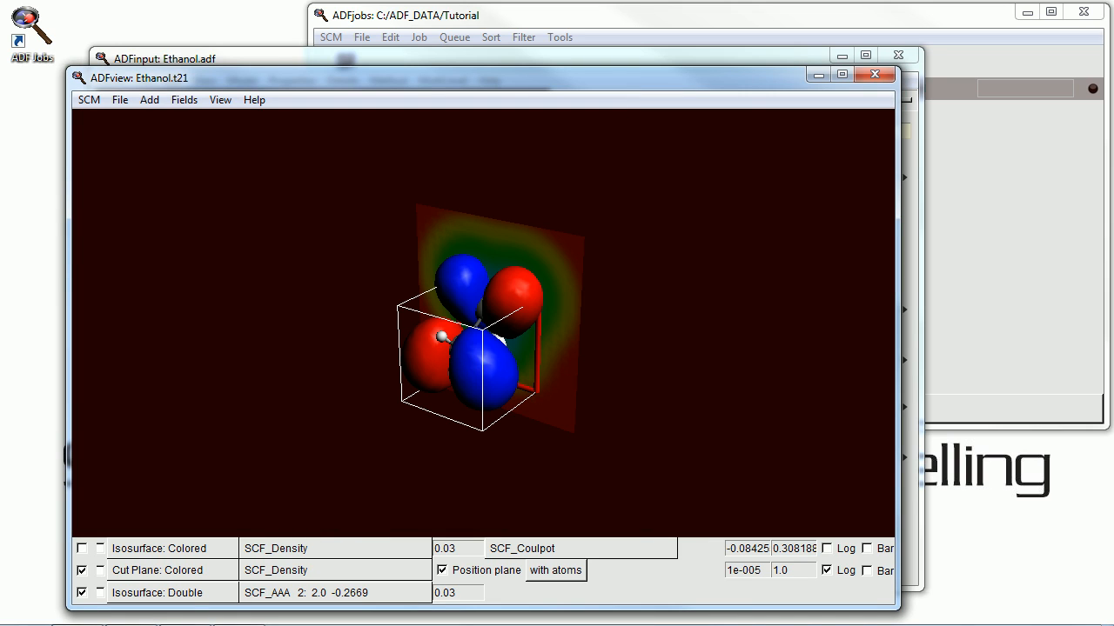
{"action": "mouse_move", "coordinate": [127, 122]}
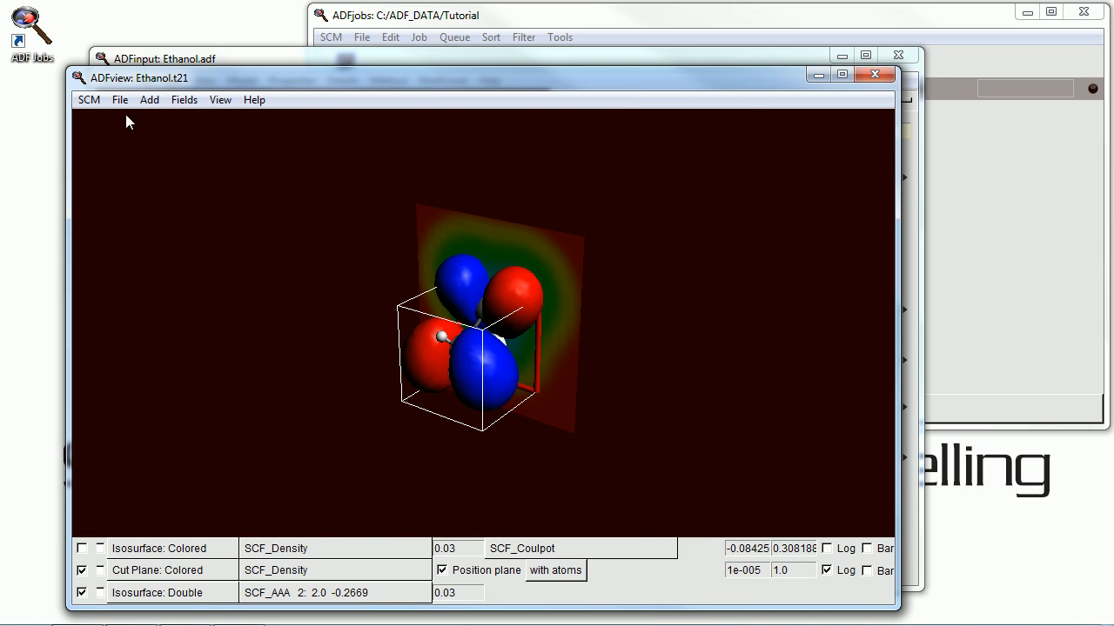
Quit ADFview, returning to the ethanol input.
{"action": "left_click", "coordinate": [120, 99]}
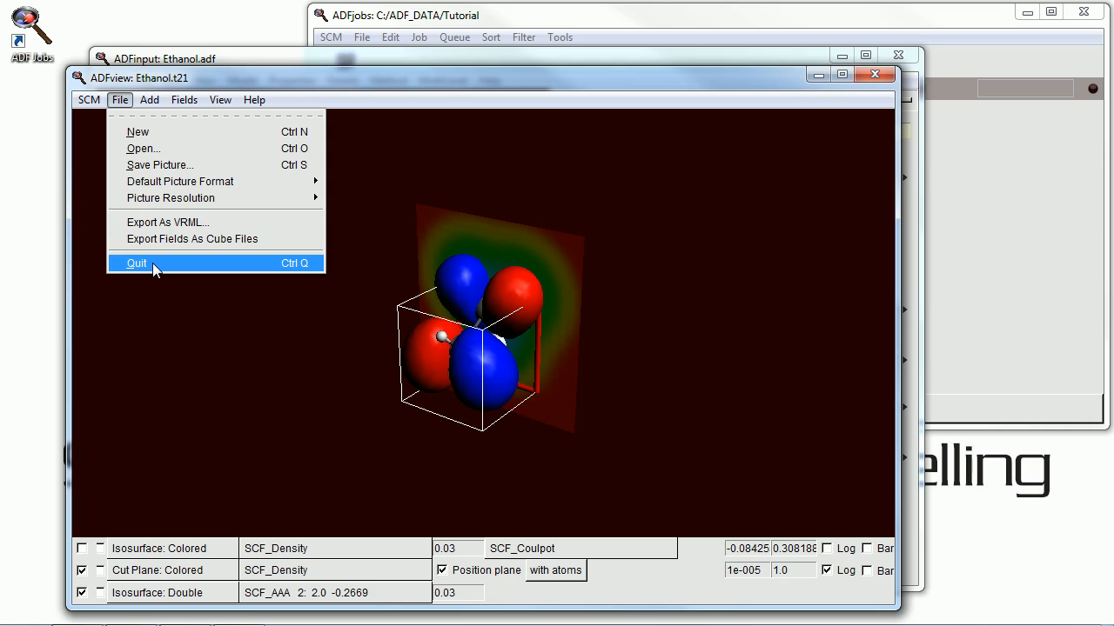
{"action": "left_click", "coordinate": [136, 263]}
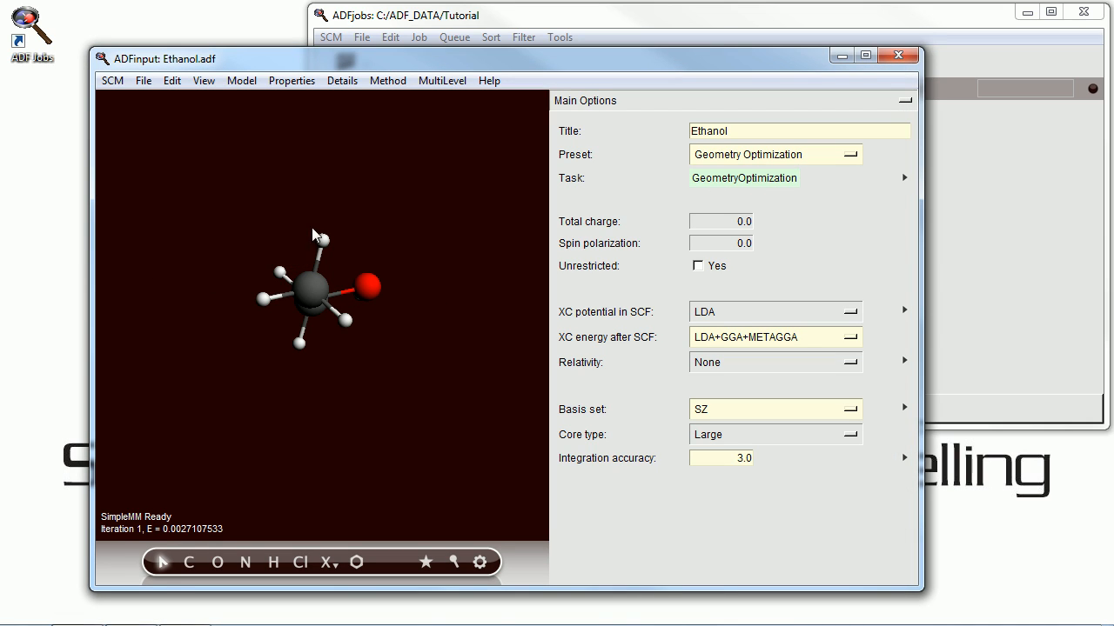
Open Ethanol.out in ADFoutput and jump to the SCF Cycles section.
{"action": "left_click", "coordinate": [111, 80]}
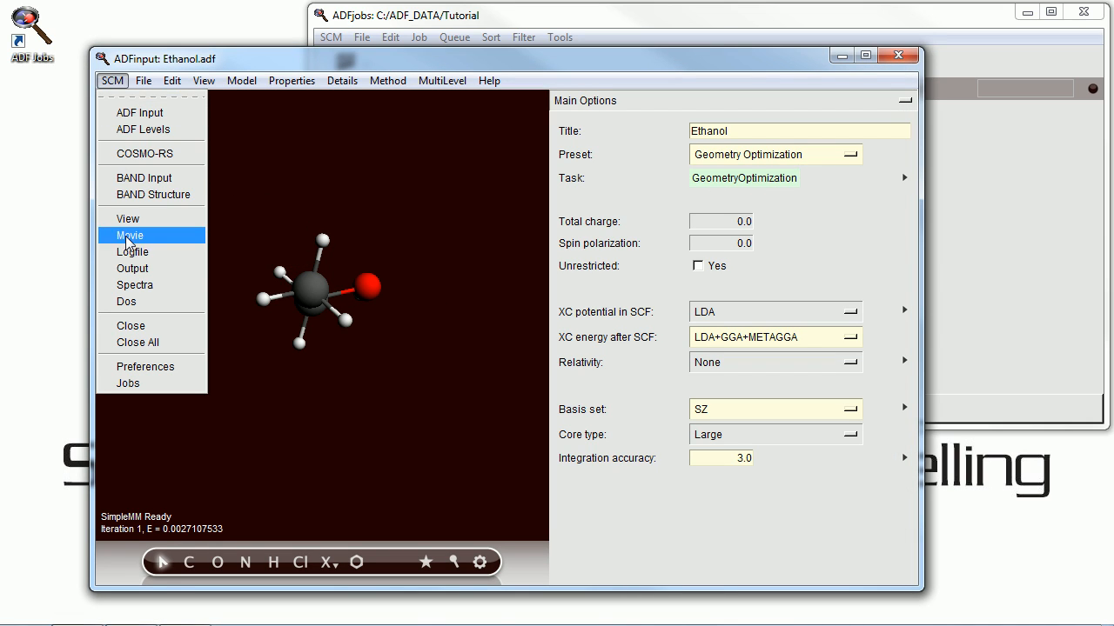
{"action": "left_click", "coordinate": [132, 268]}
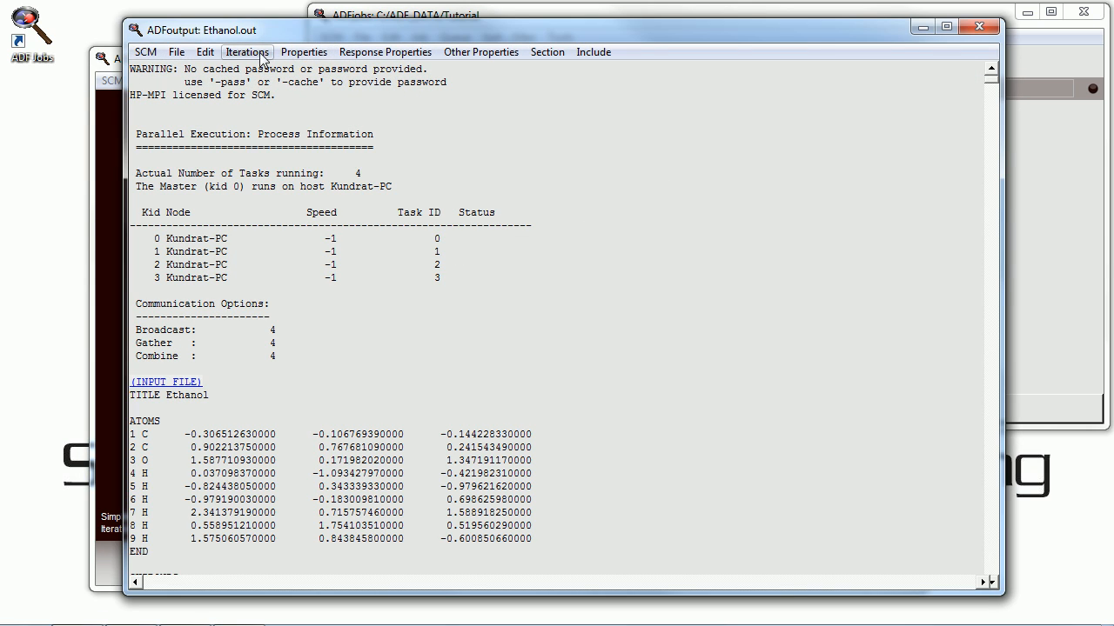
{"action": "left_click", "coordinate": [247, 52]}
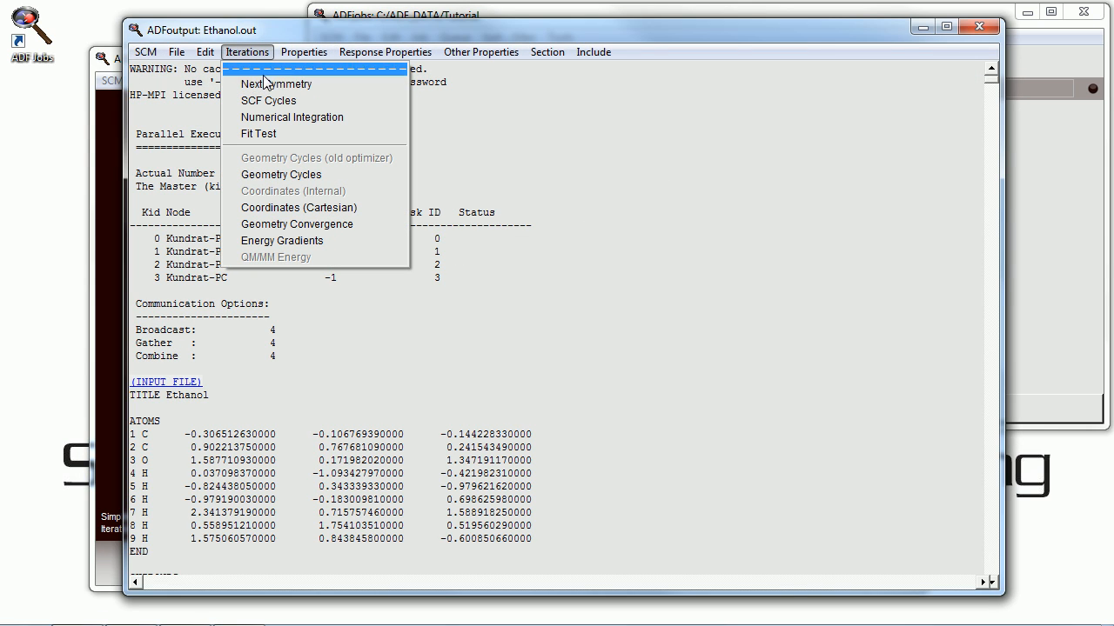
{"action": "mouse_move", "coordinate": [282, 99]}
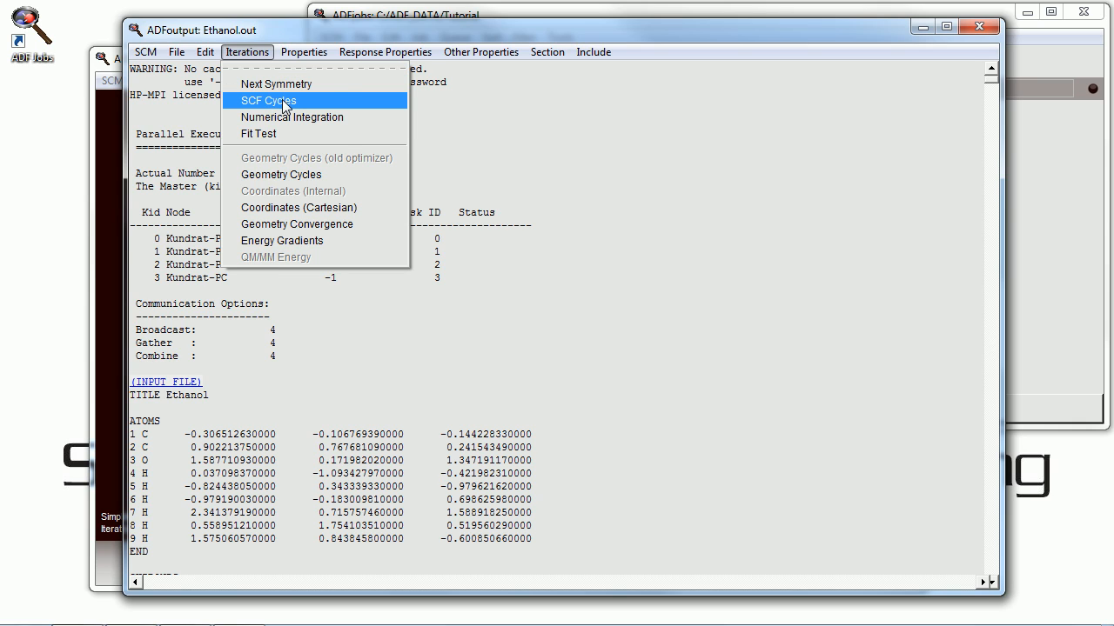
{"action": "left_click", "coordinate": [268, 99]}
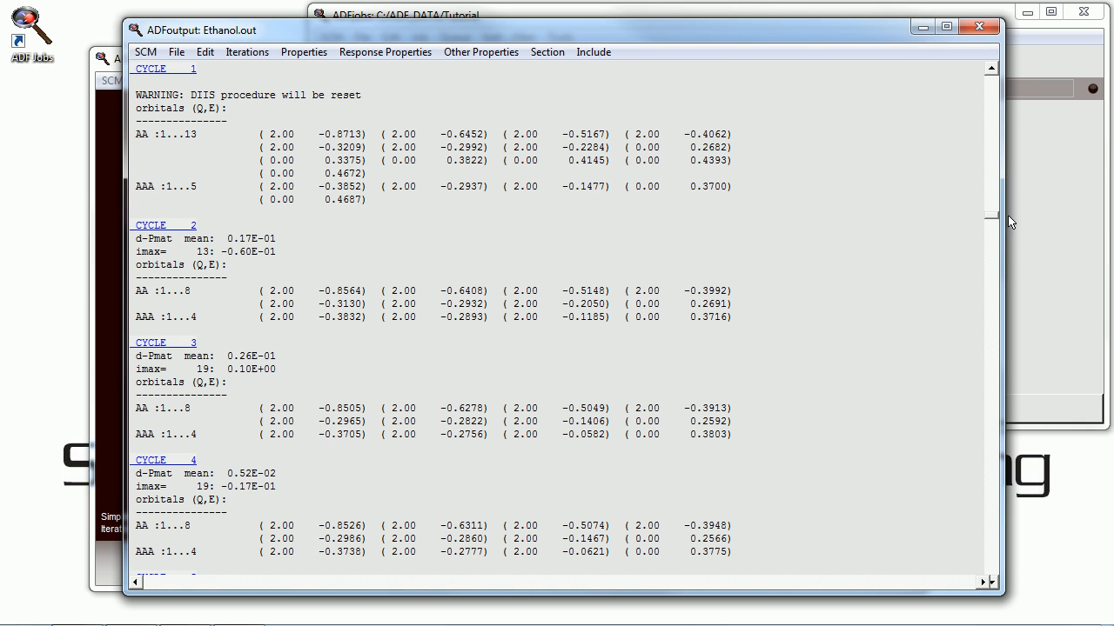
Jump to the atomic charge analysis and scroll on toward the closing references.
{"action": "left_click", "coordinate": [303, 53]}
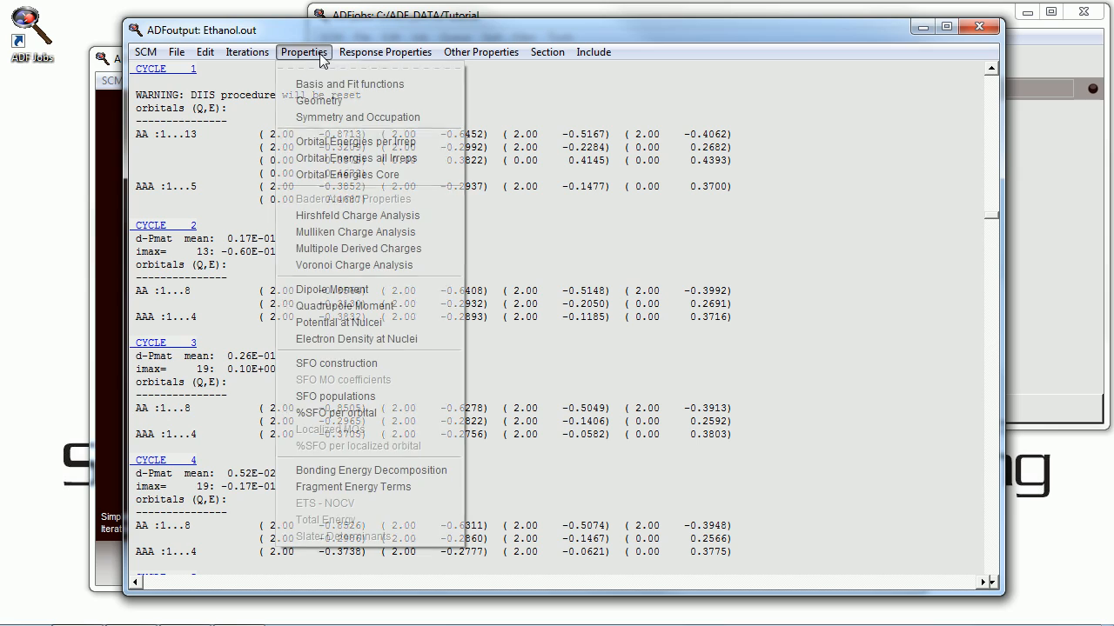
{"action": "left_click", "coordinate": [355, 265]}
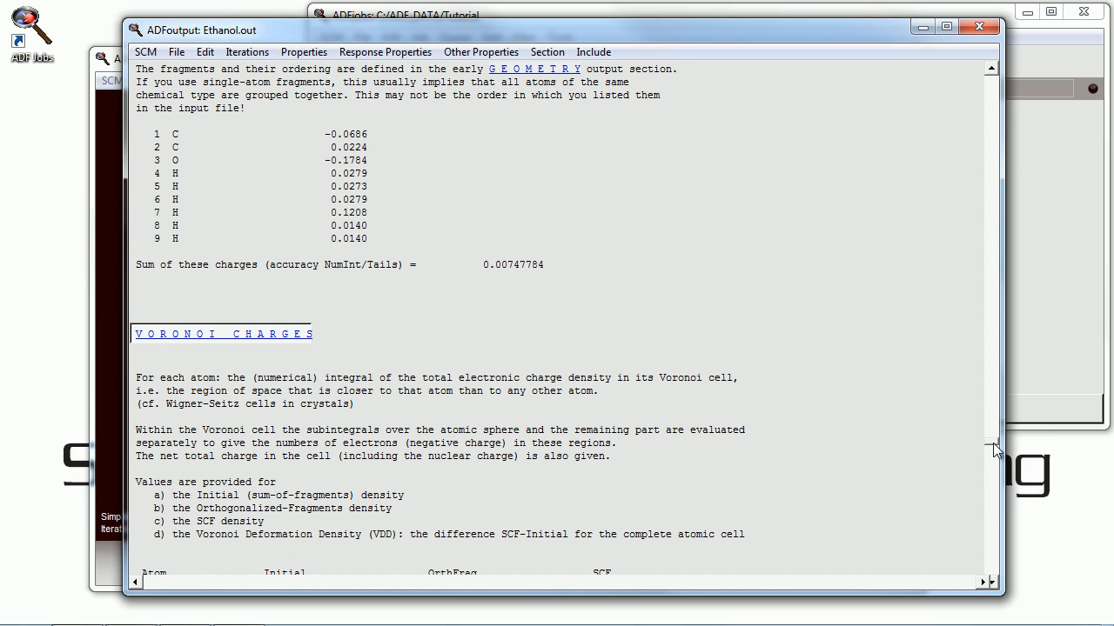
{"action": "scroll", "scroll_direction": "down", "scroll_amount": 3}
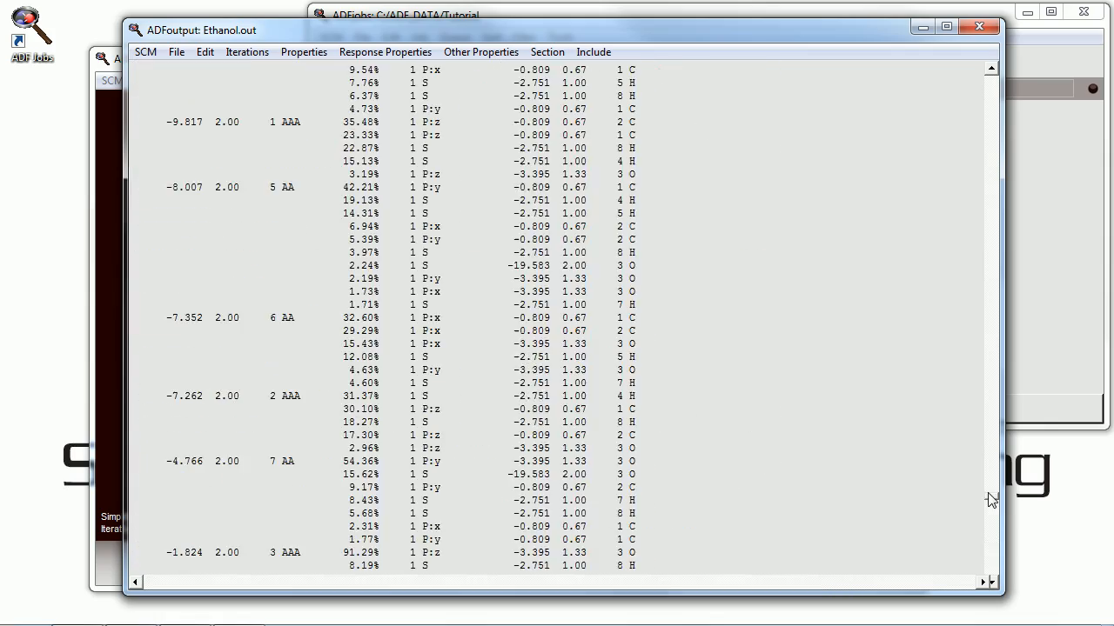
{"action": "scroll", "scroll_direction": "down", "scroll_amount": 3}
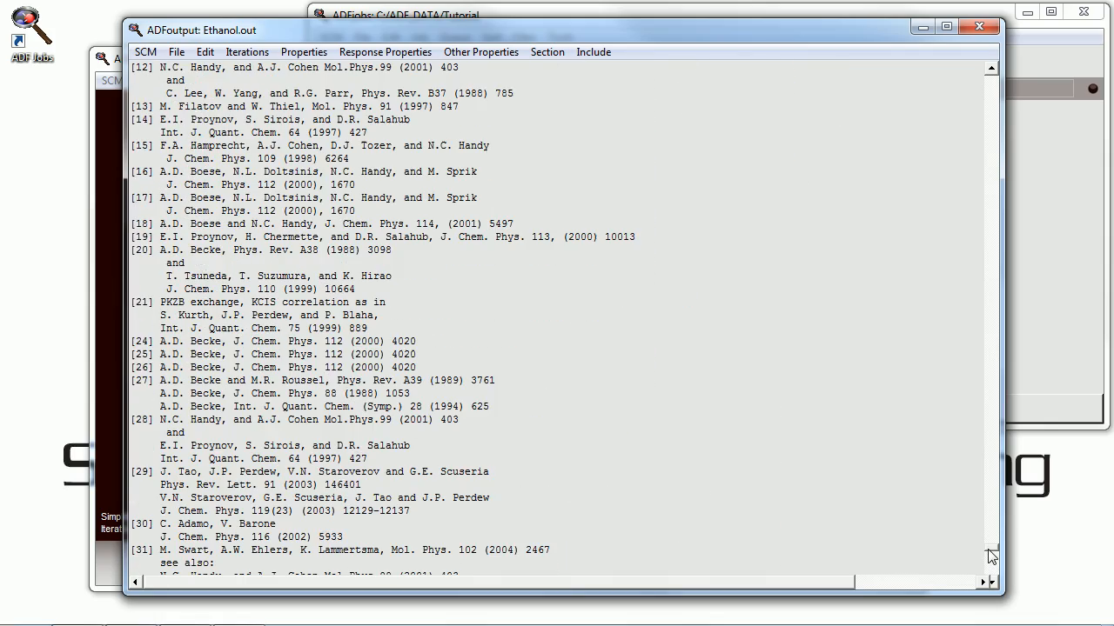
{"action": "mouse_move", "coordinate": [929, 118]}
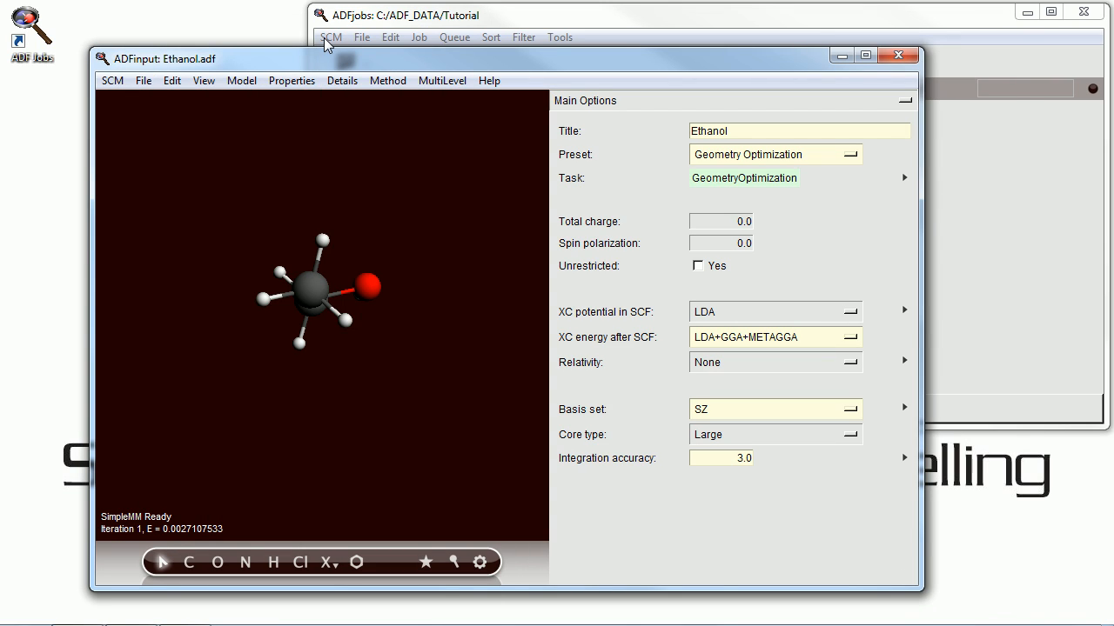
Close the ethanol input via SCM > Close, bringing up the save-changes prompt.
{"action": "left_click", "coordinate": [111, 80]}
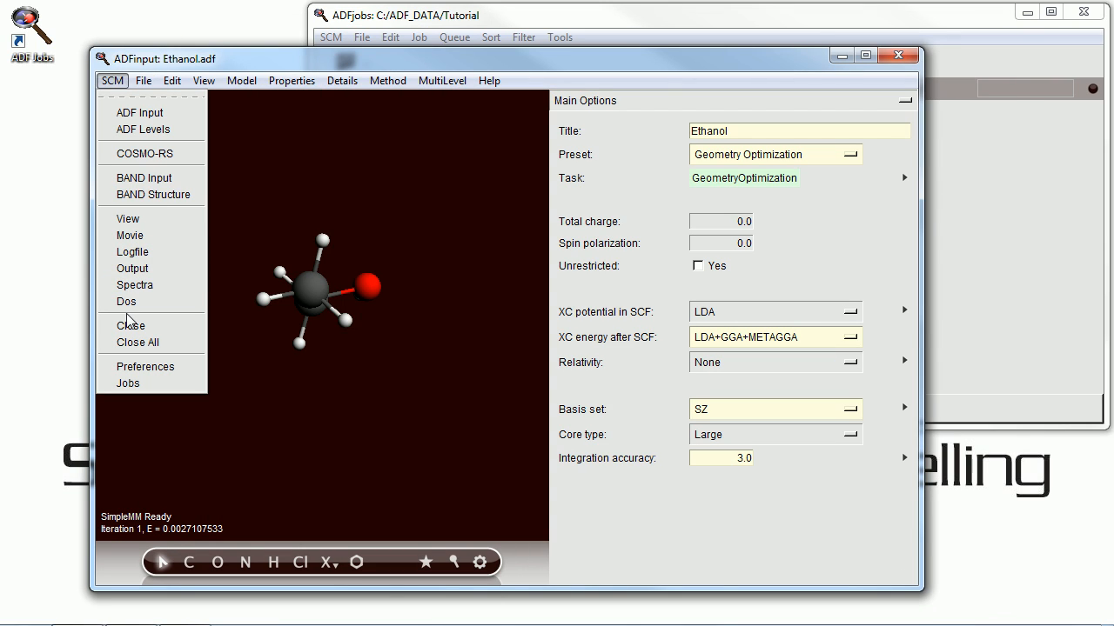
{"action": "left_click", "coordinate": [129, 325]}
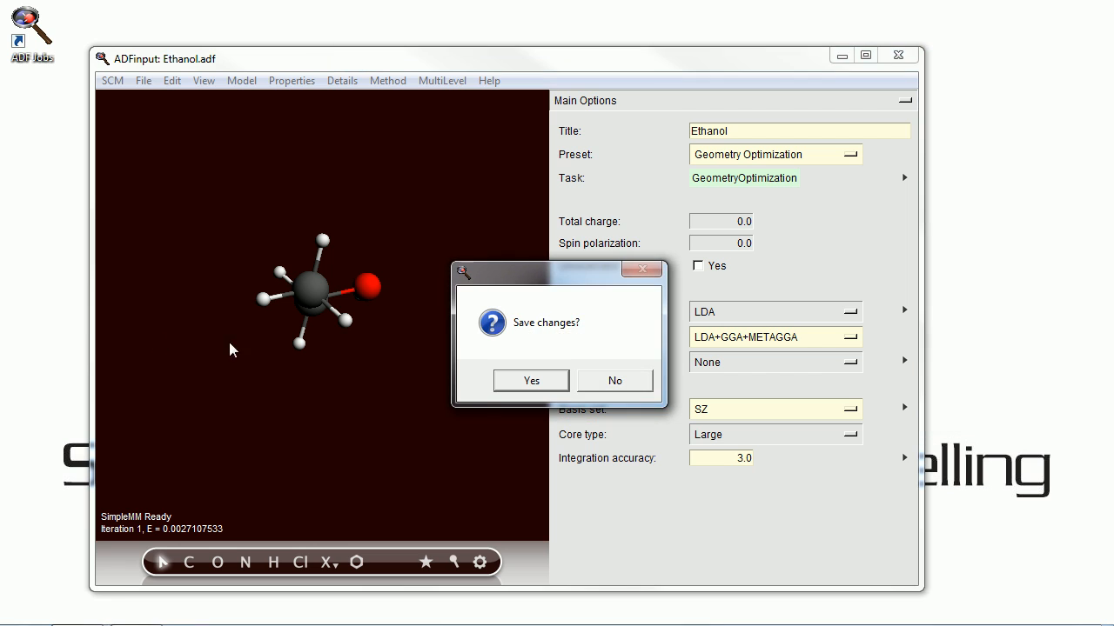